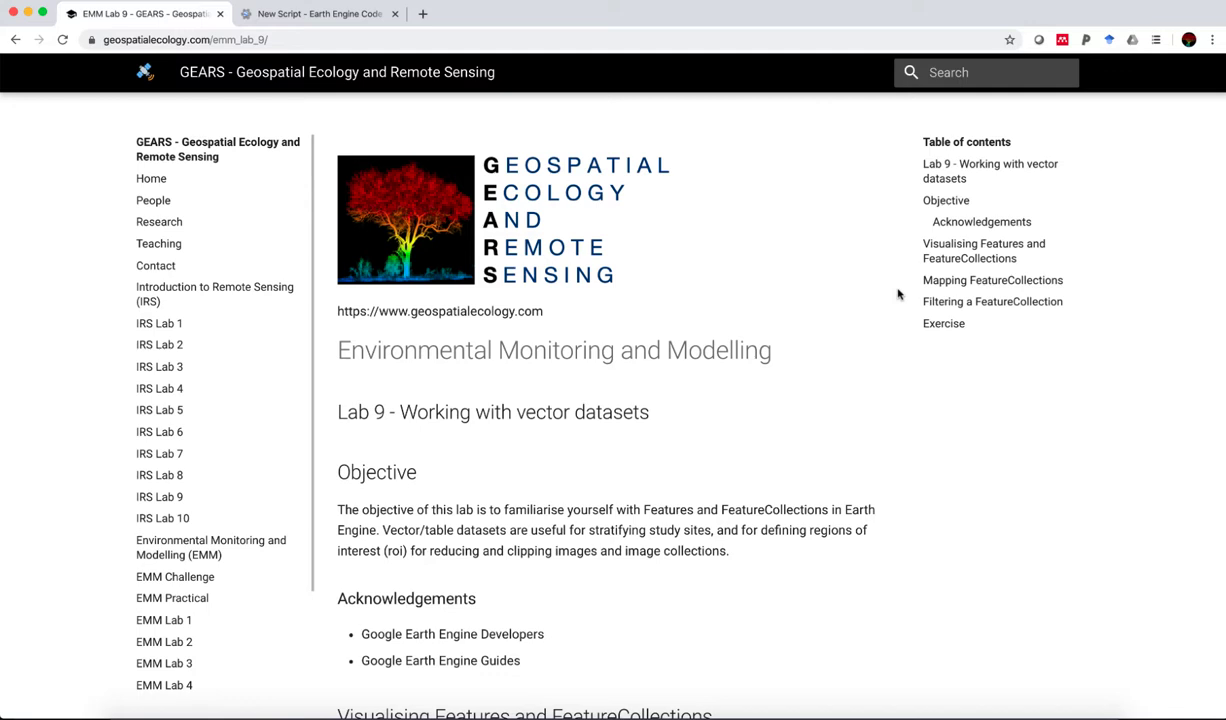
Step: Switch to the Earth Engine editor tab and show the Assets panel with its NEW upload options
scroll(down, 3)
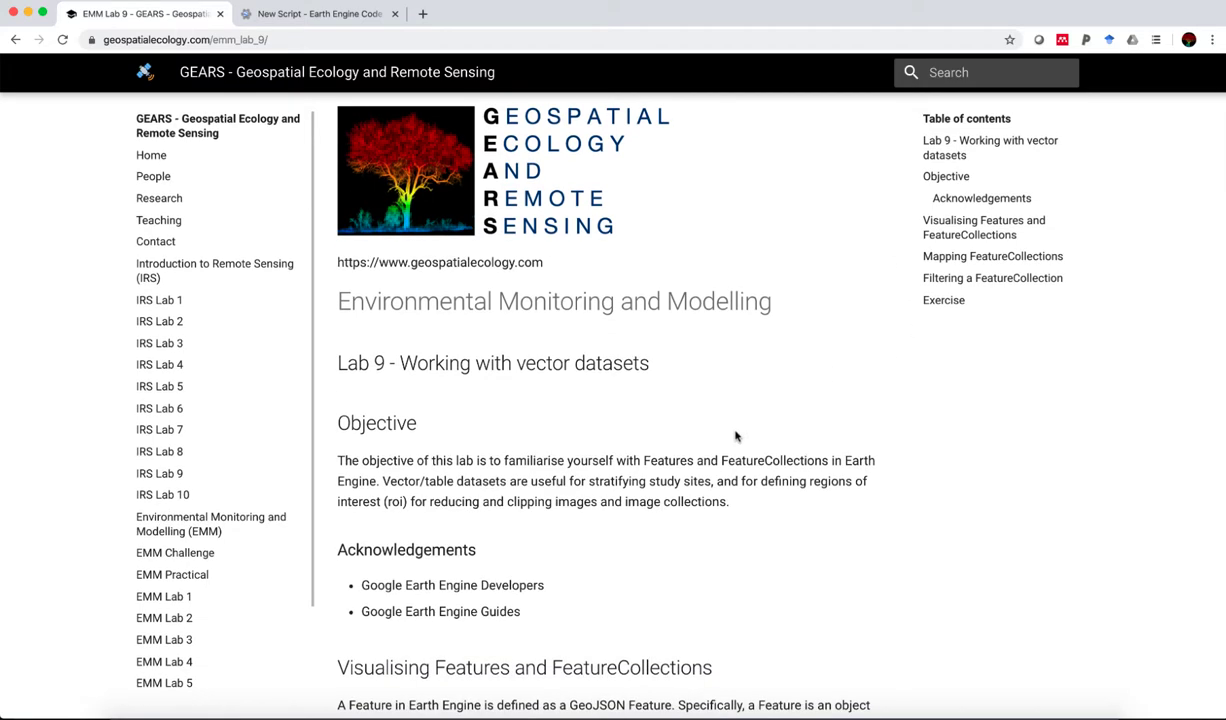
scroll(down, 3)
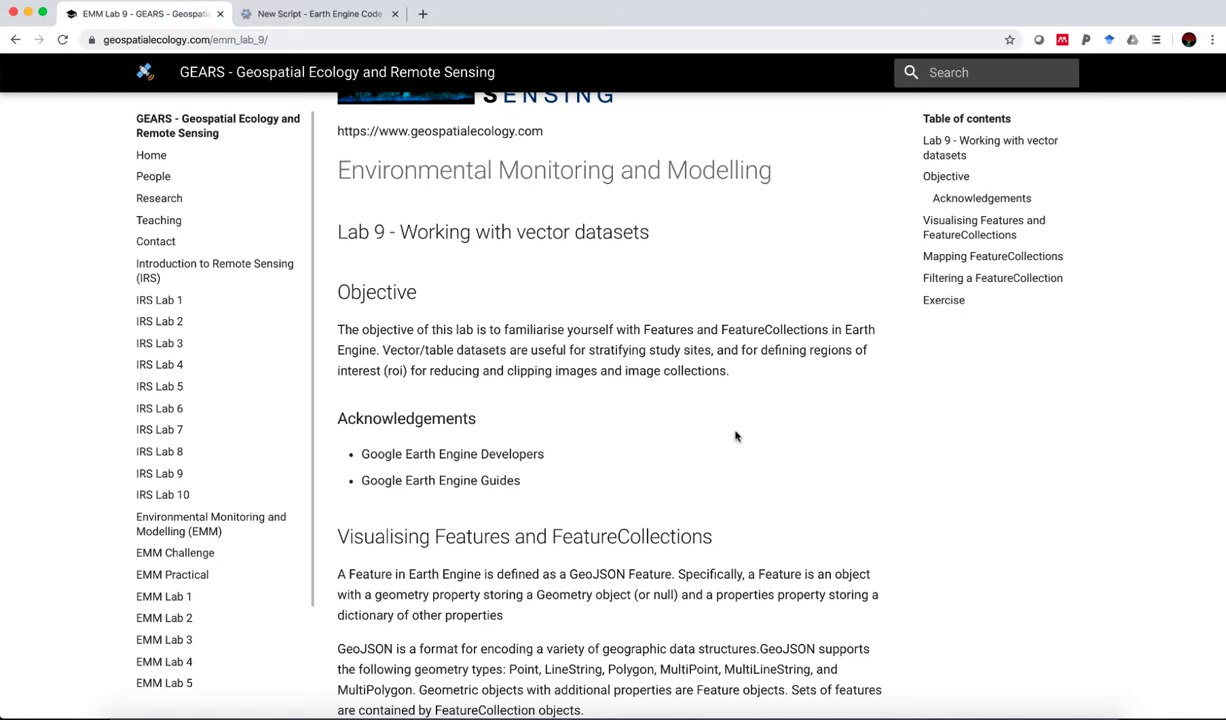
mouse_move(729, 469)
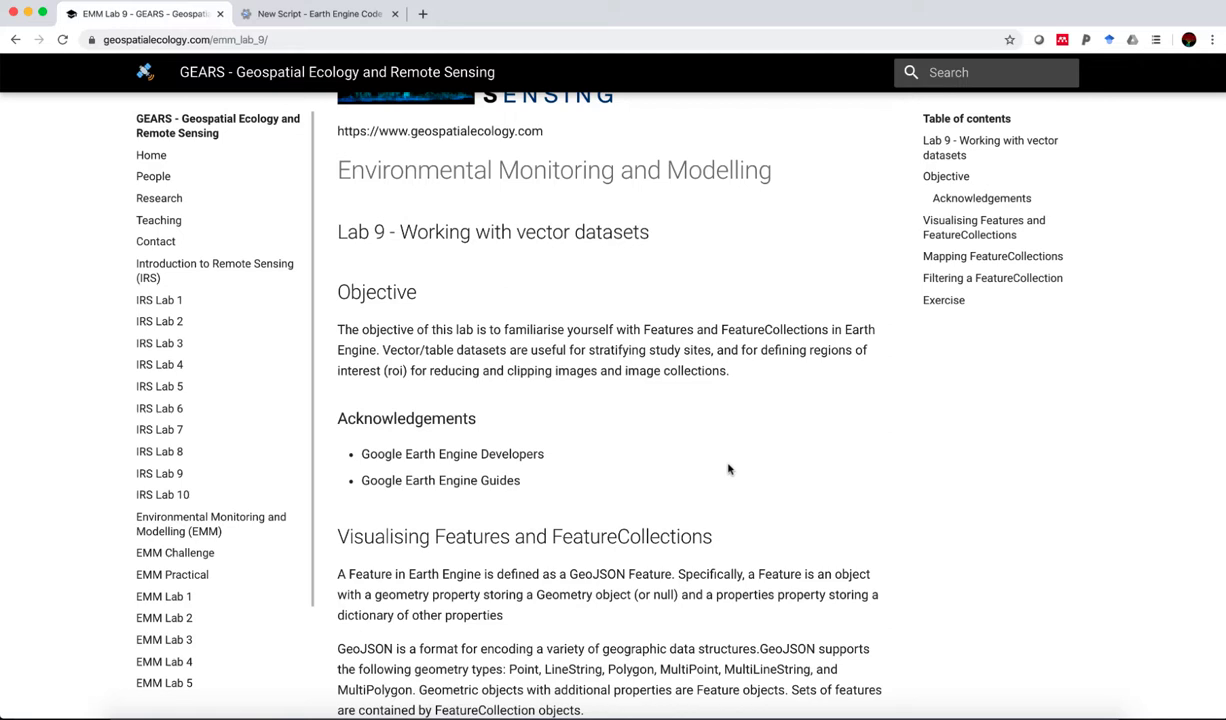
mouse_move(484, 150)
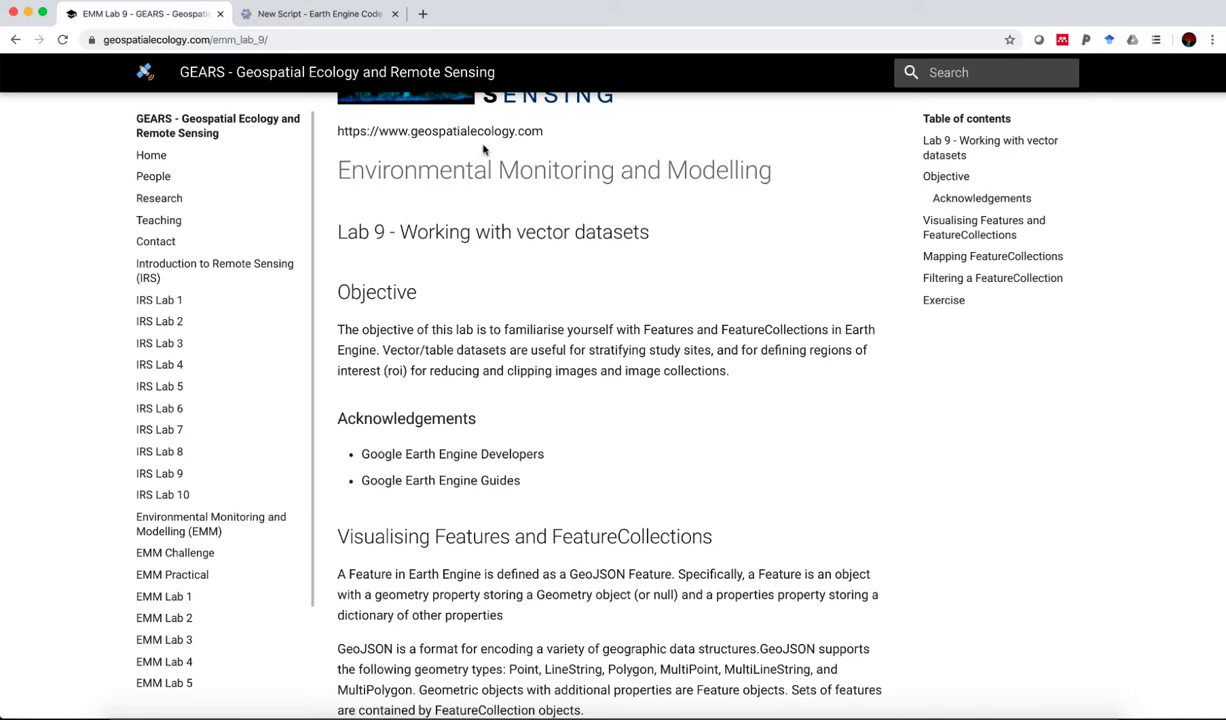
click(320, 13)
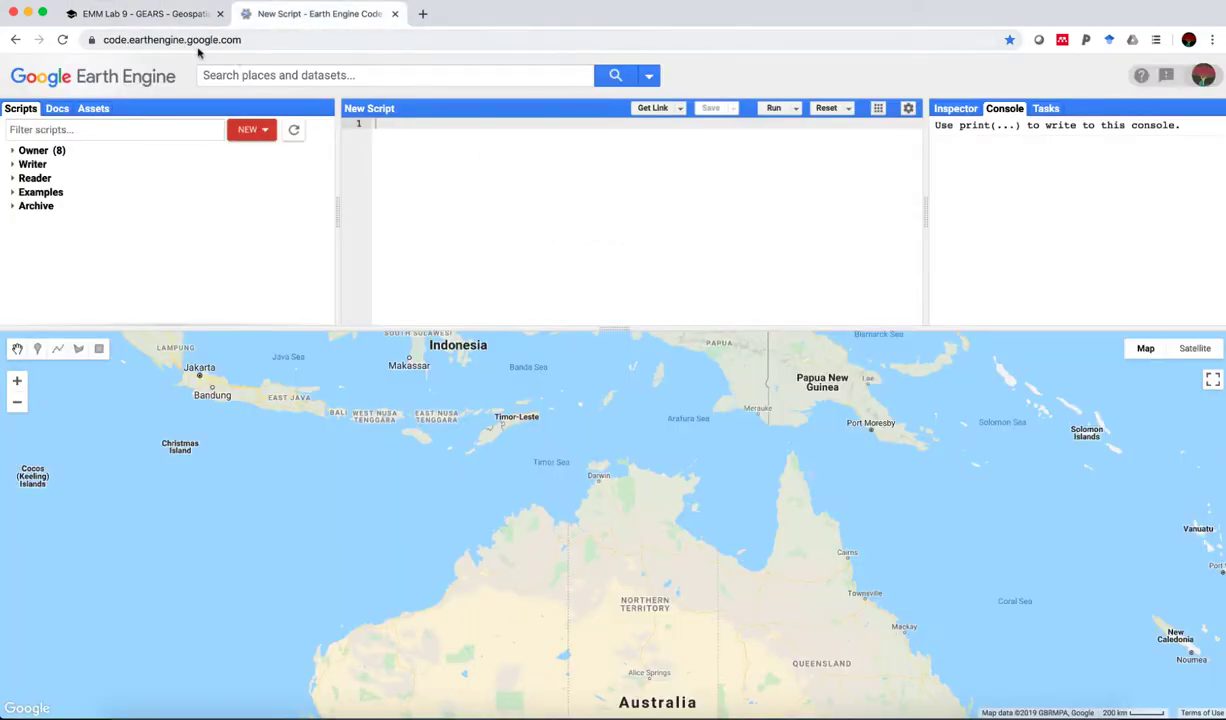
mouse_move(220, 148)
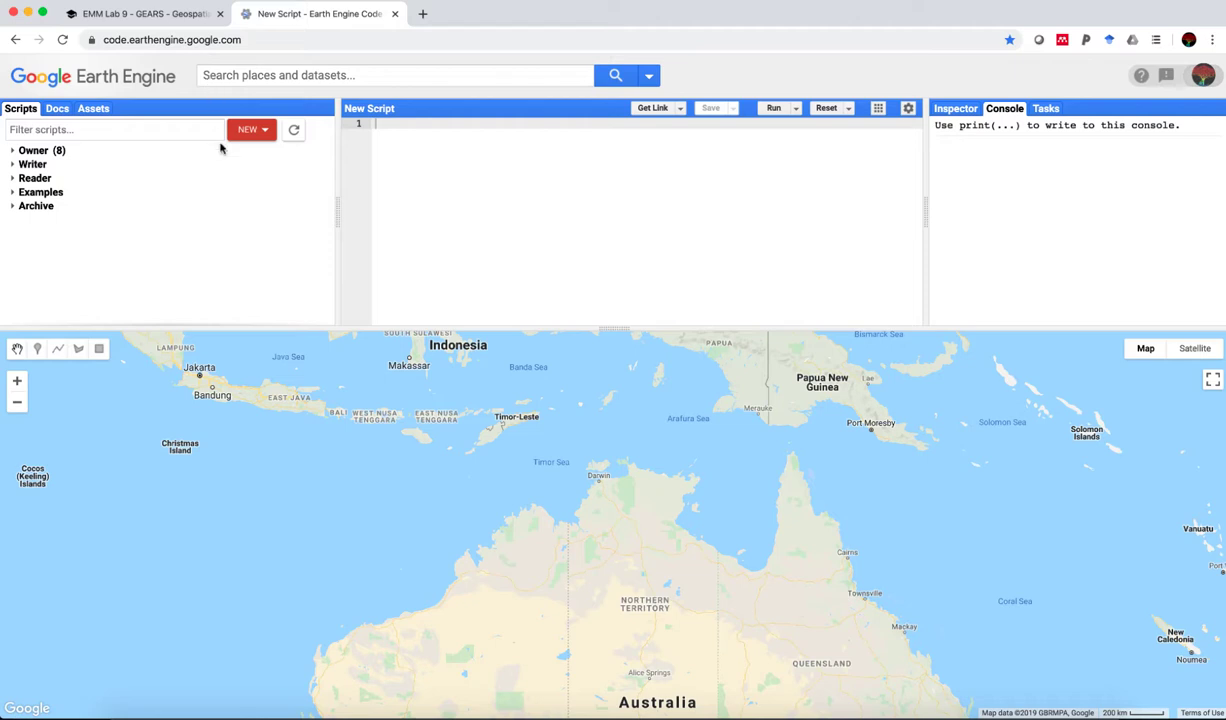
click(93, 108)
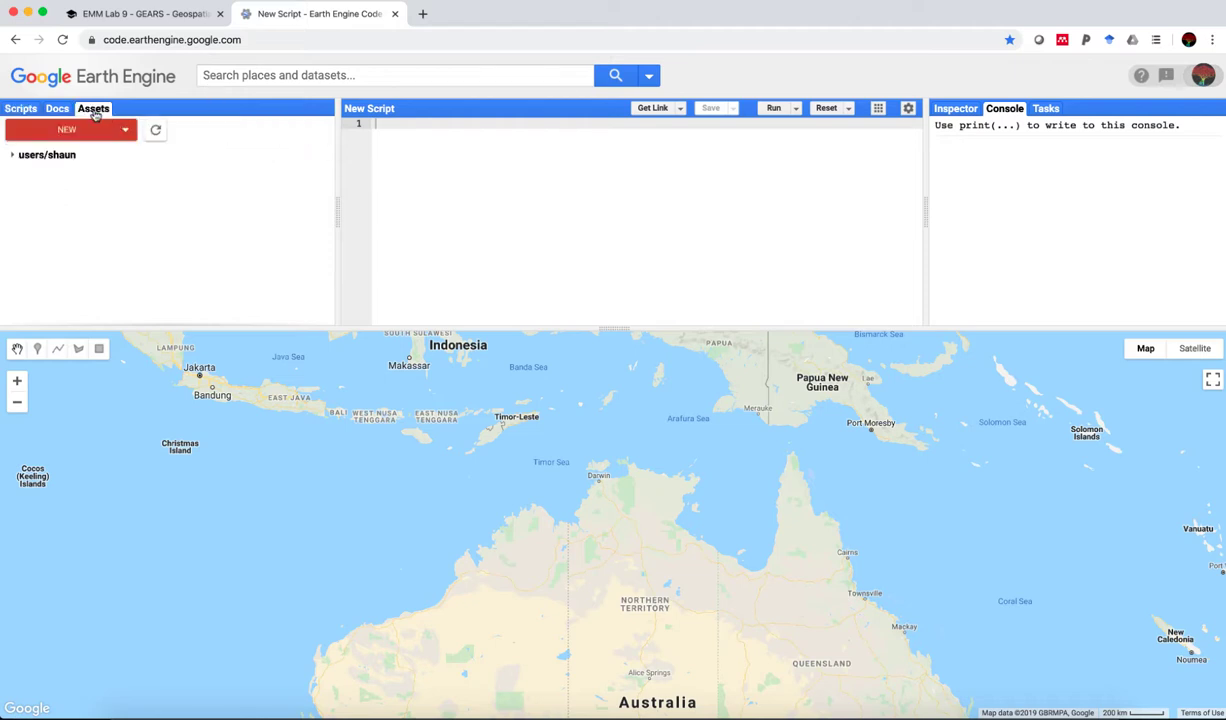
click(125, 130)
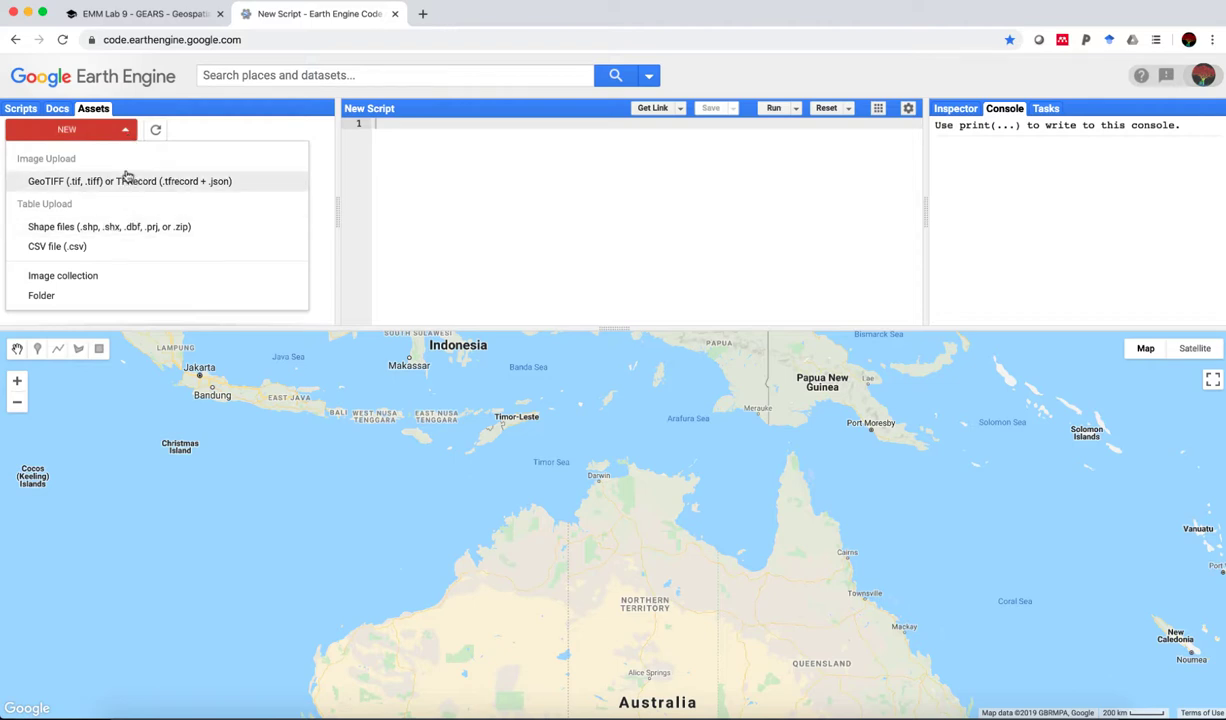
mouse_move(93, 226)
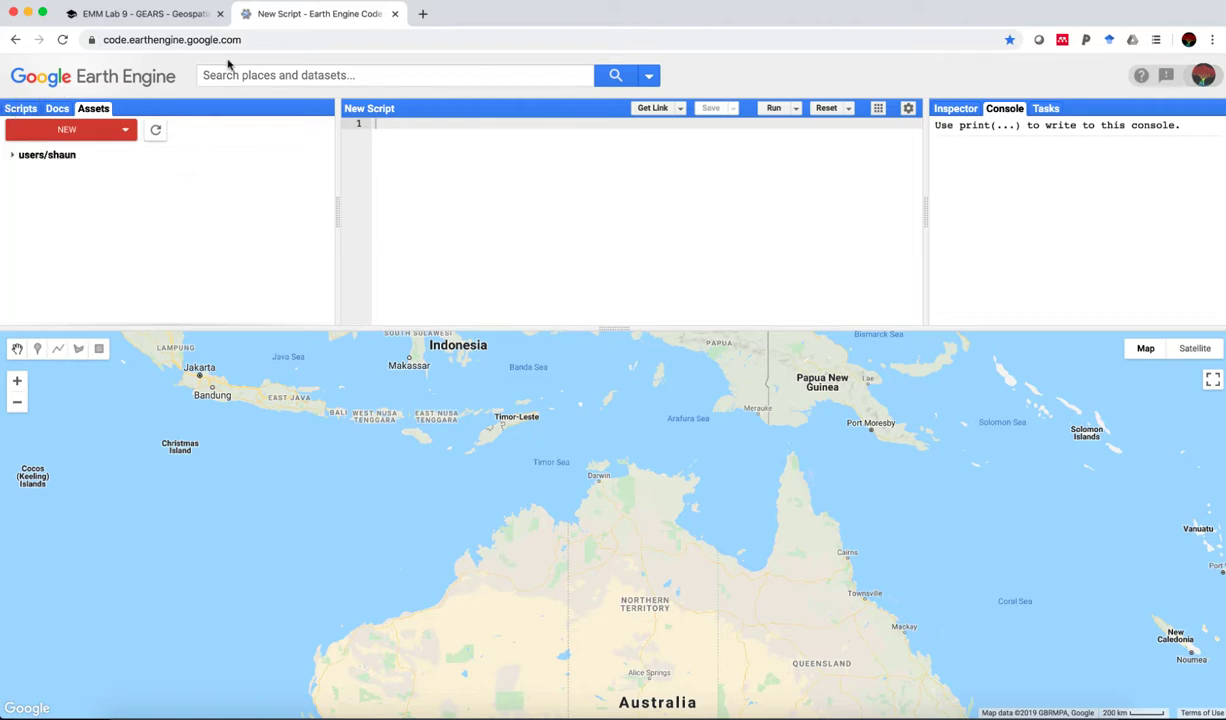
Step: Search the places and datasets bar for 'soil' to list soil datasets
click(20, 108)
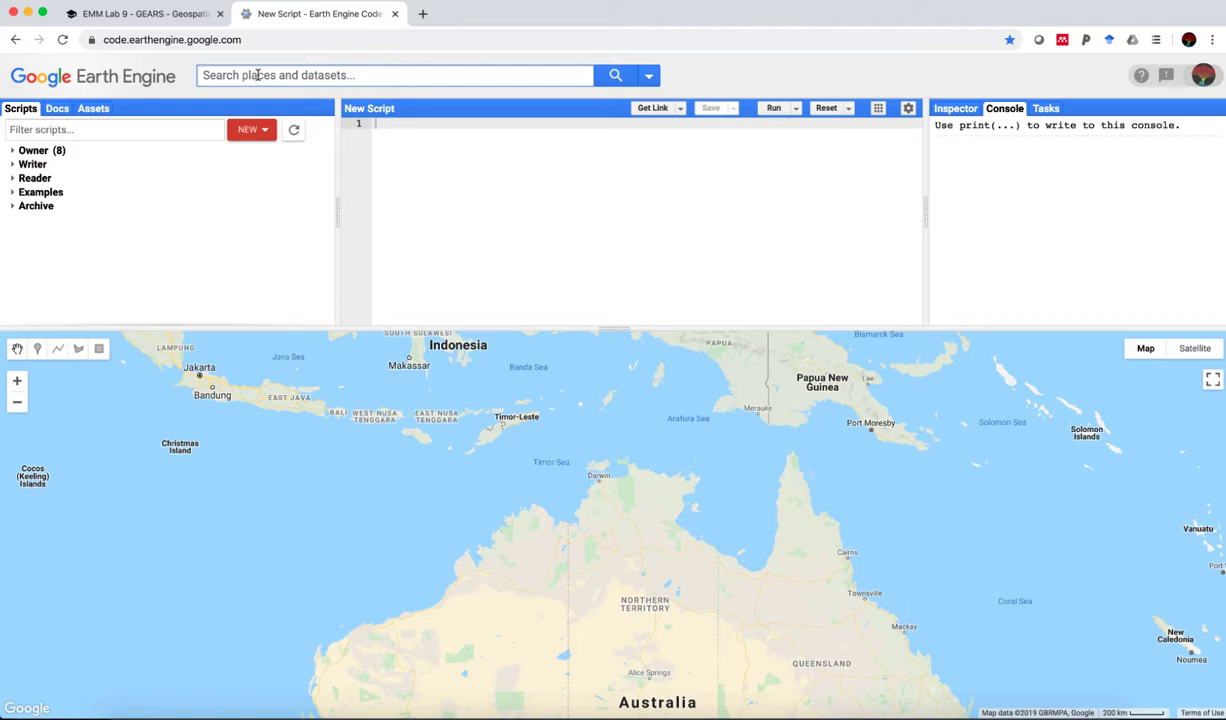
text(soil)
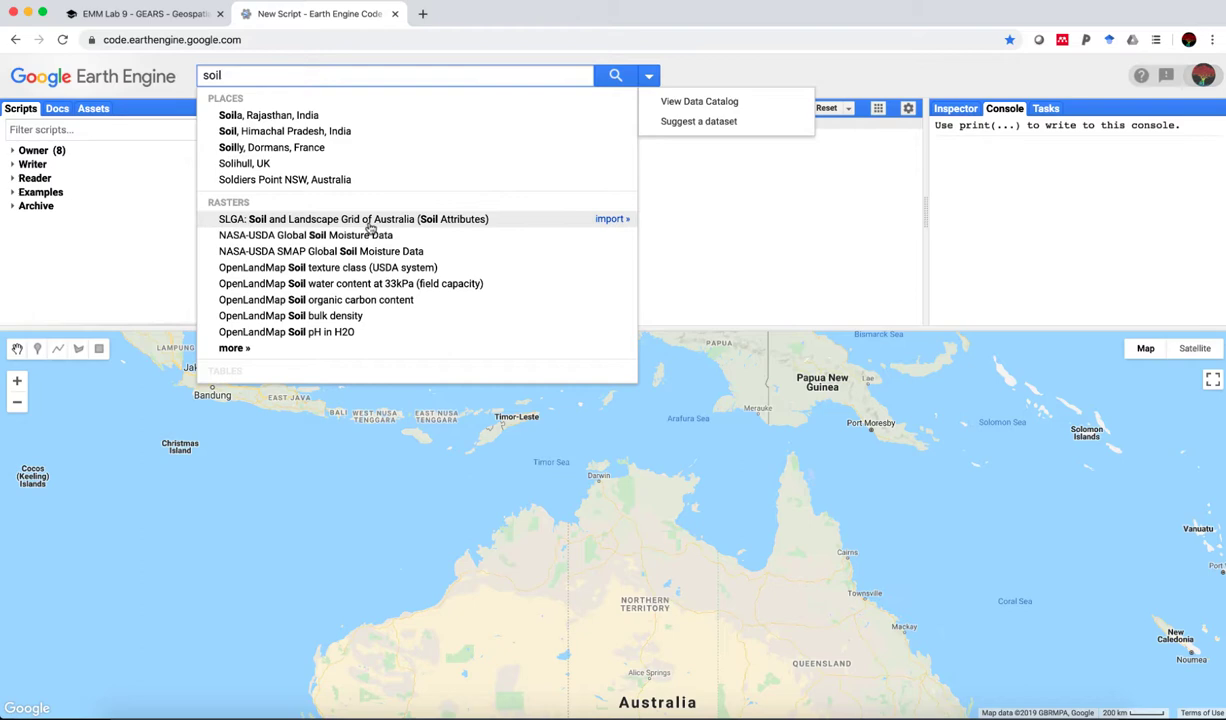
mouse_move(428, 225)
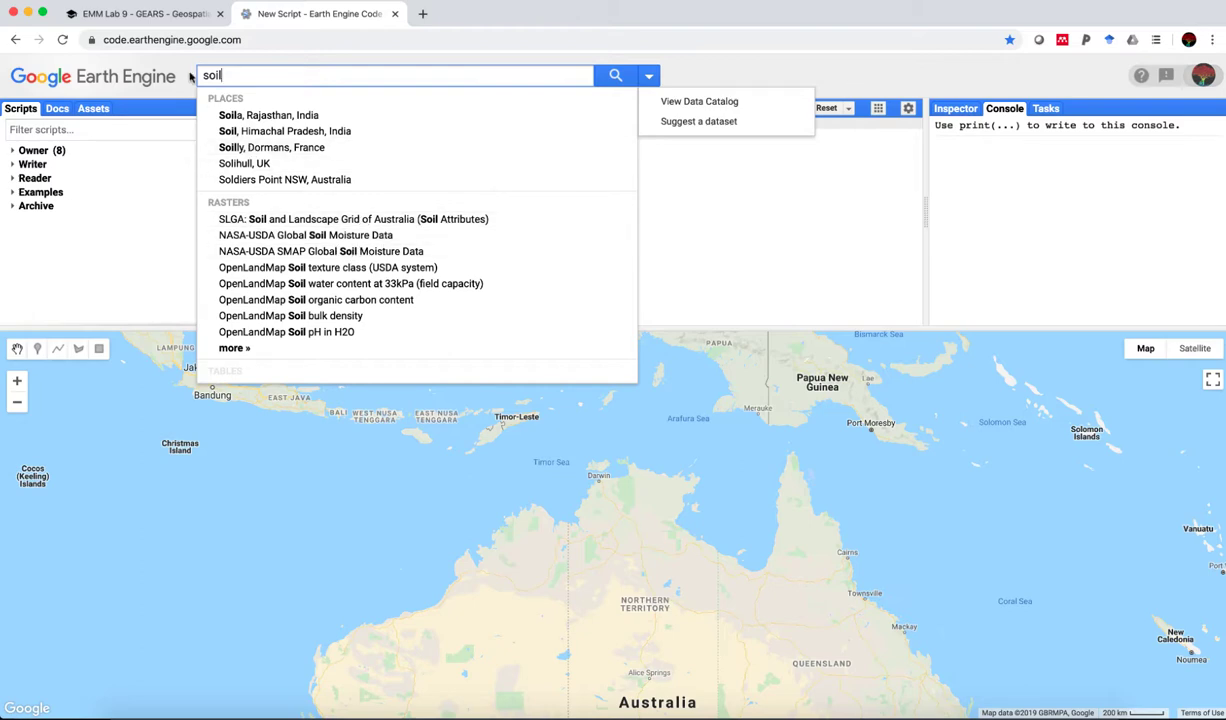
Step: Read the Mapping FeatureCollections example on the Lab 9 page, then return to the Earth Engine tab
click(140, 13)
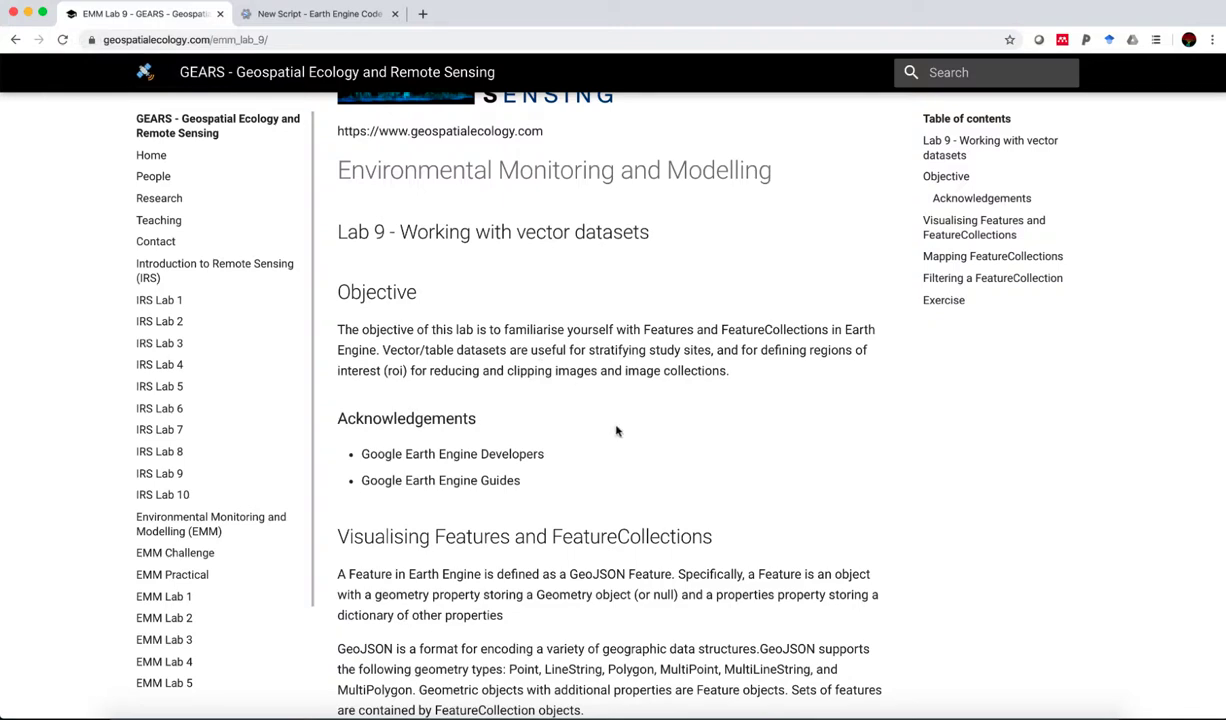
scroll(down, 3)
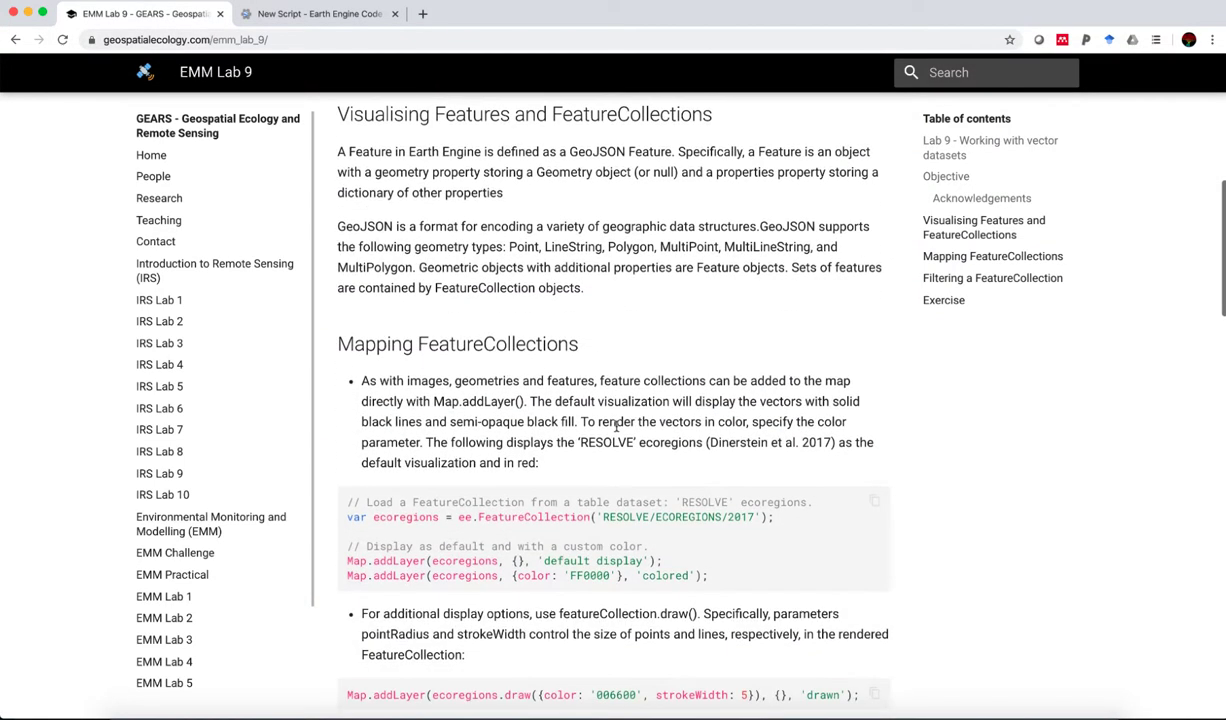
scroll(down, 3)
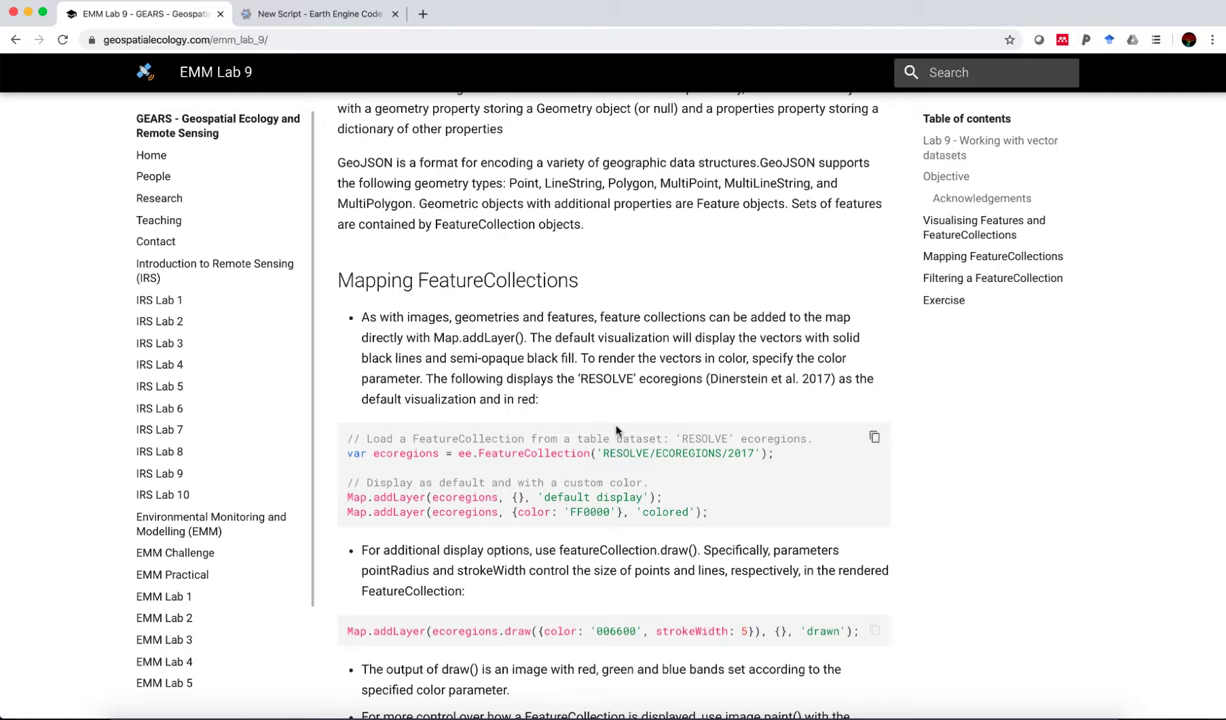
mouse_move(393, 454)
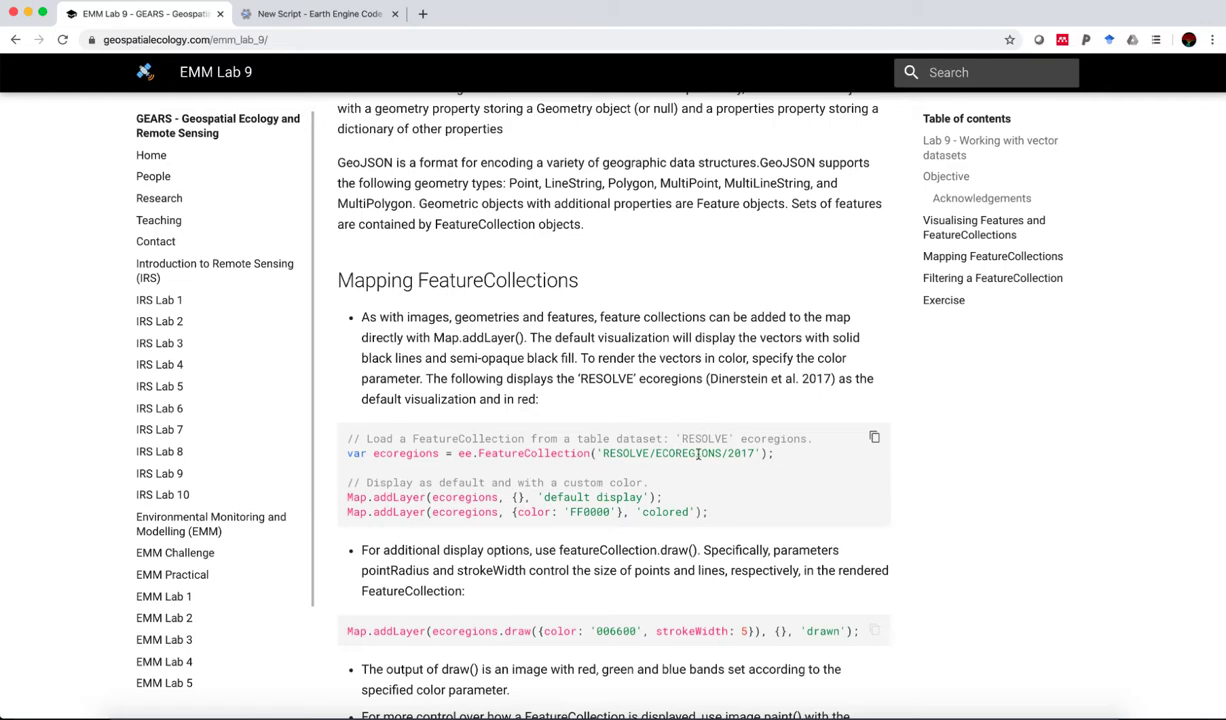
click(318, 13)
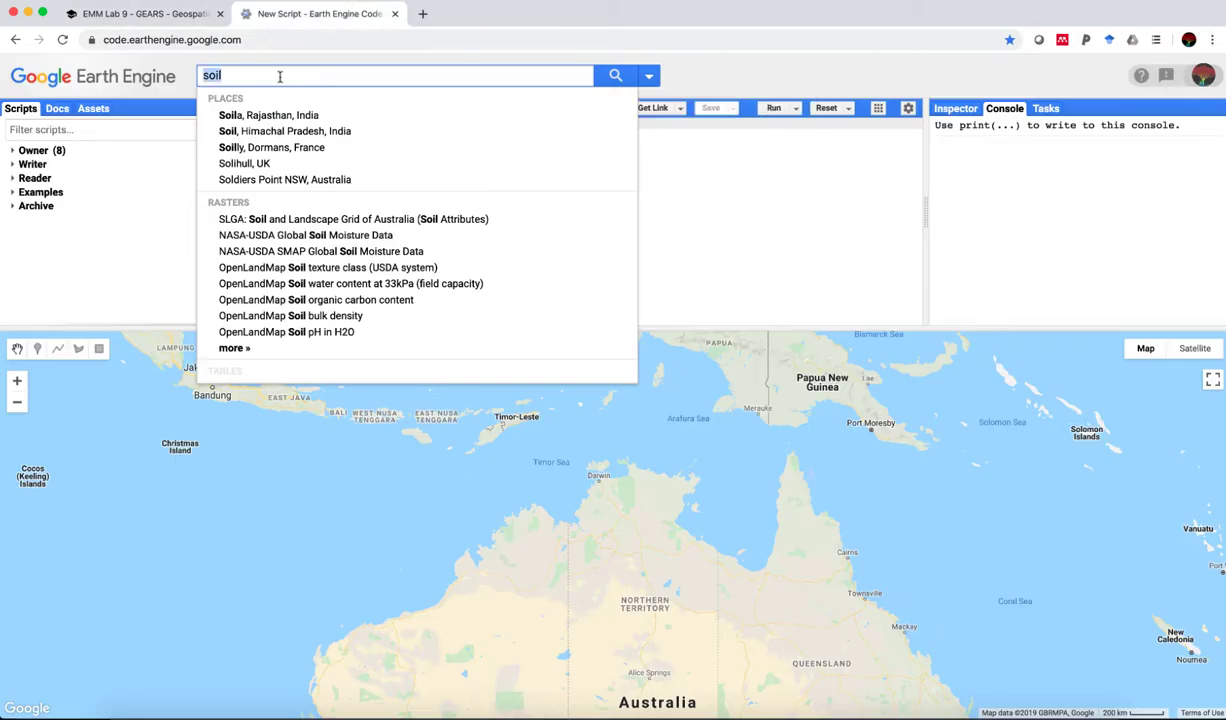
Step: Search 'ecore' and review the RESOLVE Ecoregions 2017 description and schema, then return to Lab 9
text(ecoregion)
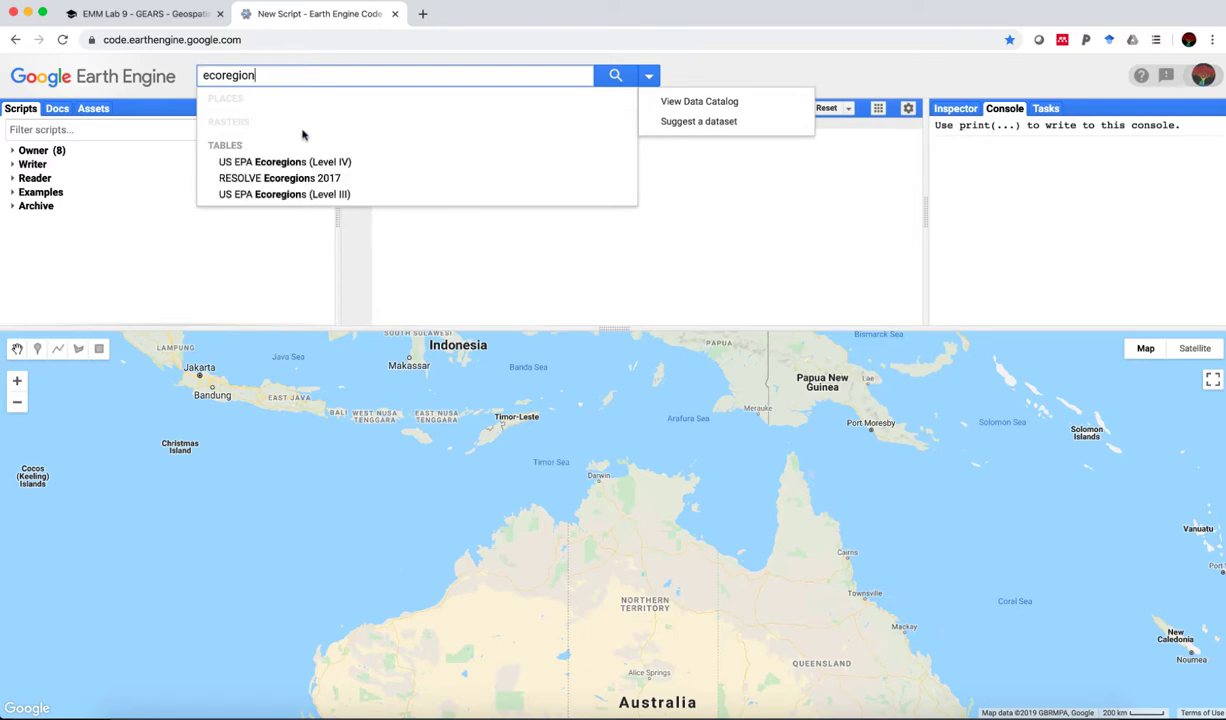
mouse_move(300, 181)
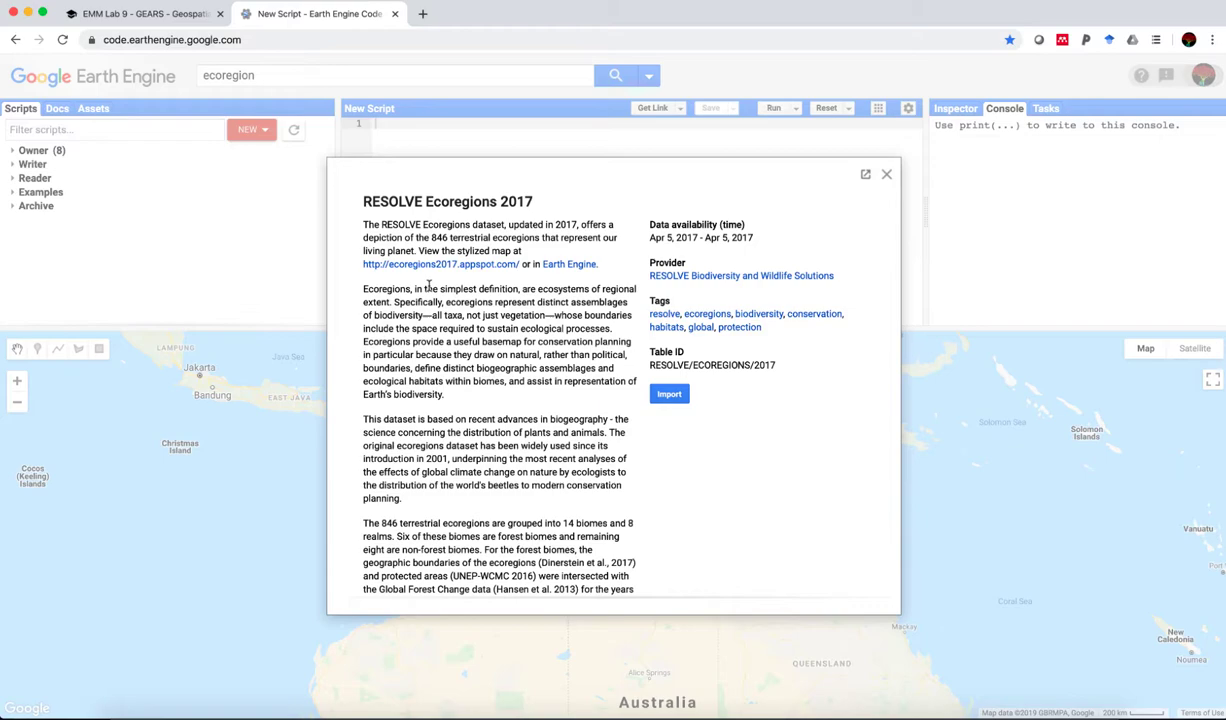
scroll(down, 3)
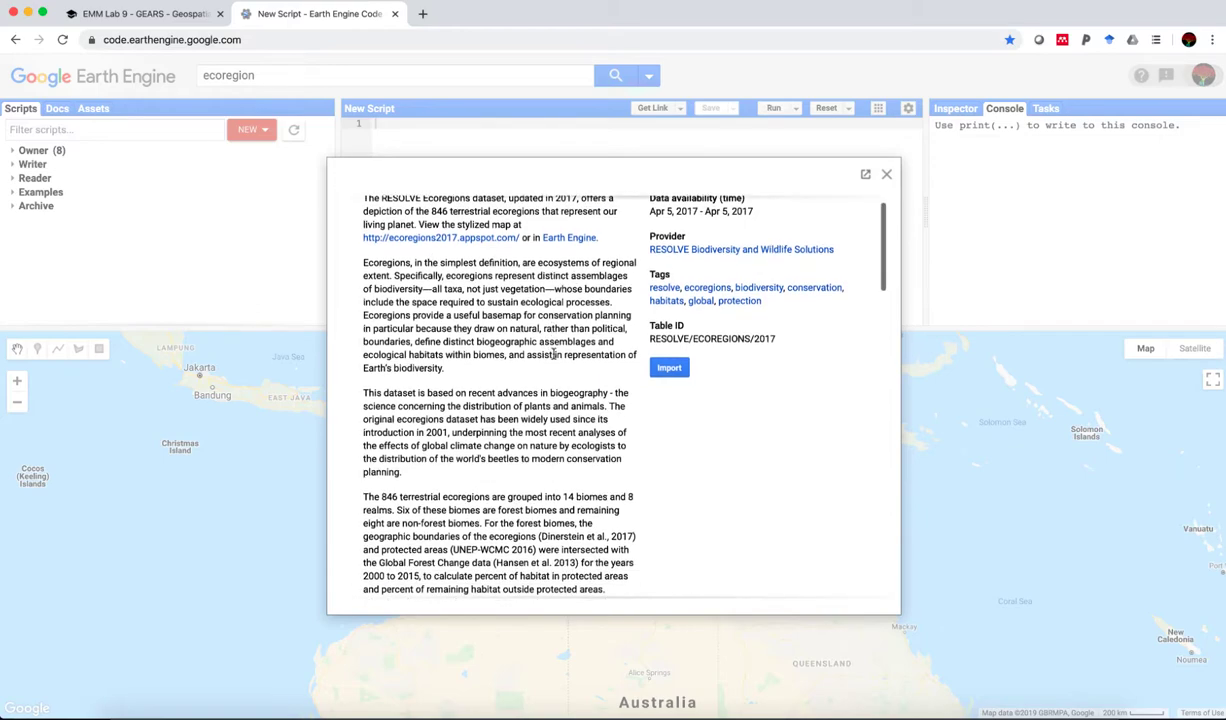
scroll(down, 3)
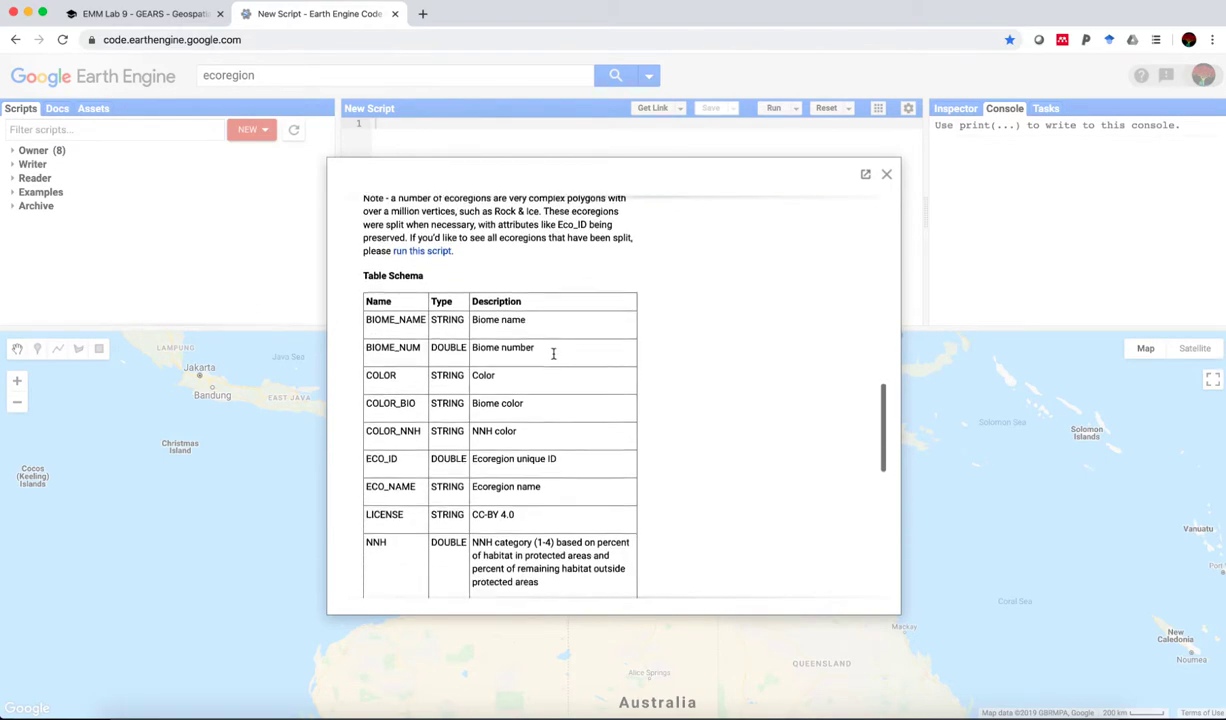
scroll(down, 3)
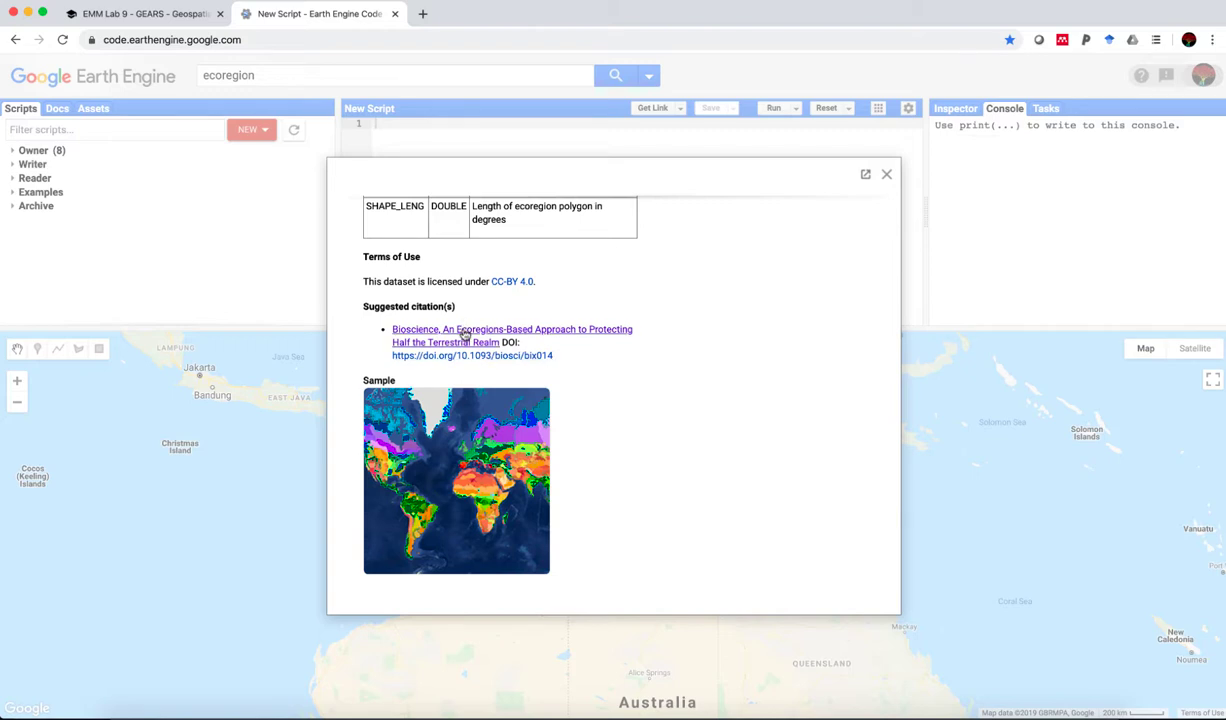
mouse_move(465, 335)
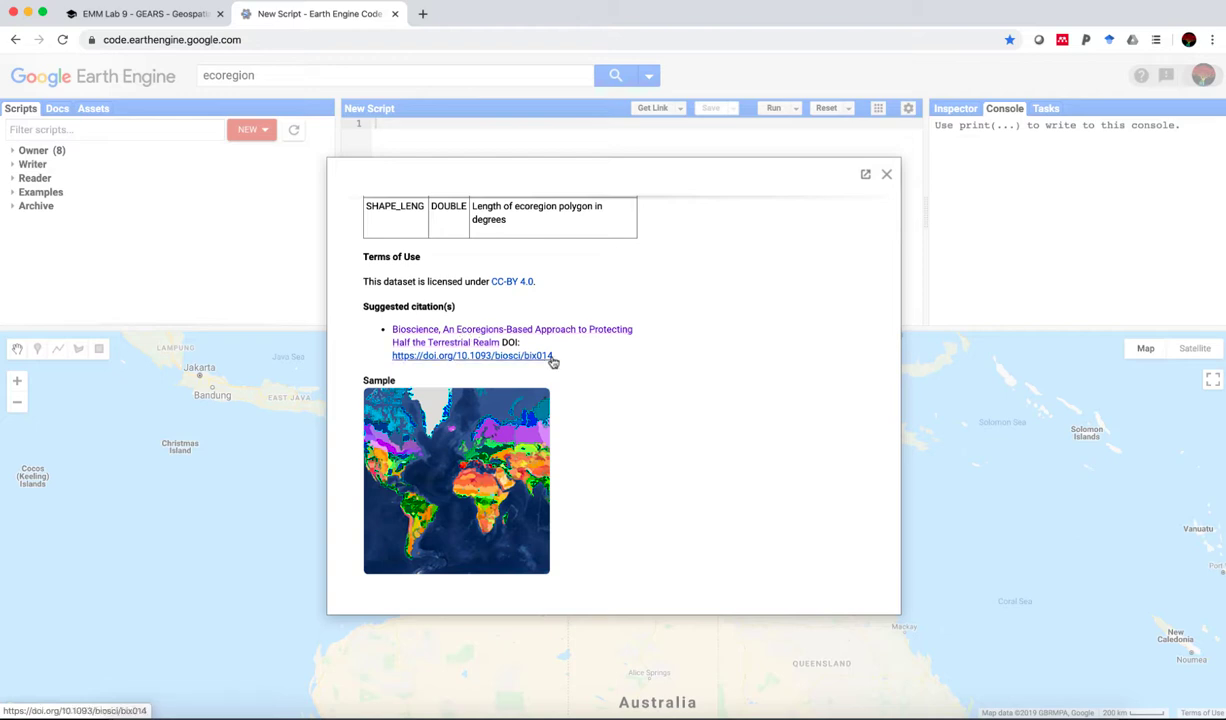
mouse_move(666, 334)
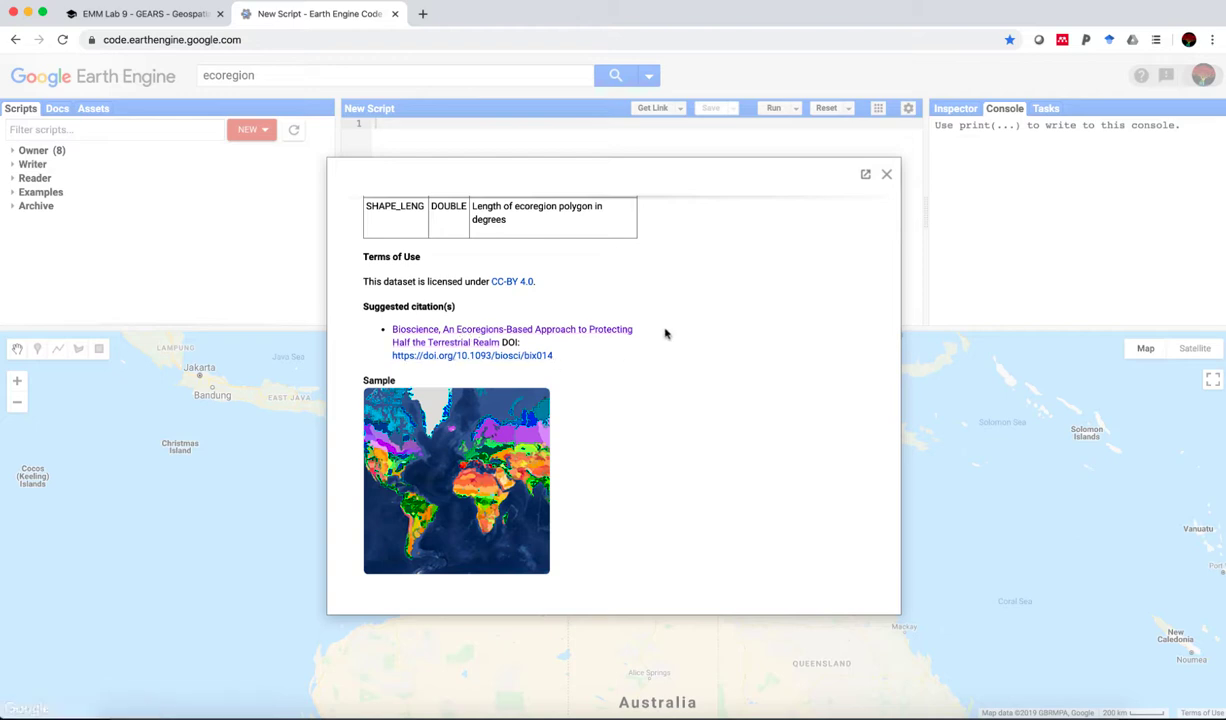
scroll(up, 3)
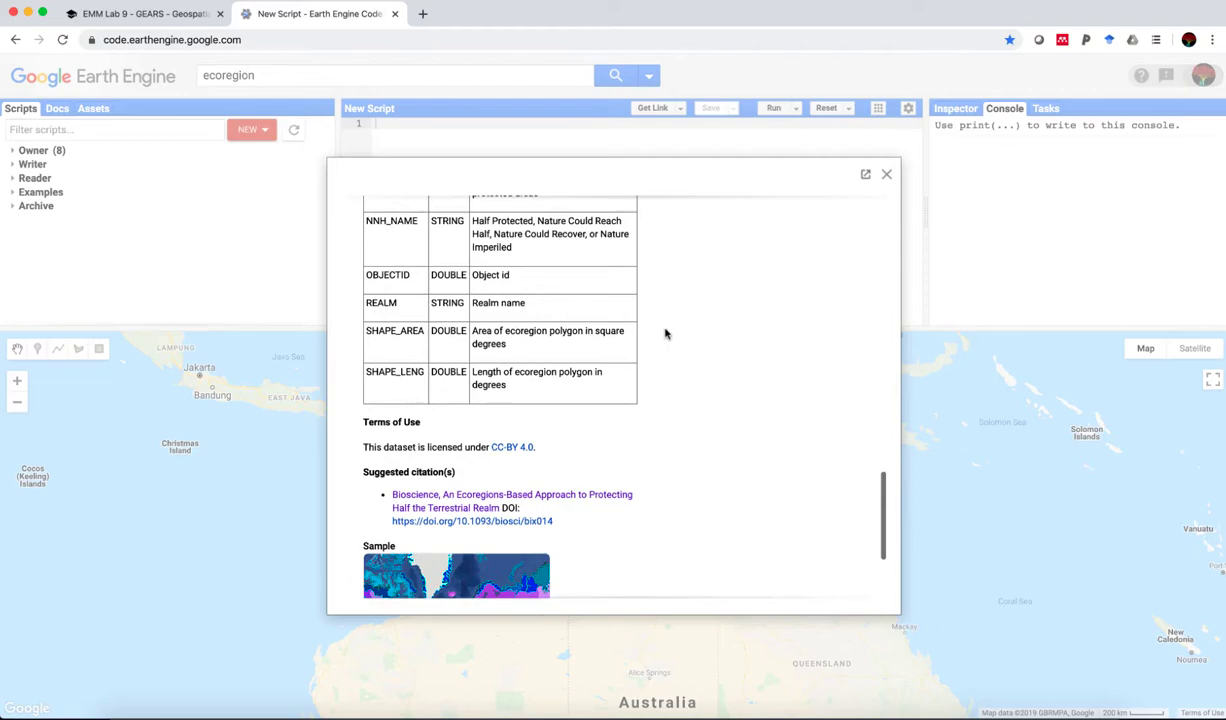
scroll(up, 3)
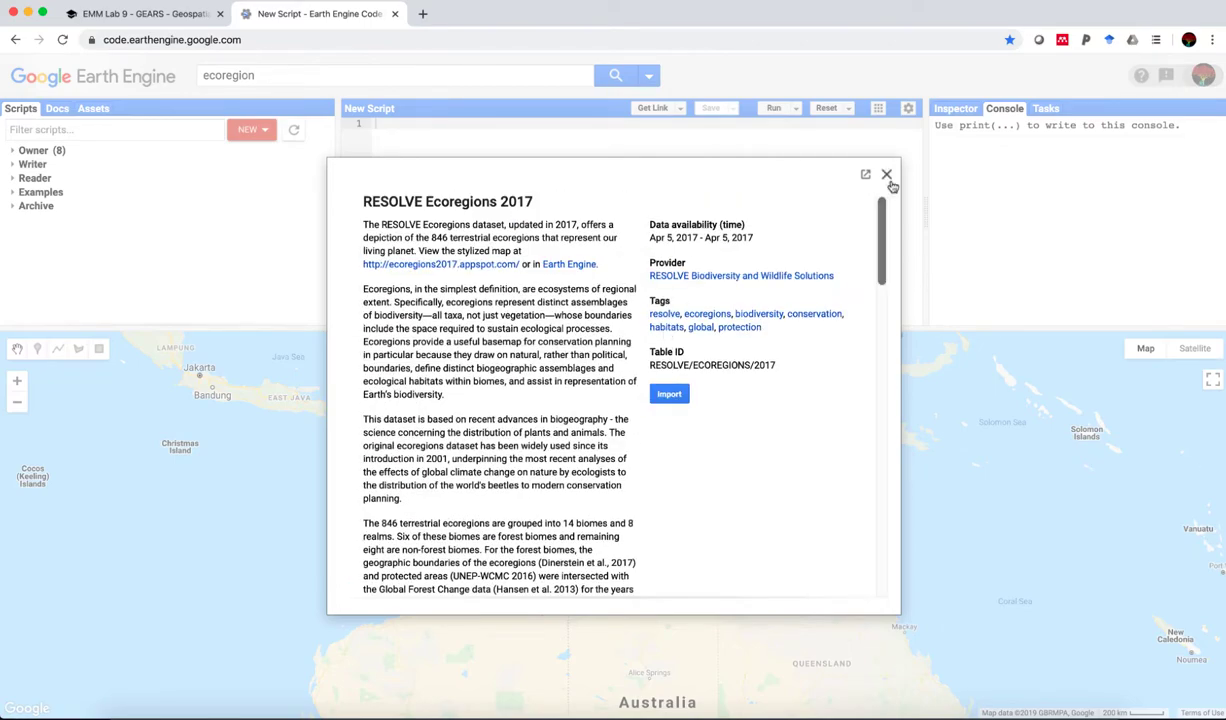
click(140, 13)
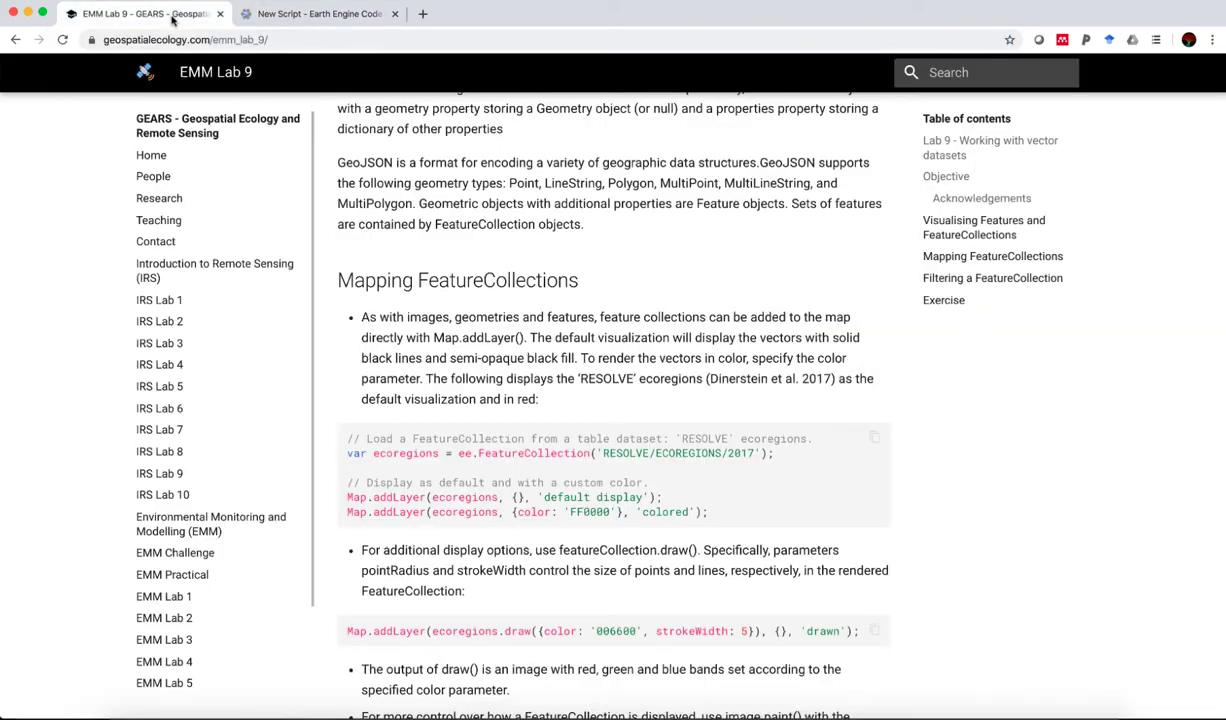
Step: Copy the RESOLVE ecoregions FeatureCollection example code from the lab page
scroll(down, 3)
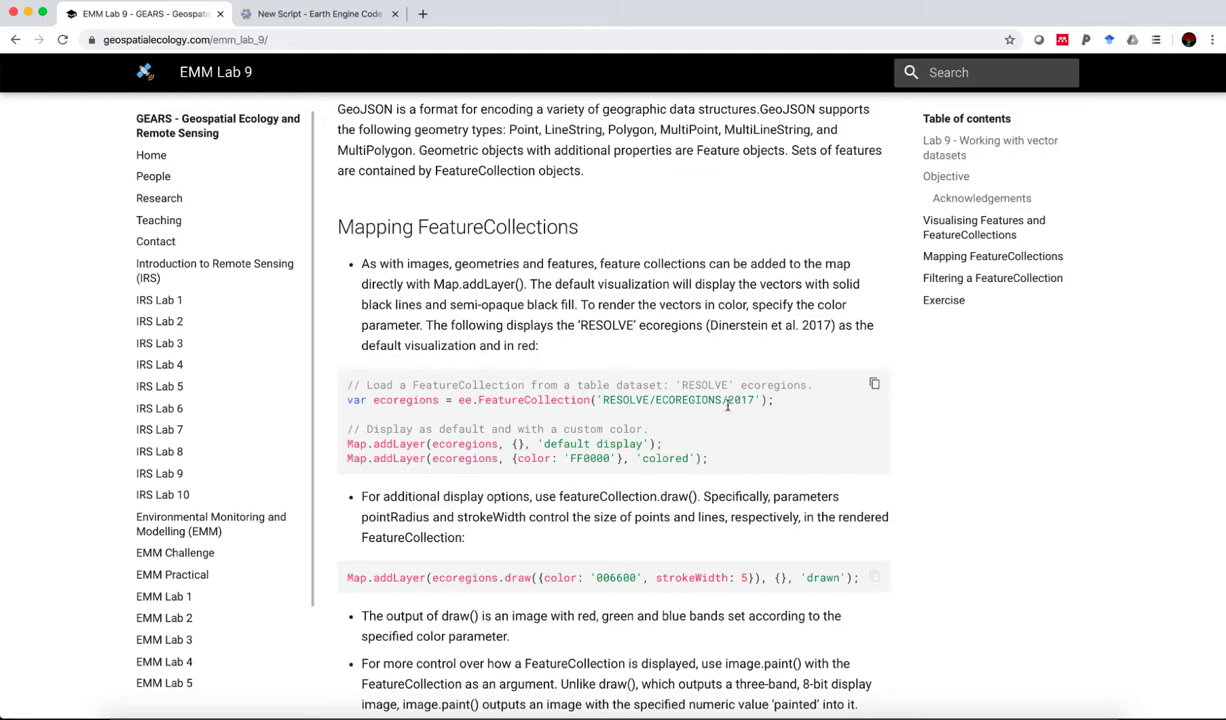
scroll(down, 3)
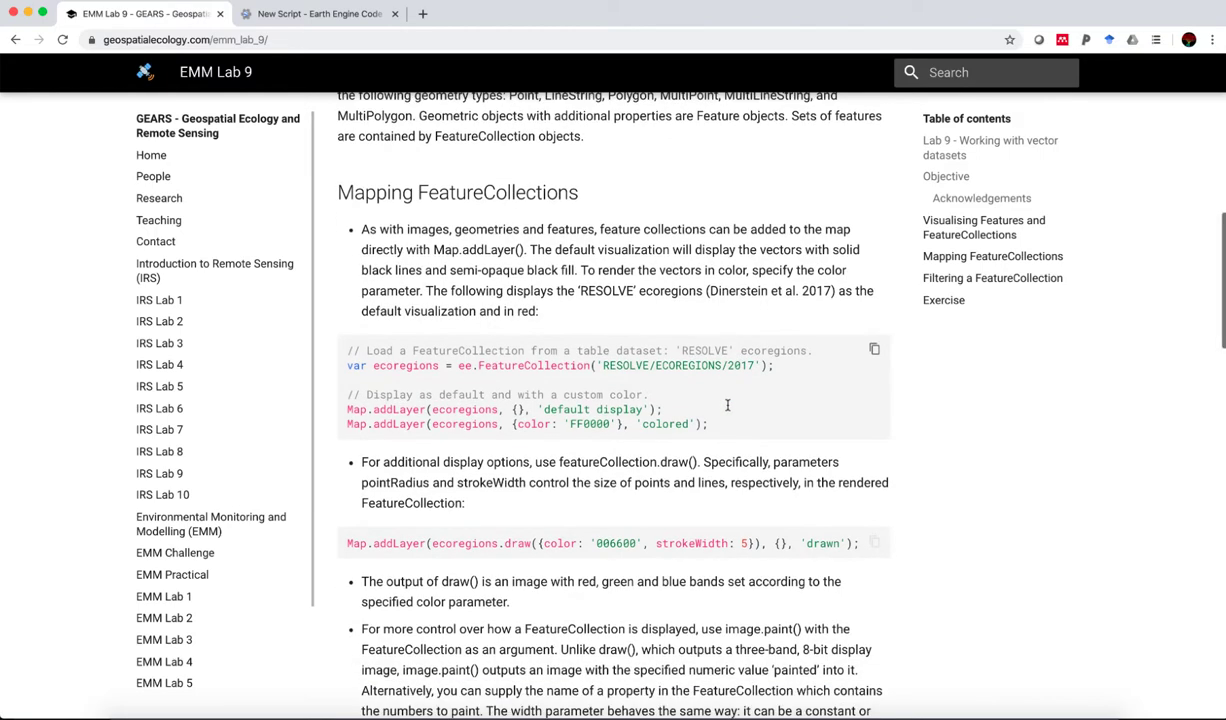
mouse_move(852, 374)
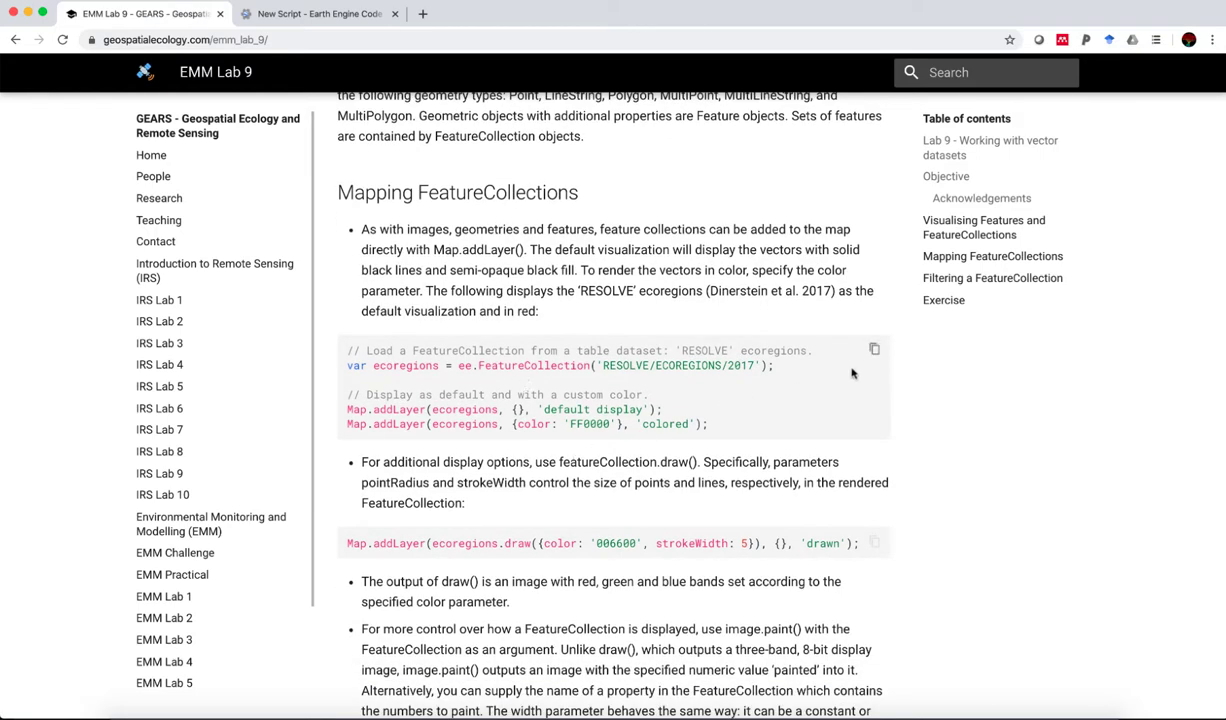
click(874, 349)
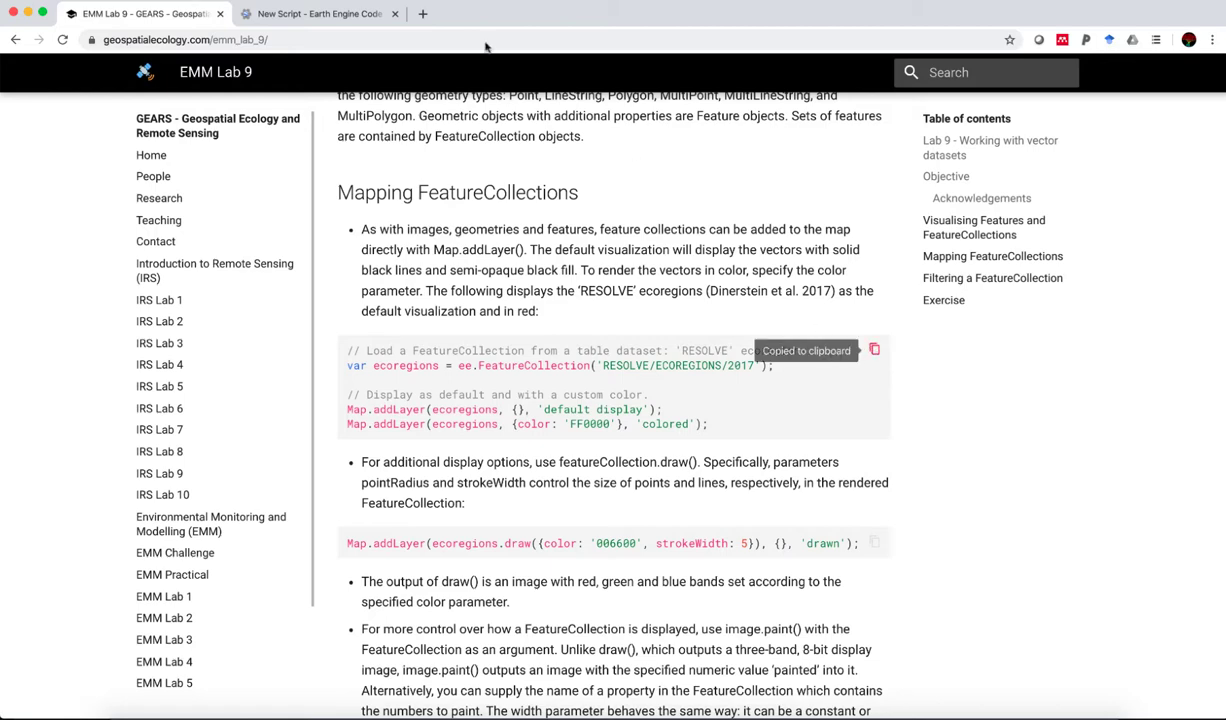
Step: Paste the ecoregions example into the empty script and run it
right_click(395, 122)
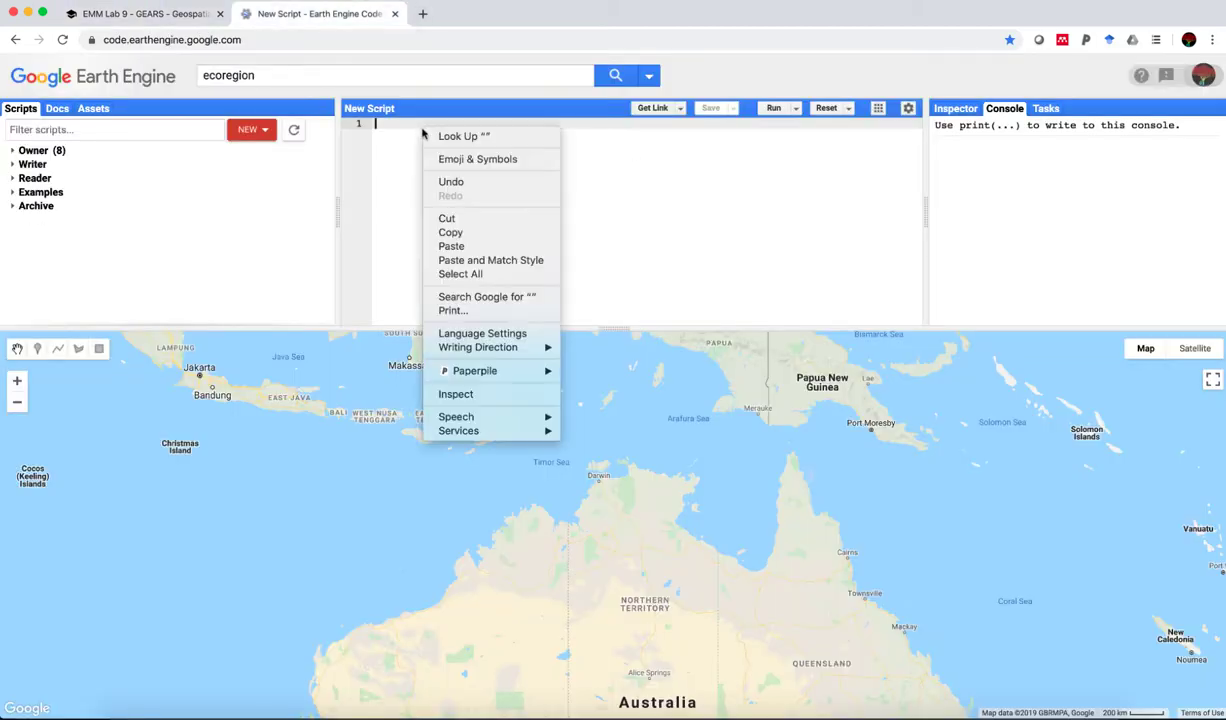
click(451, 246)
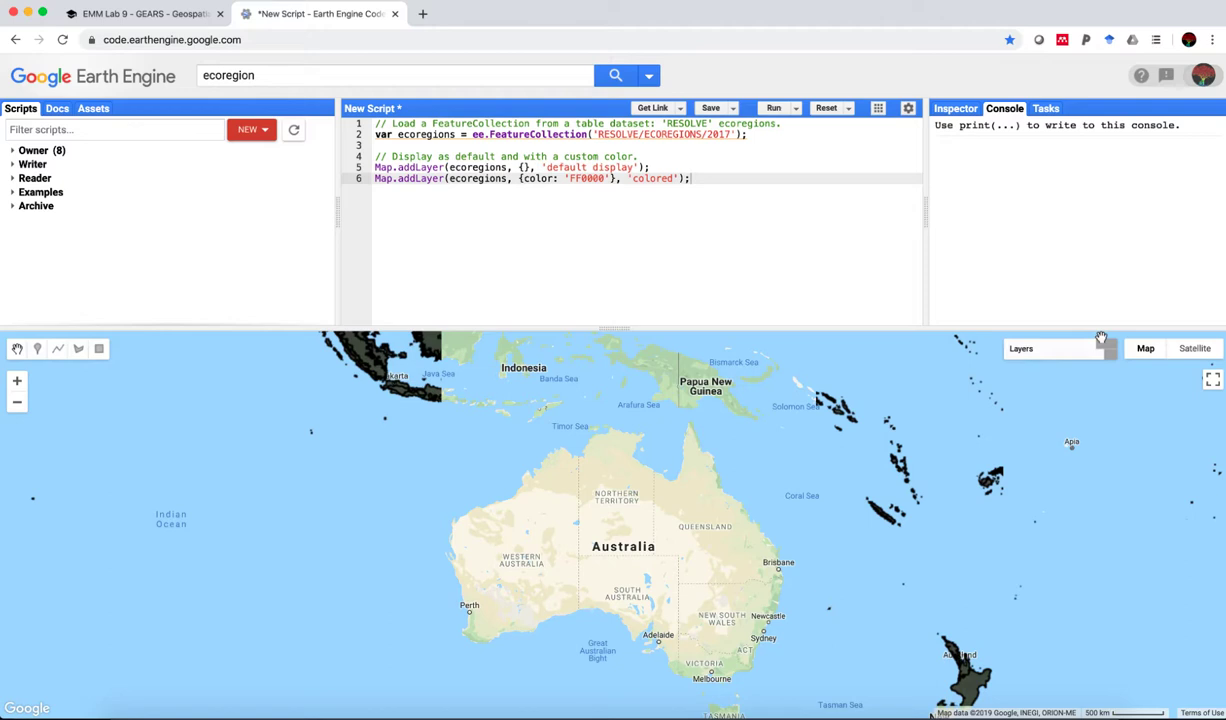
click(773, 107)
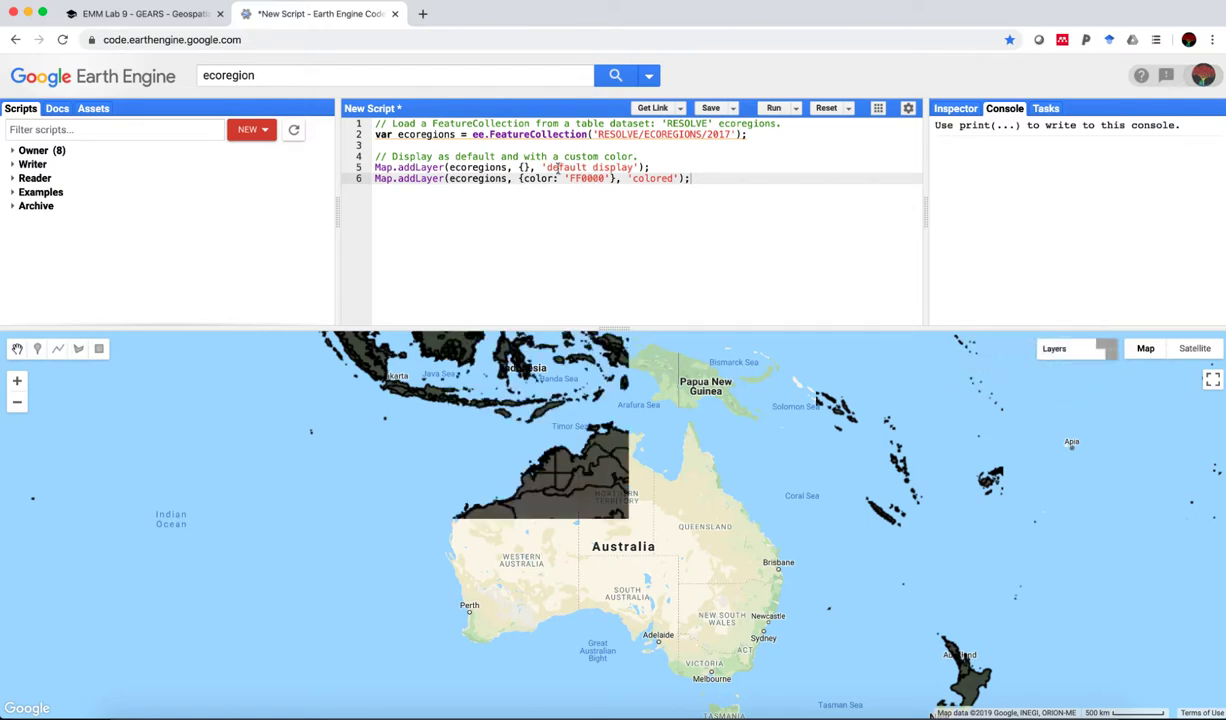
click(773, 107)
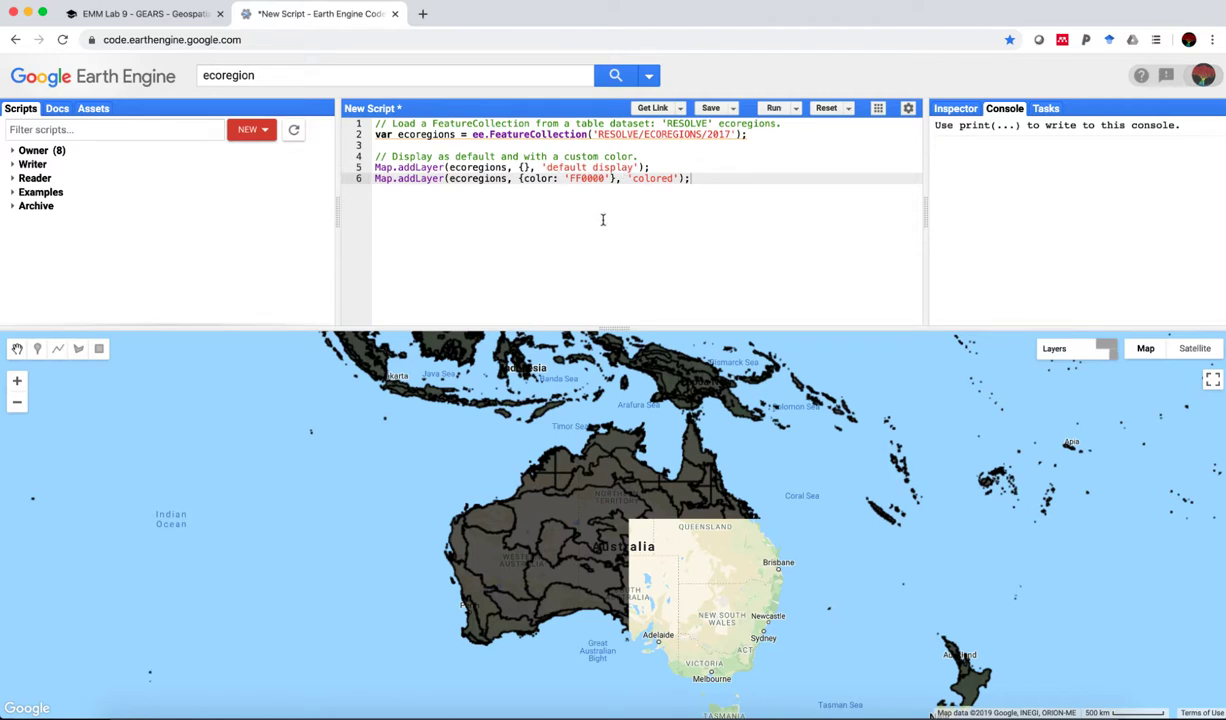
mouse_move(590, 480)
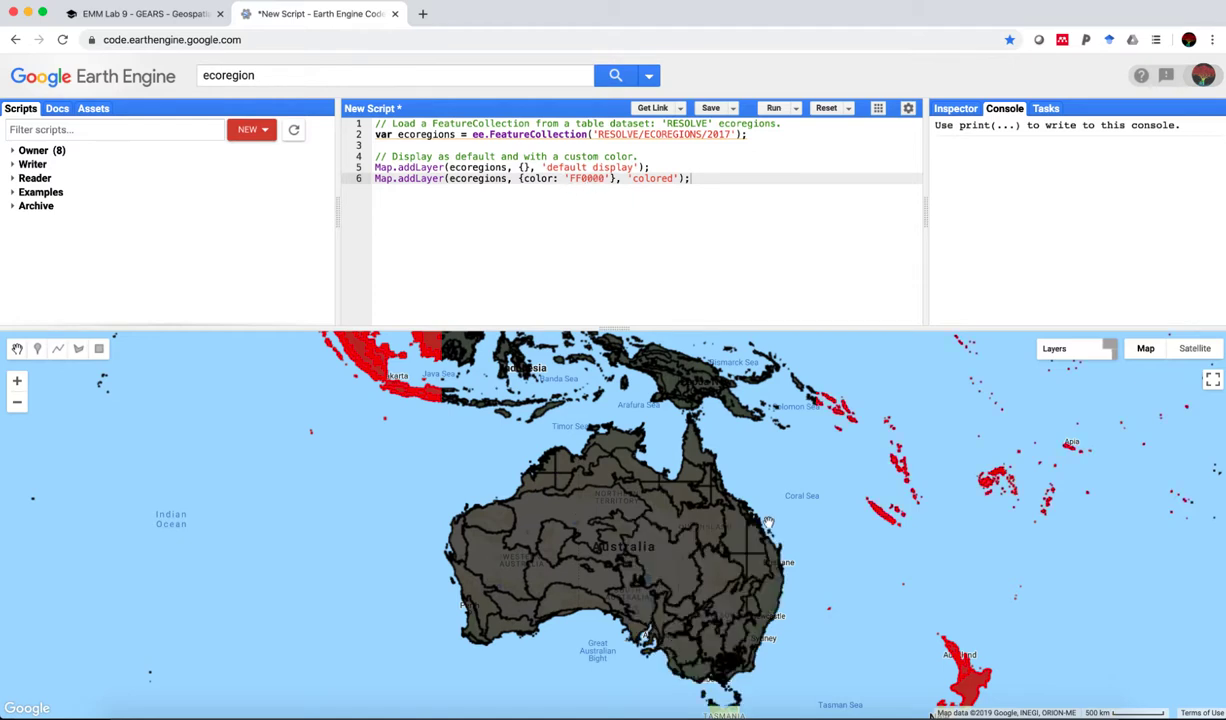
Step: Check the default and red ecoregion layers in the Layers panel
click(1054, 348)
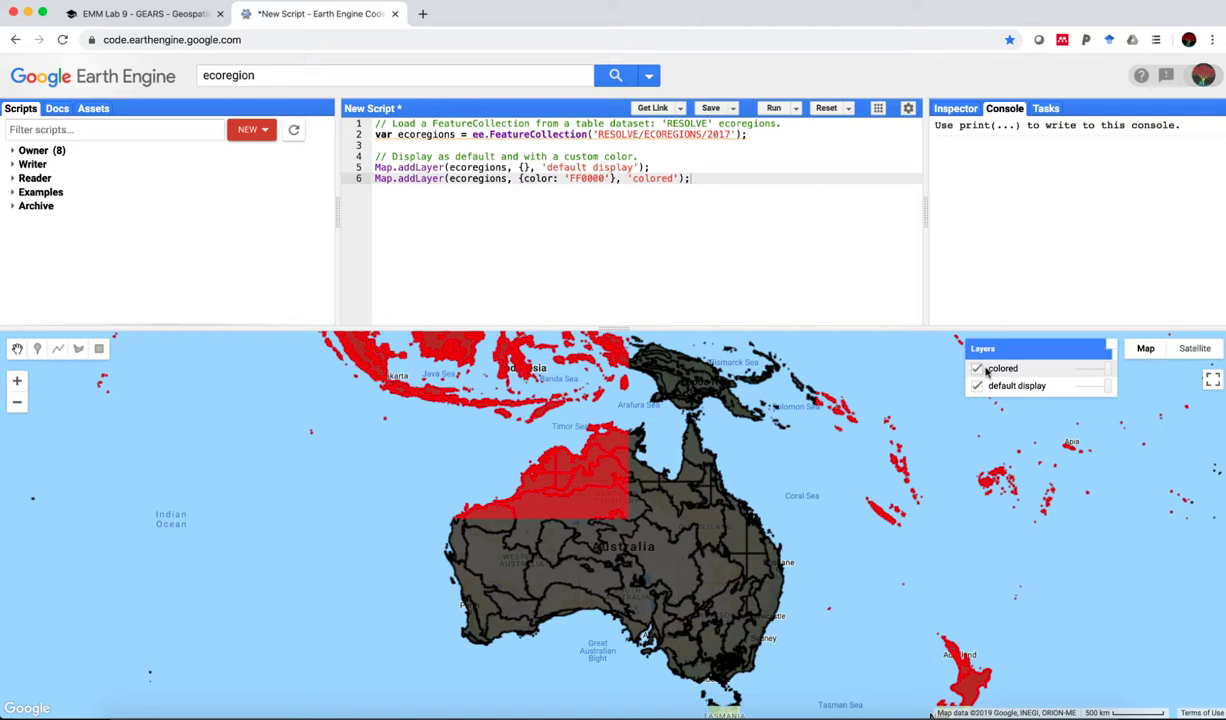
click(976, 368)
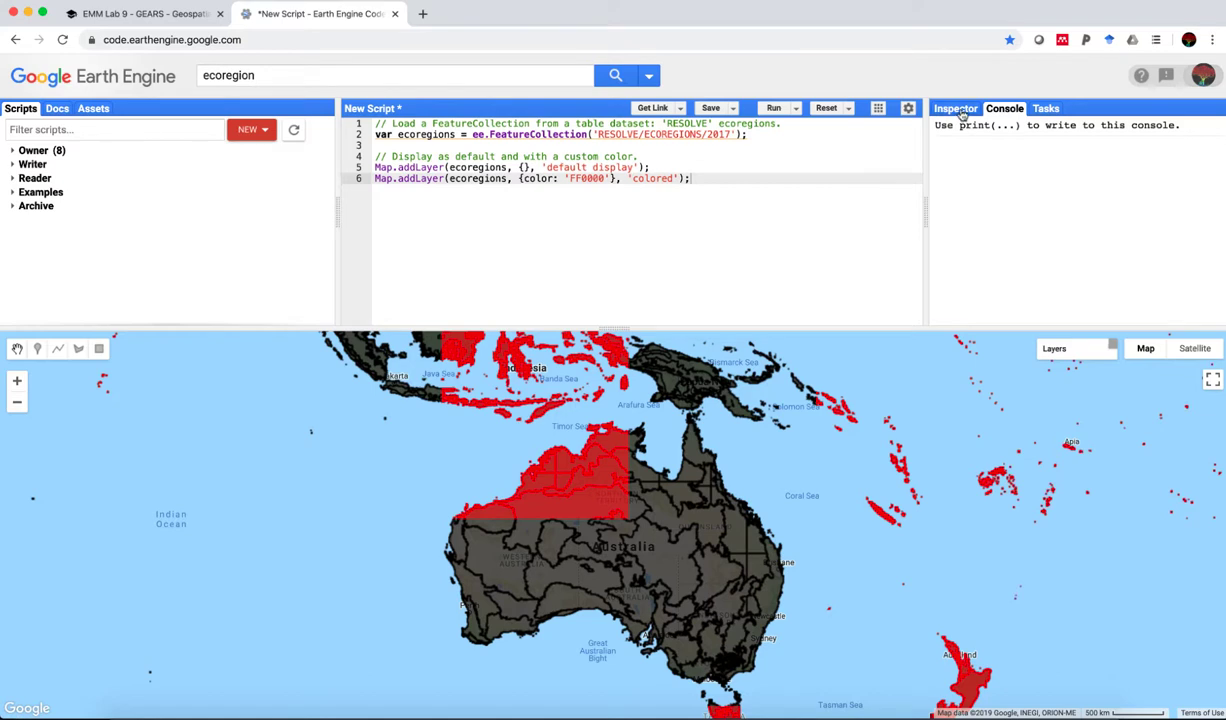
Step: Inspect a point in northern Australia and expand the Great Sandy-Tanami desert feature's 15 properties
click(954, 108)
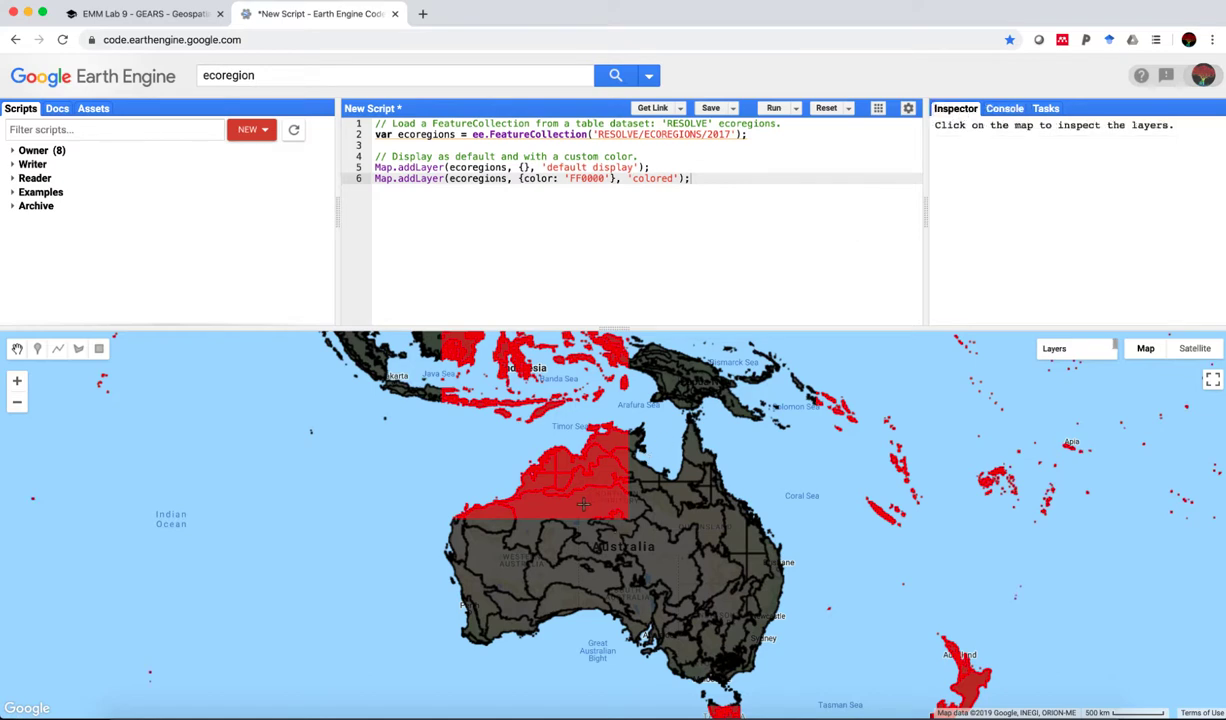
click(583, 503)
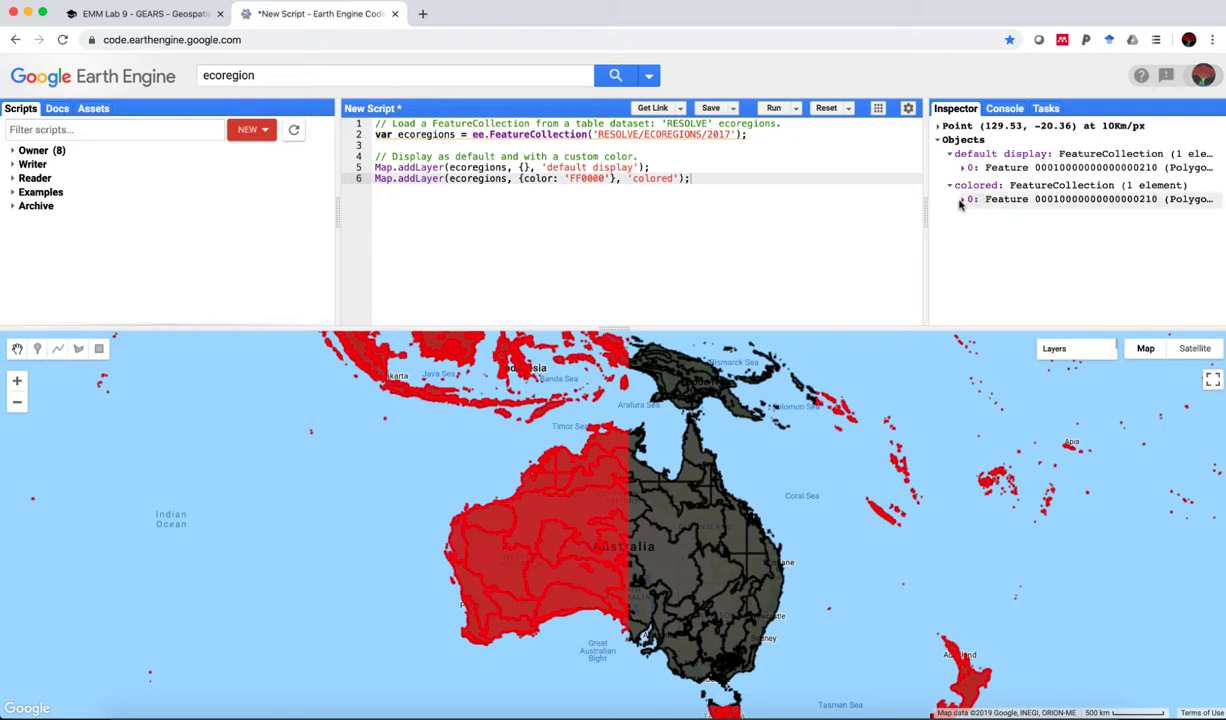
click(968, 199)
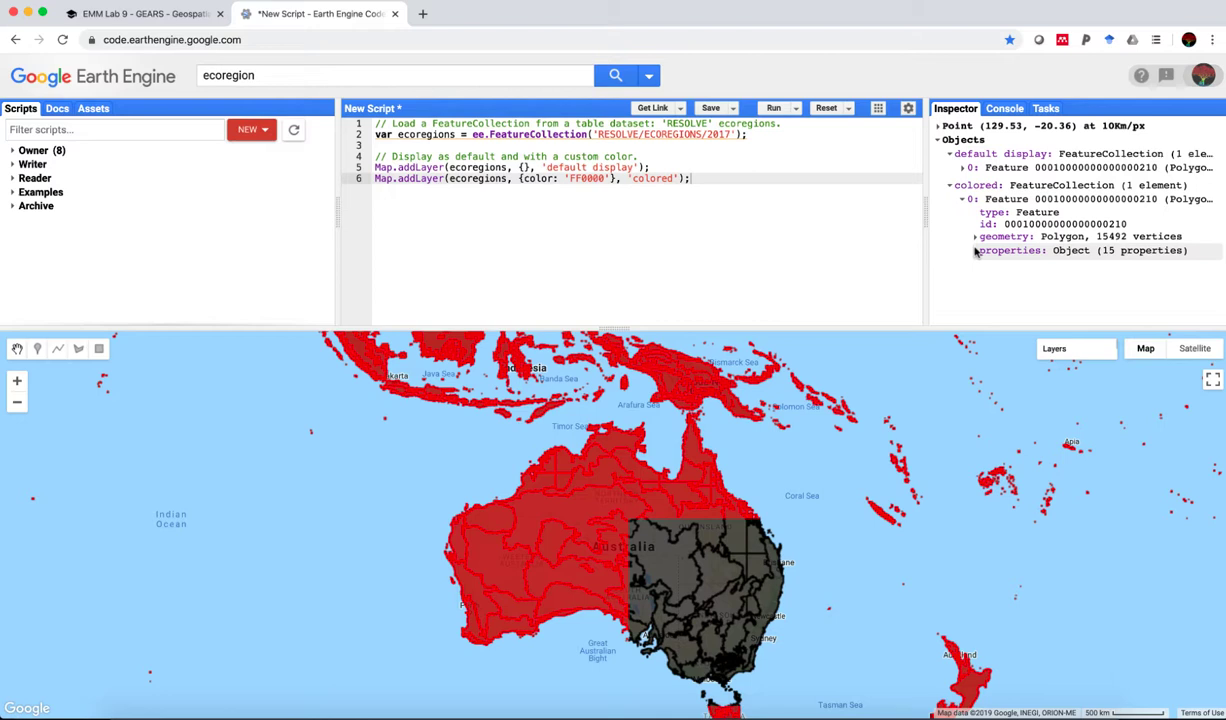
click(1008, 250)
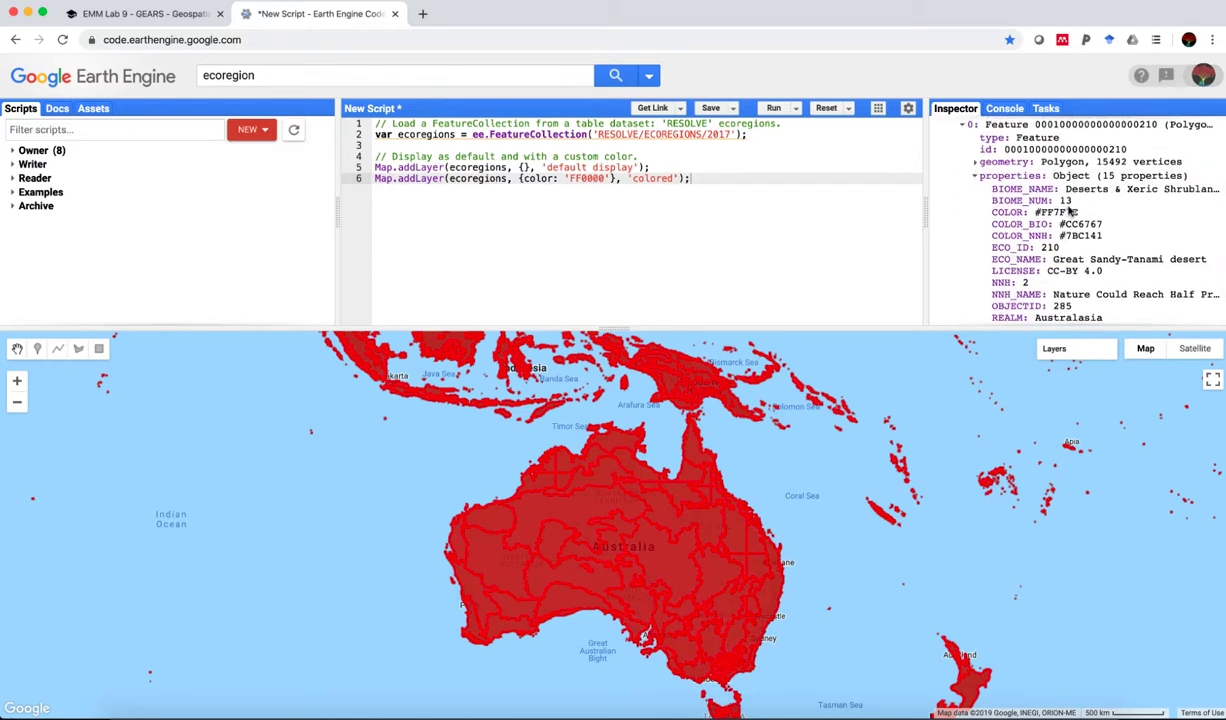
scroll(down, 3)
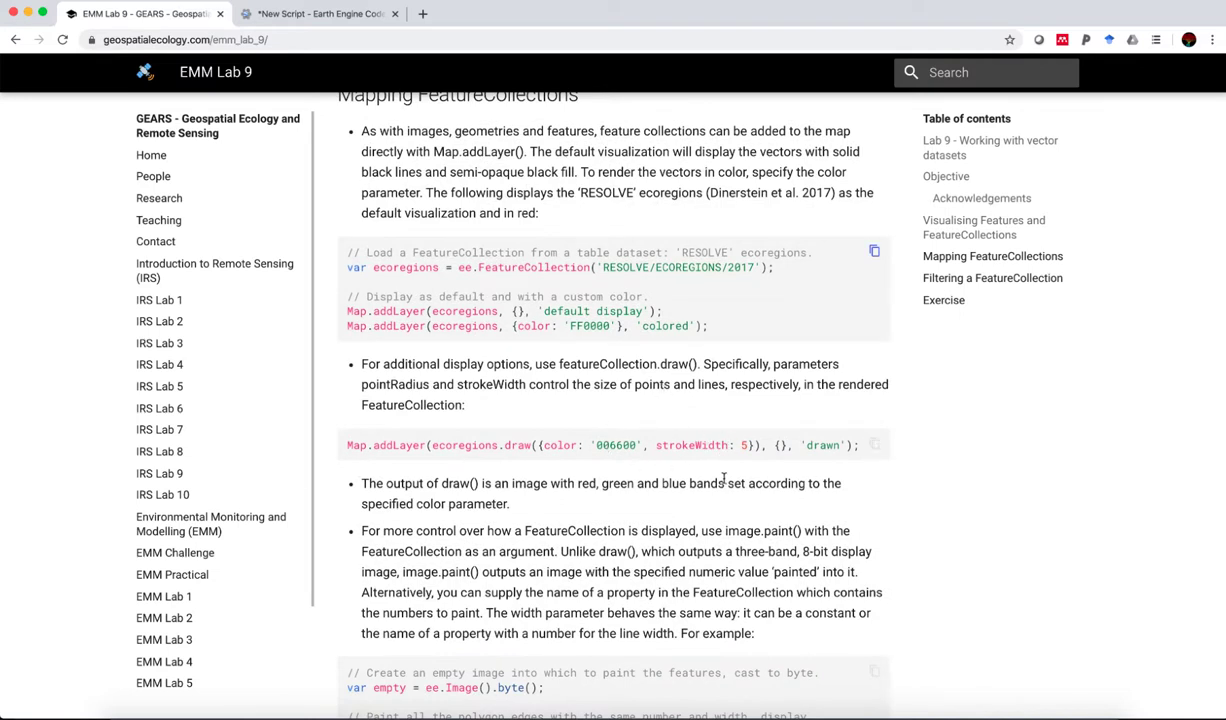
mouse_move(874, 445)
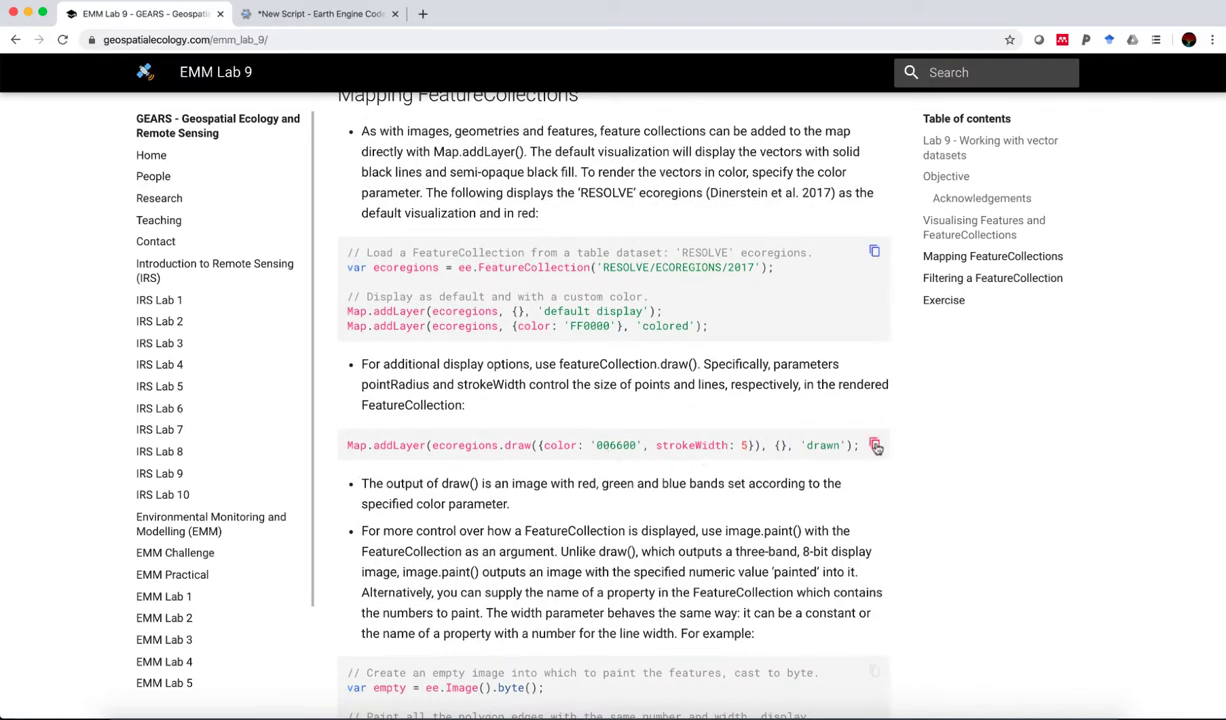
Step: Replace the Map.addLayer lines with the ecoregions.draw() layer in color 006600
click(318, 13)
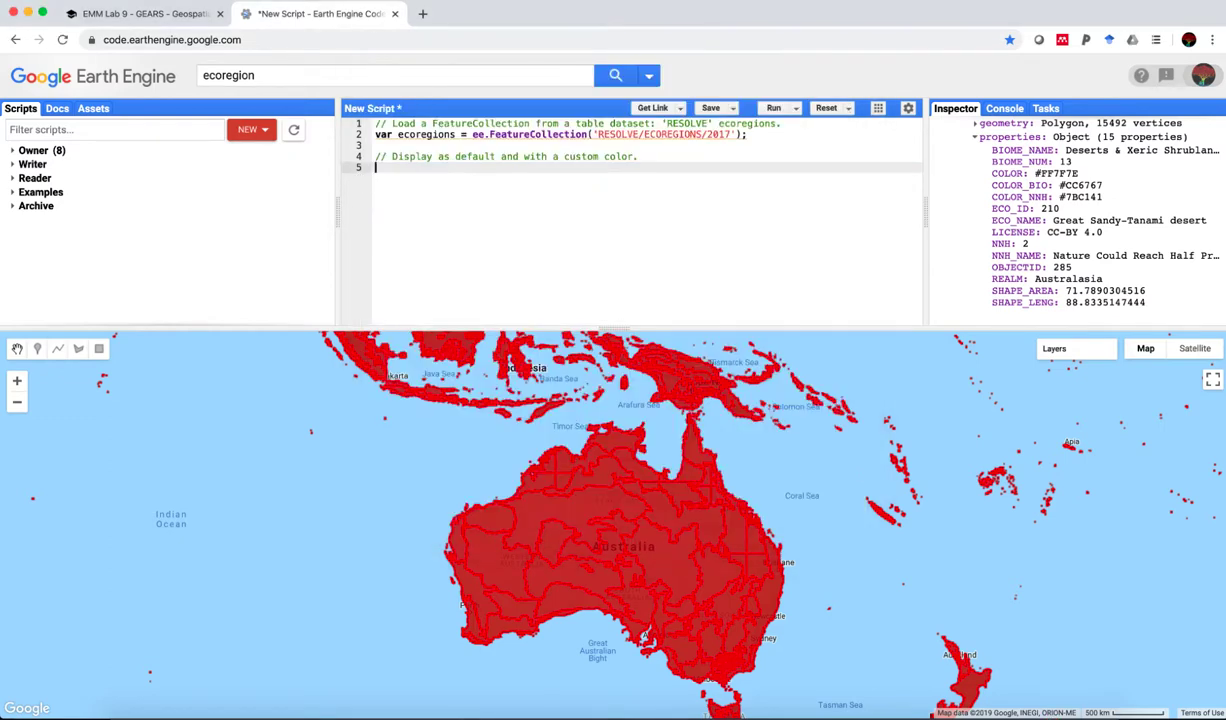
text(Map.addLayer(ecoregions.draw({color: '006600', strokeWidth: 5}), {}, 'drawn');)
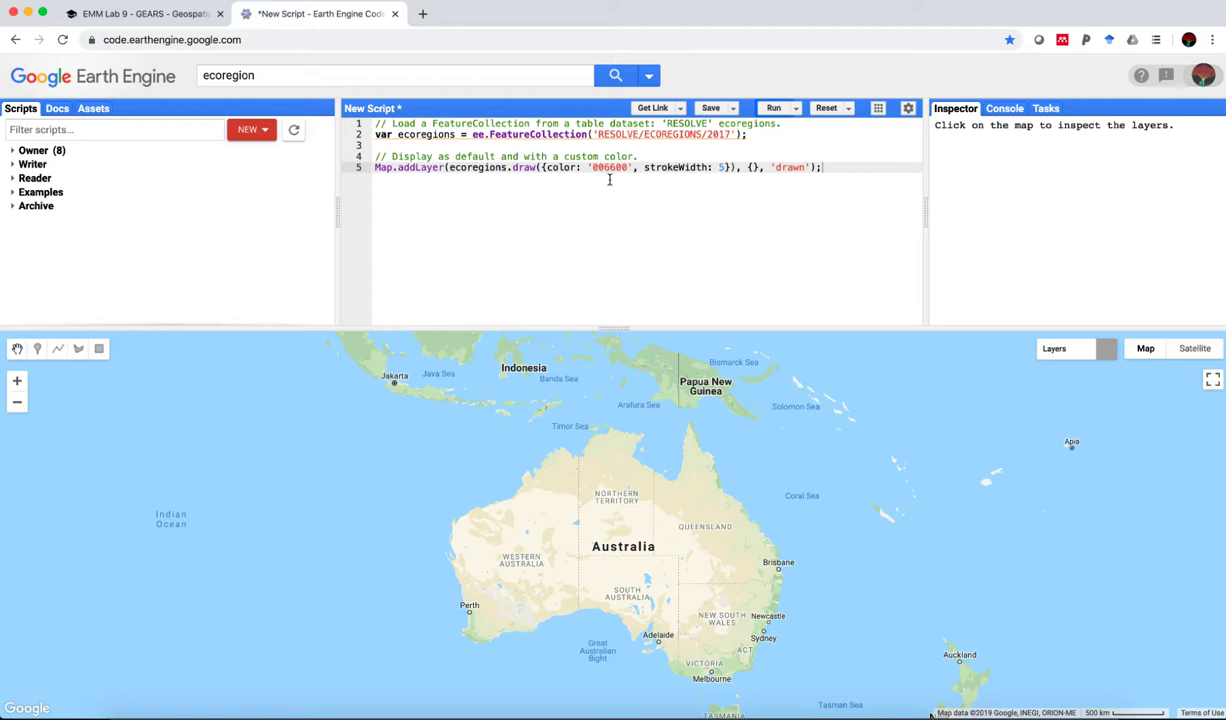
mouse_move(751, 202)
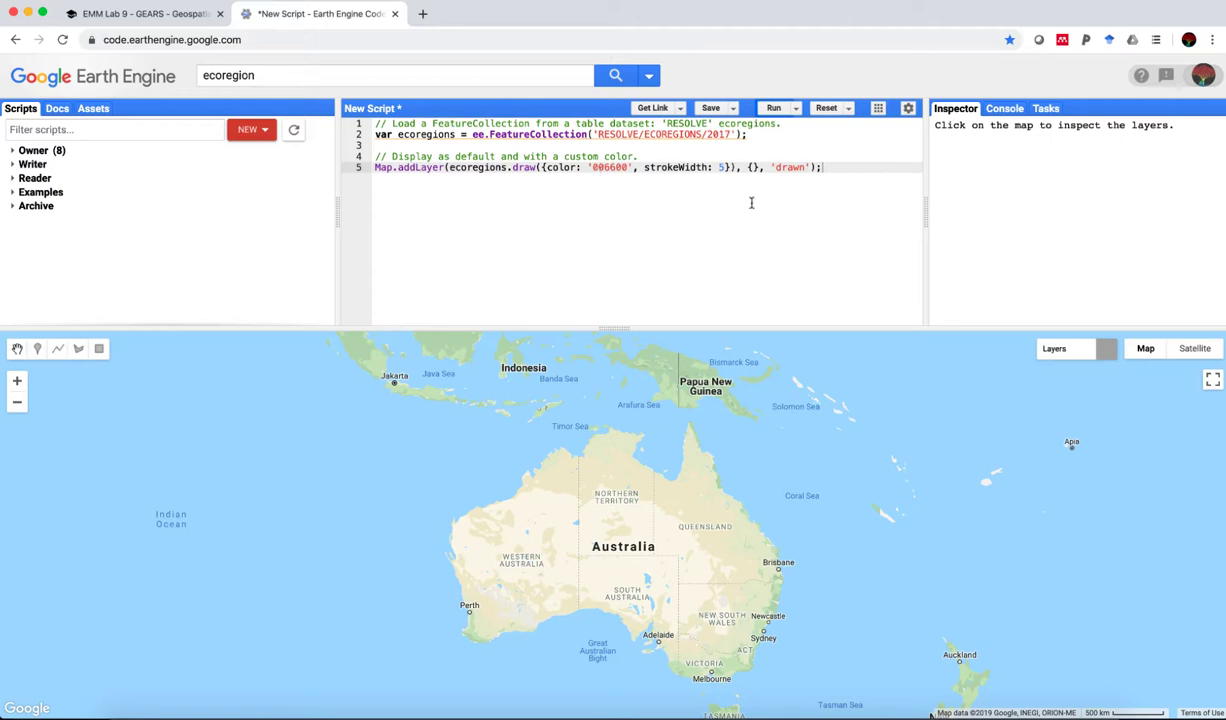
mouse_move(681, 176)
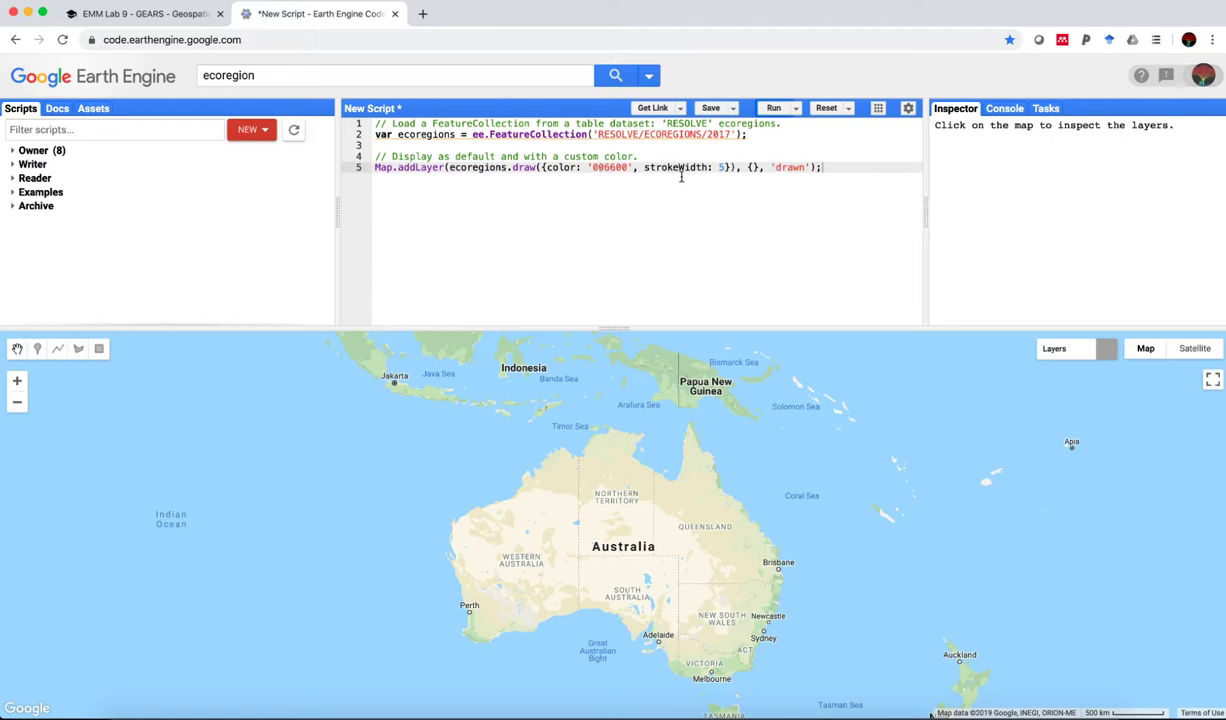
click(772, 107)
text(1)
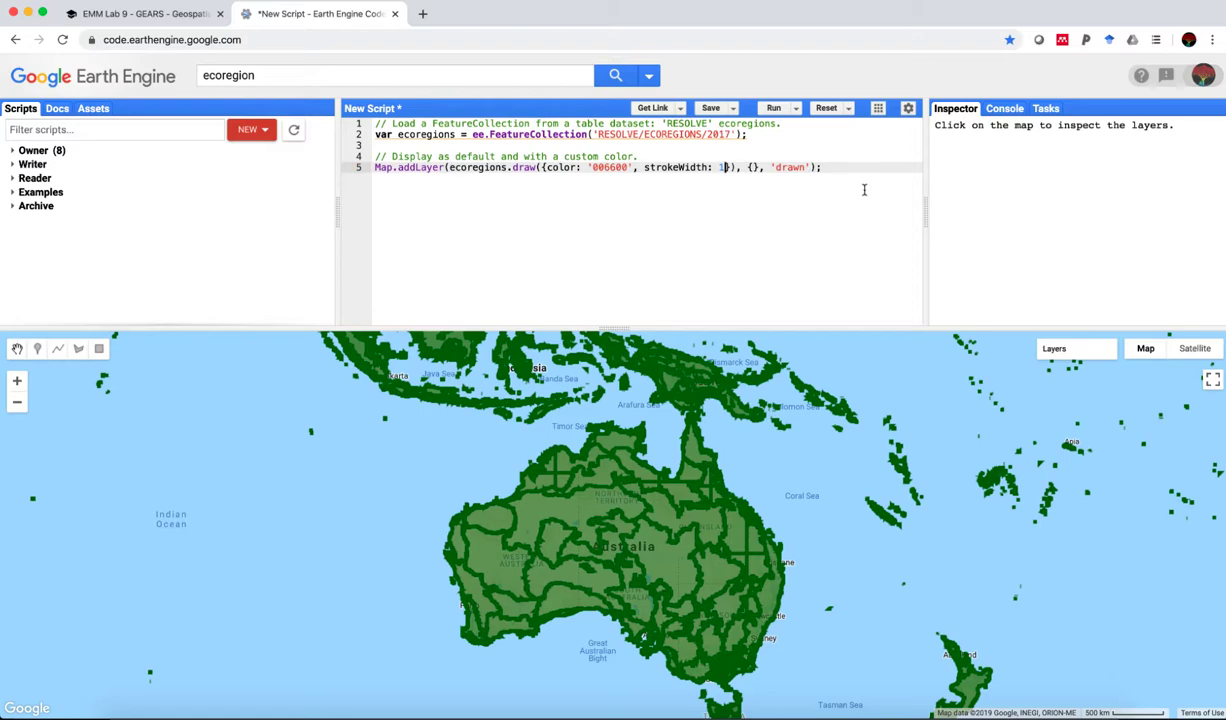
Step: Re-run with strokeWidth 1 for thinner dark green lines, then return to the lab page
click(774, 108)
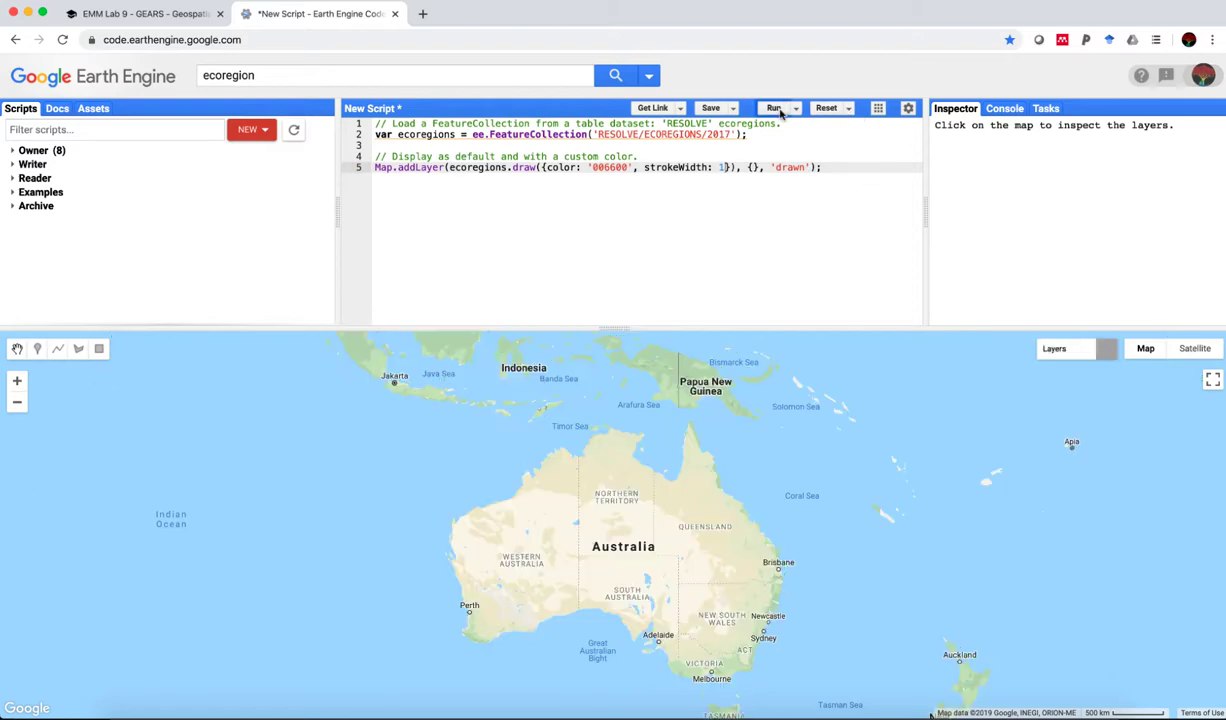
mouse_move(652, 568)
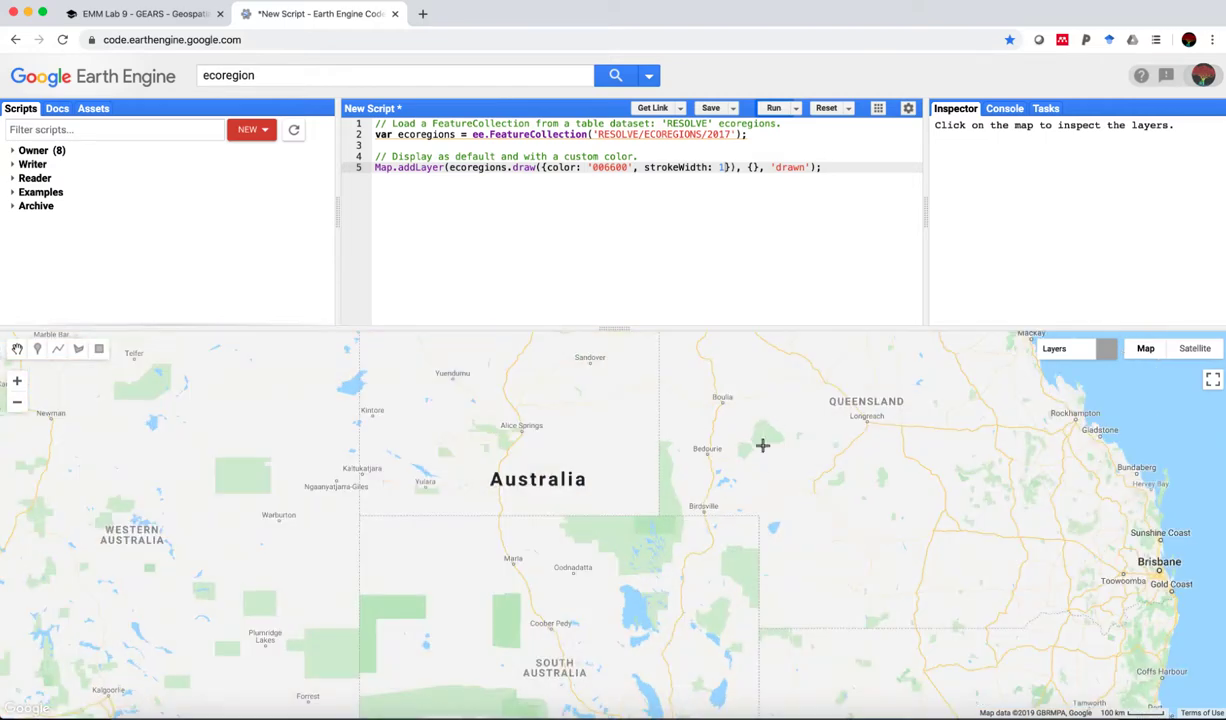
click(773, 107)
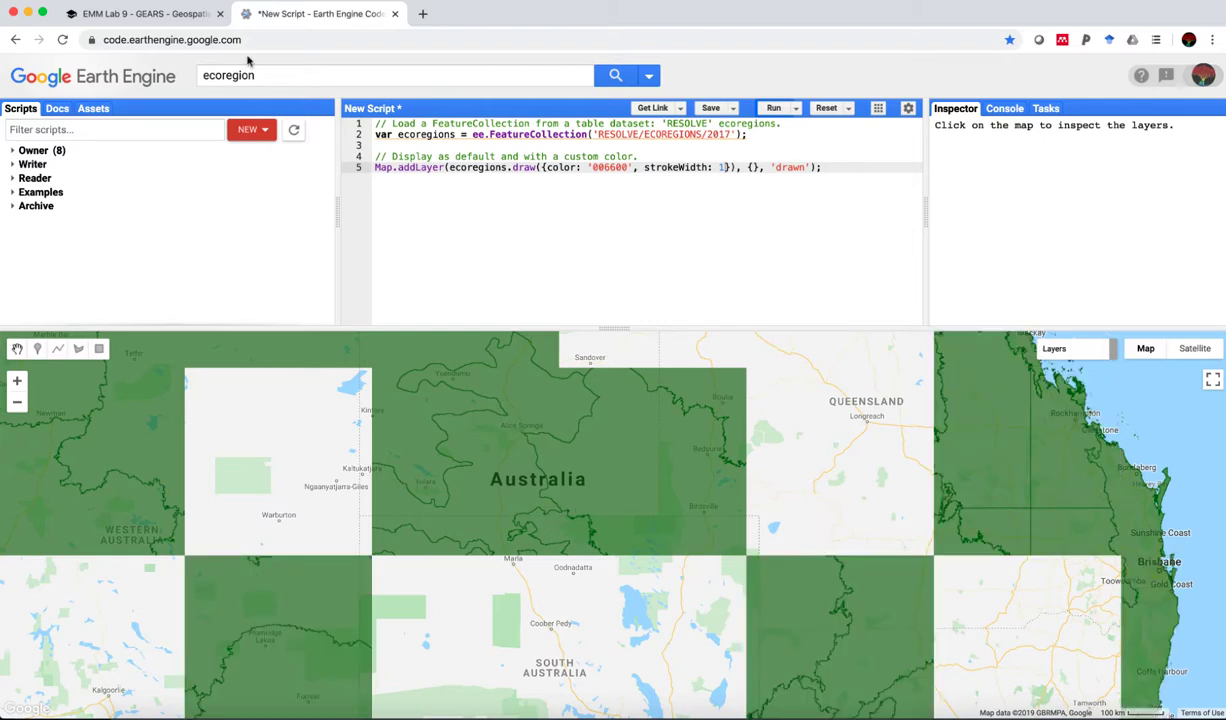
click(140, 13)
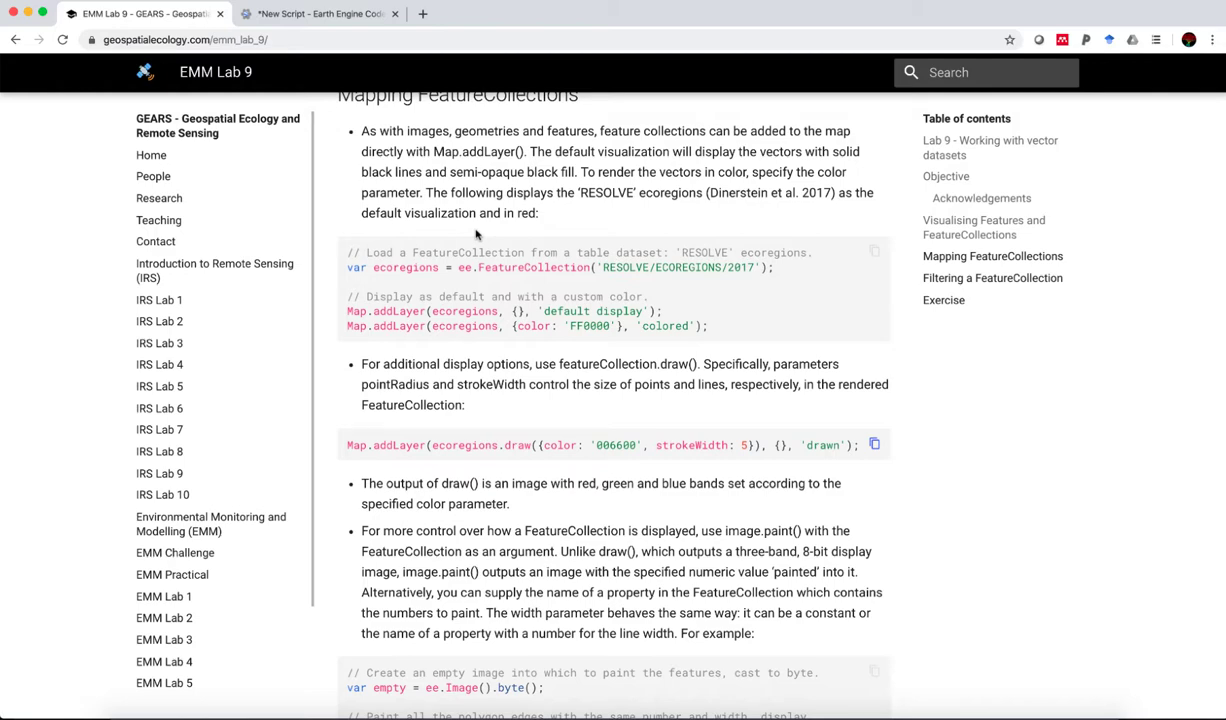
Step: Copy the image.paint() empty-image edge painting example from the lab page
scroll(down, 3)
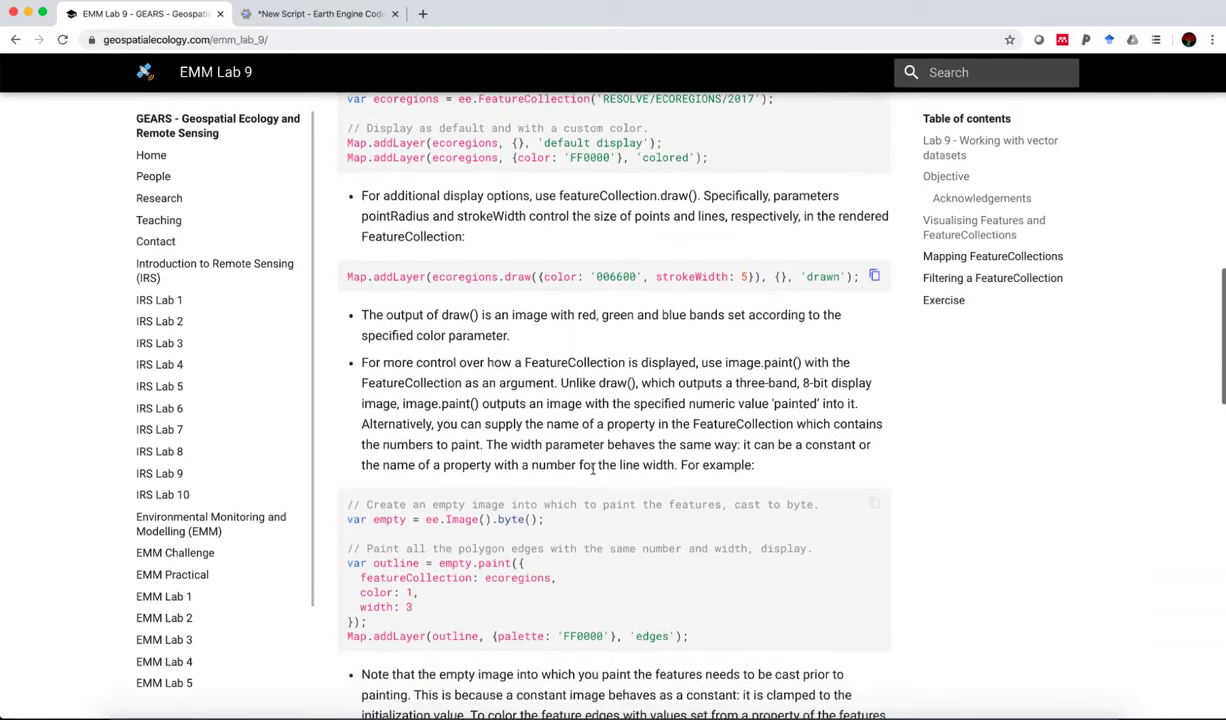
scroll(down, 3)
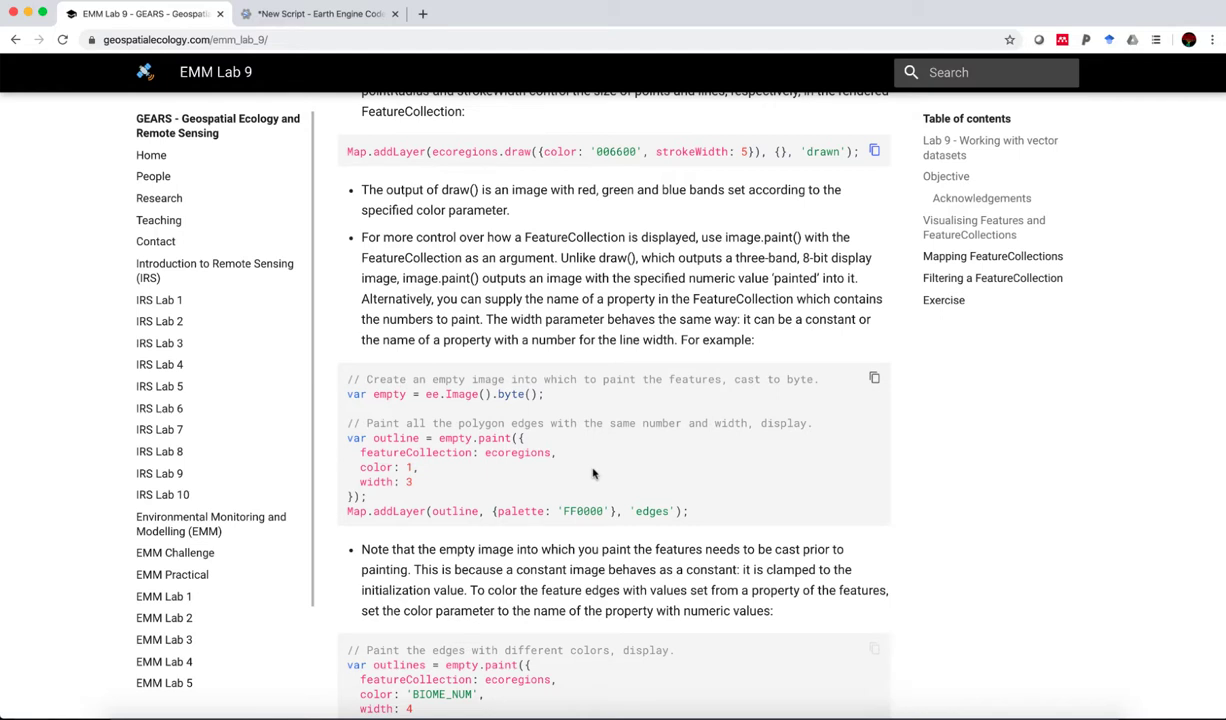
scroll(down, 3)
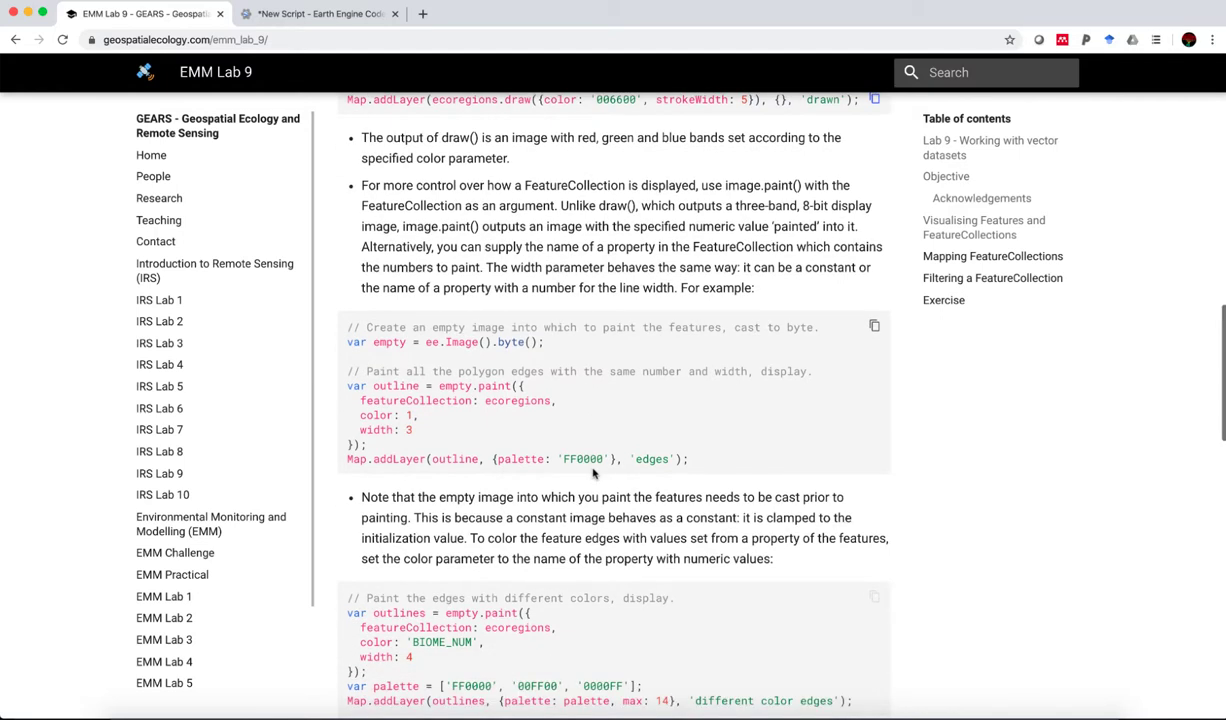
mouse_move(431, 340)
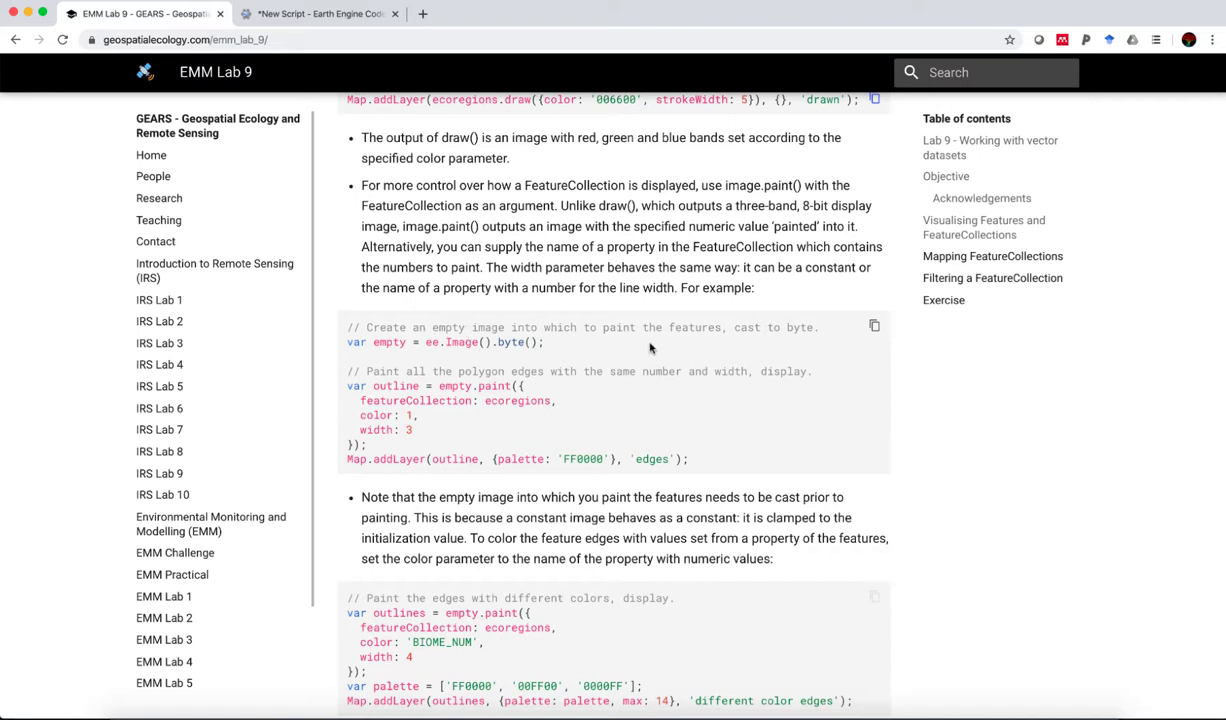
mouse_move(686, 343)
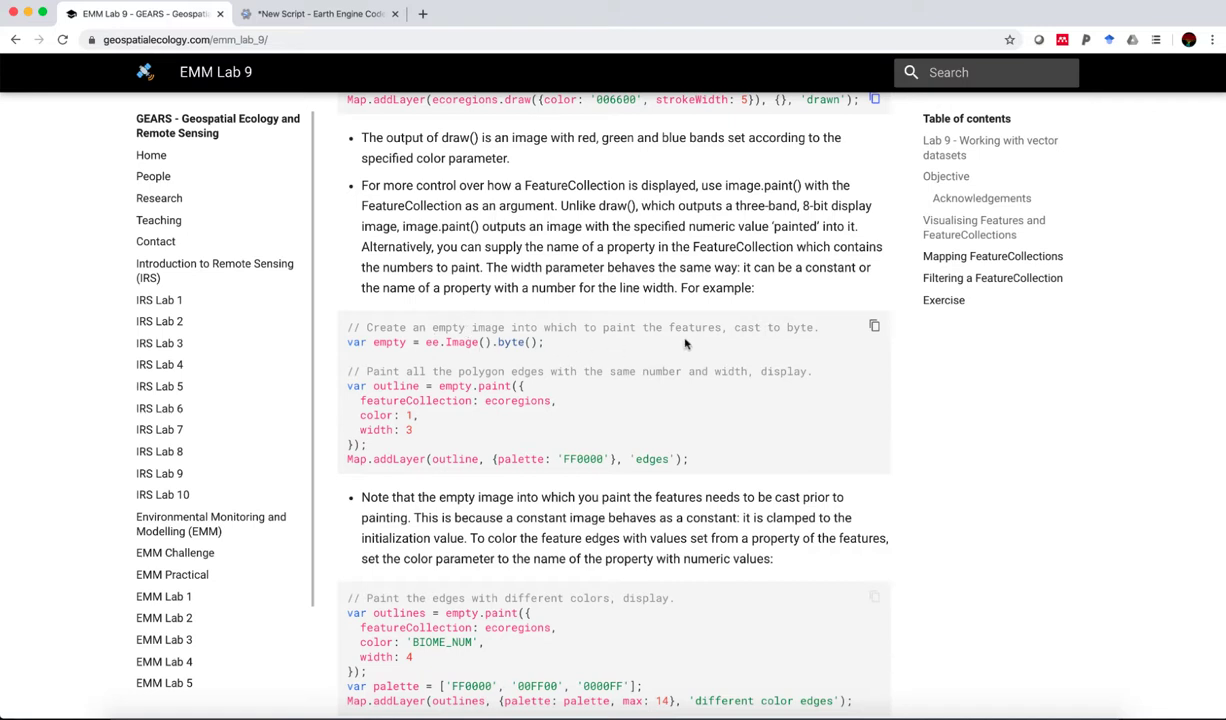
mouse_move(872, 339)
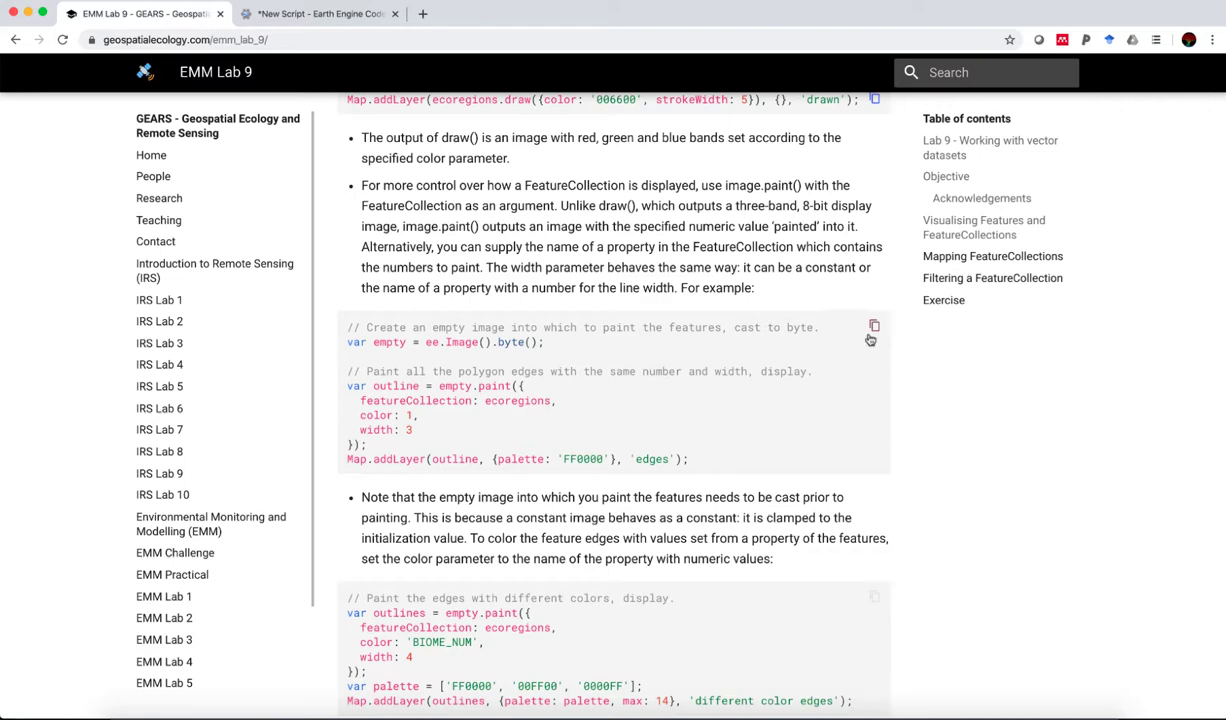
click(874, 326)
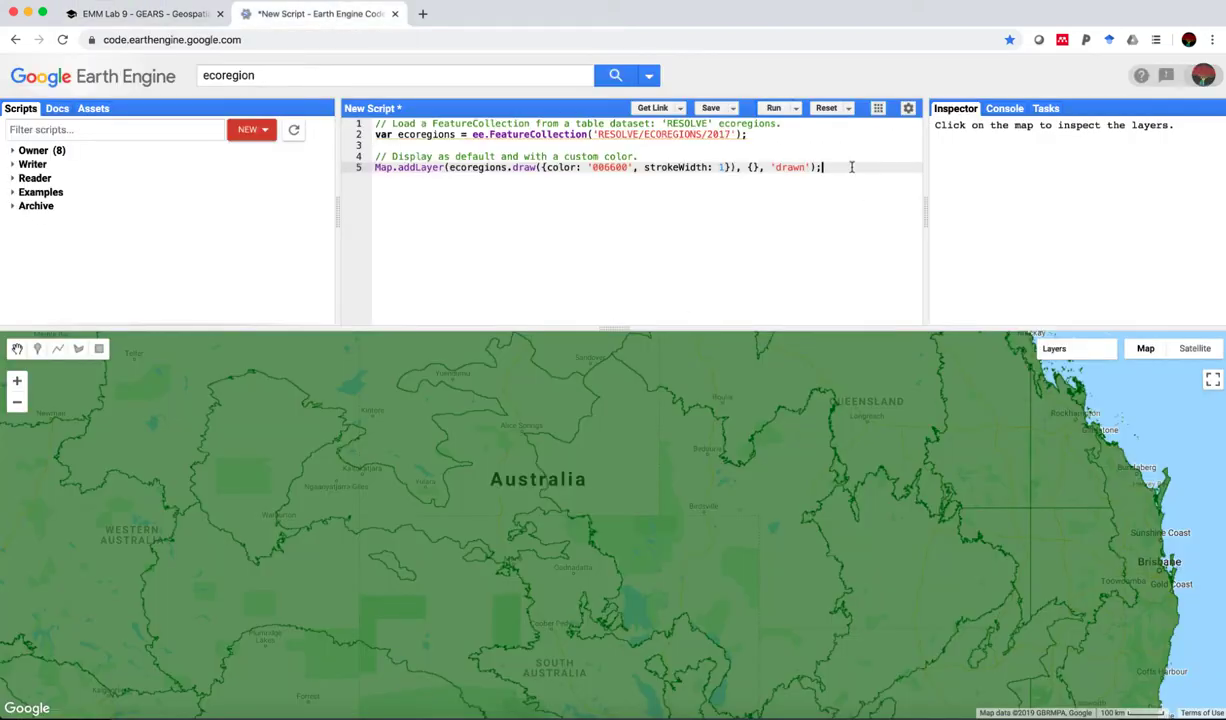
Step: Add the empty-image paint code and run it to draw red ecoregion outlines, then return to Lab 9
text(// Create an empty image into which to paint the features, cast to byte.)
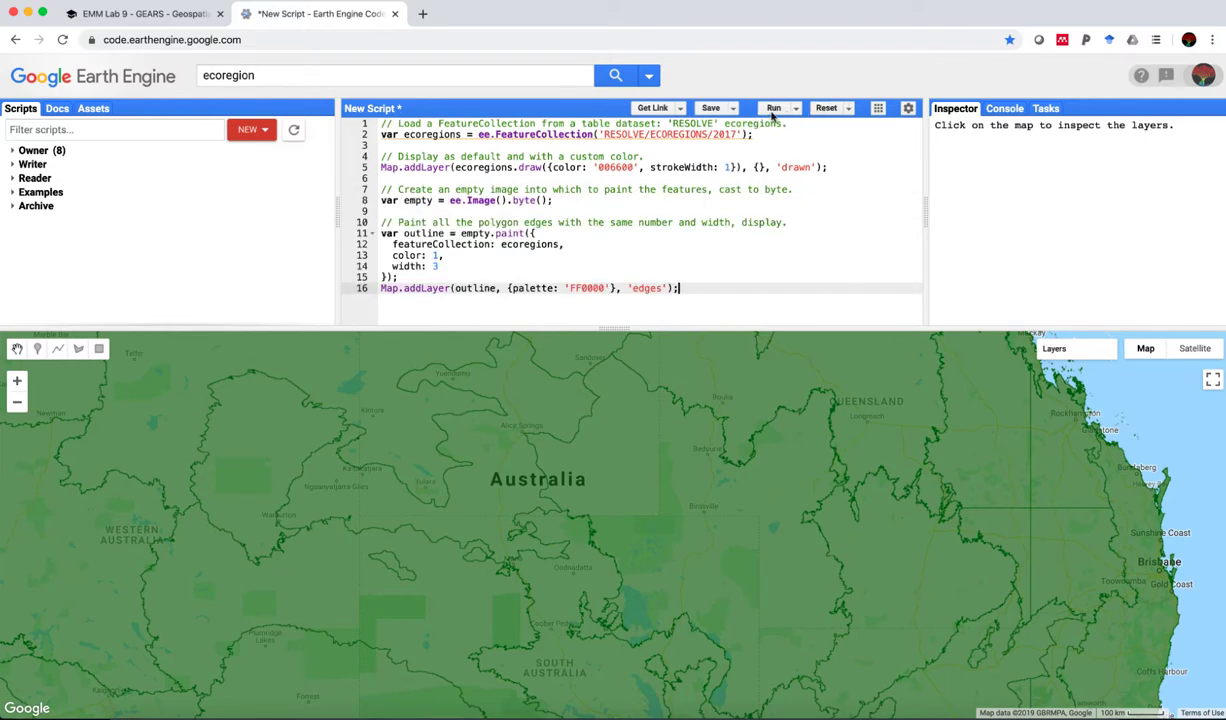
click(773, 107)
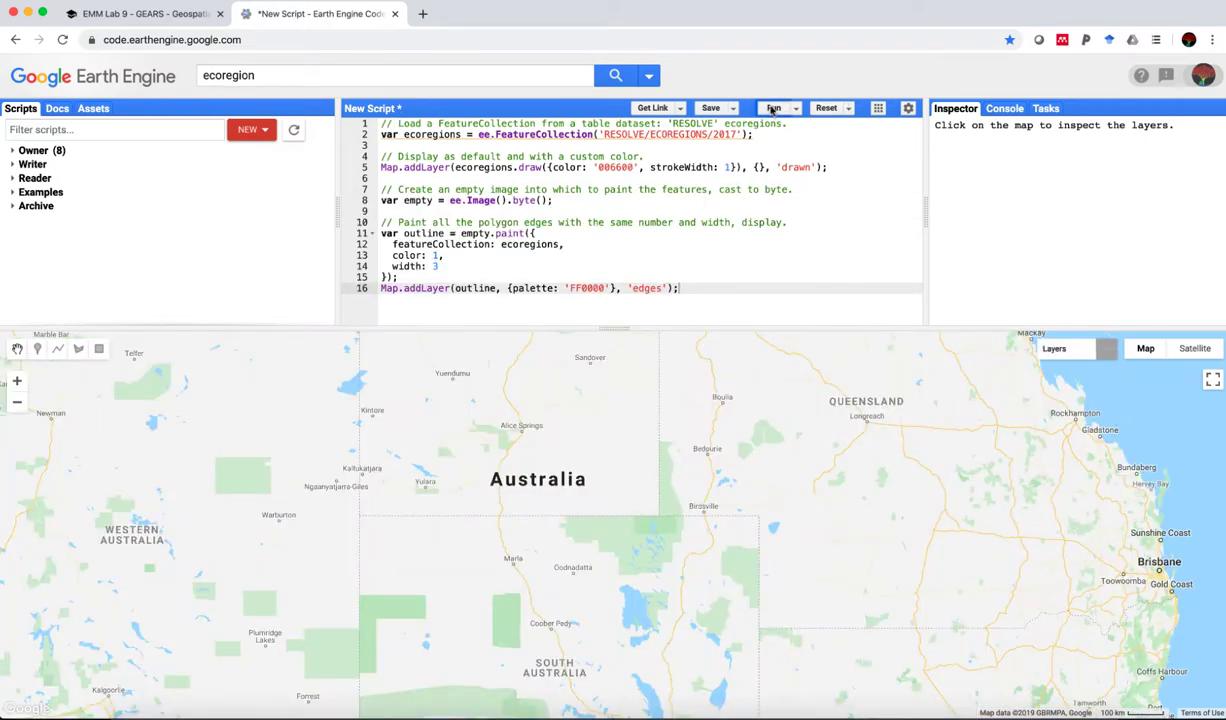
mouse_move(927, 468)
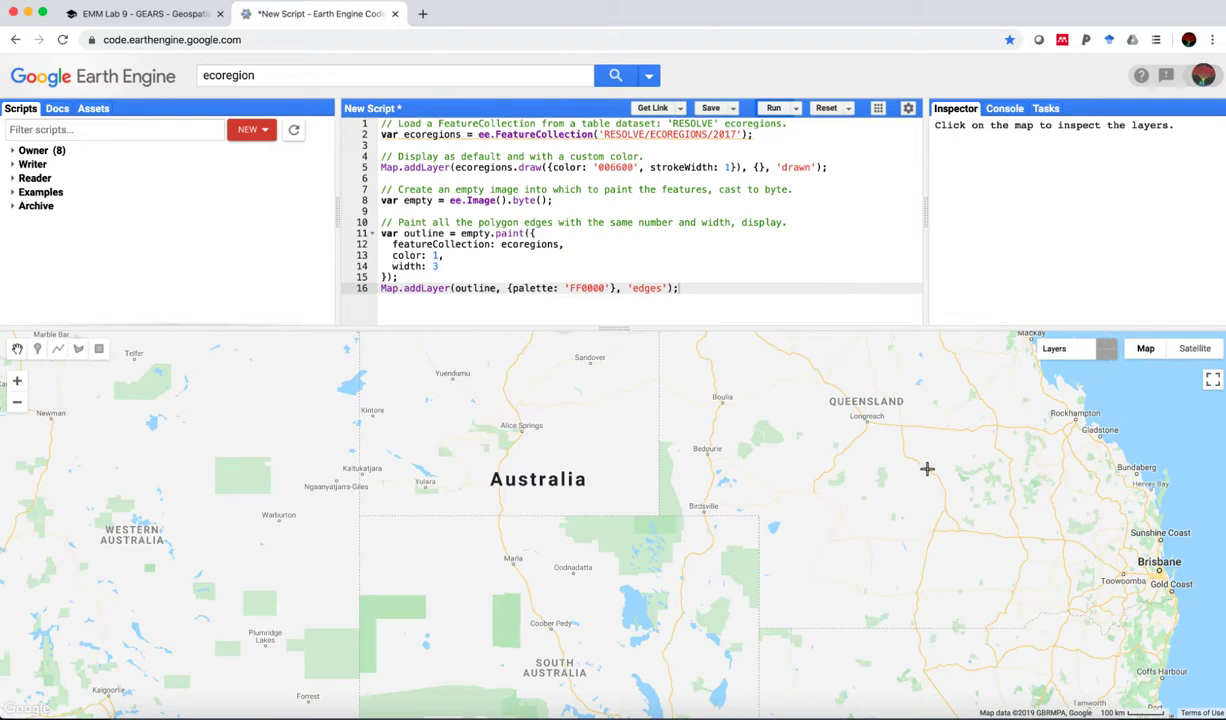
click(773, 107)
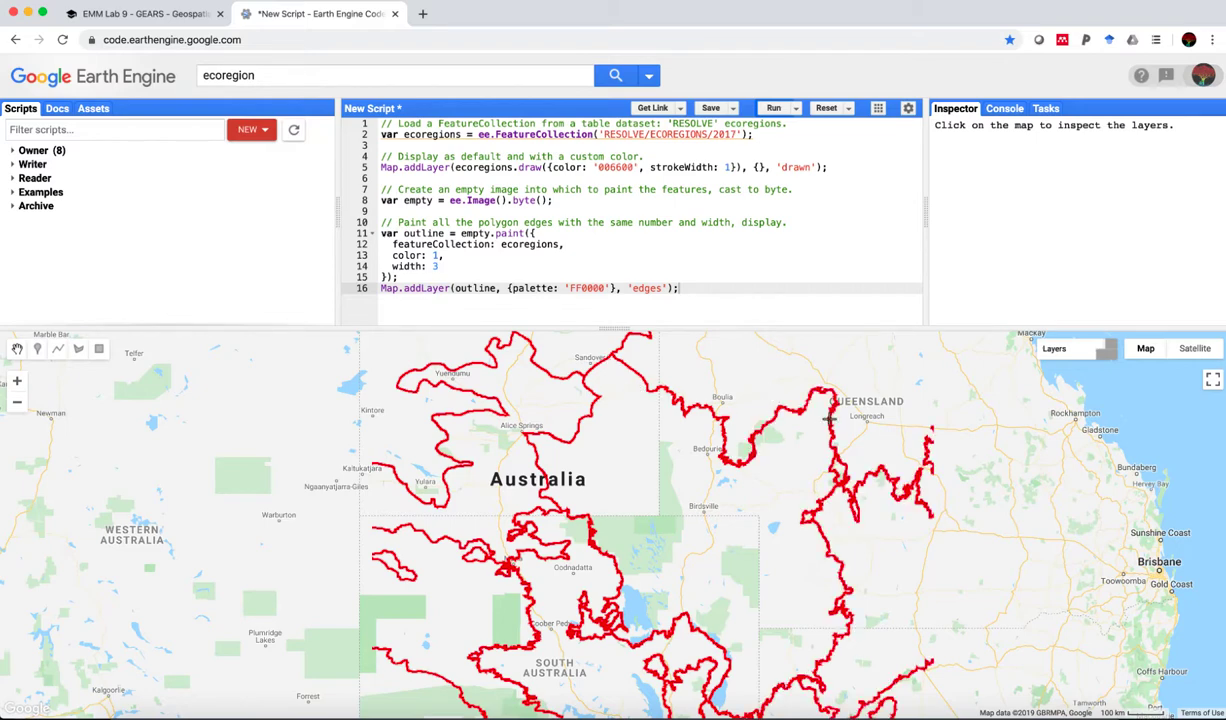
click(140, 13)
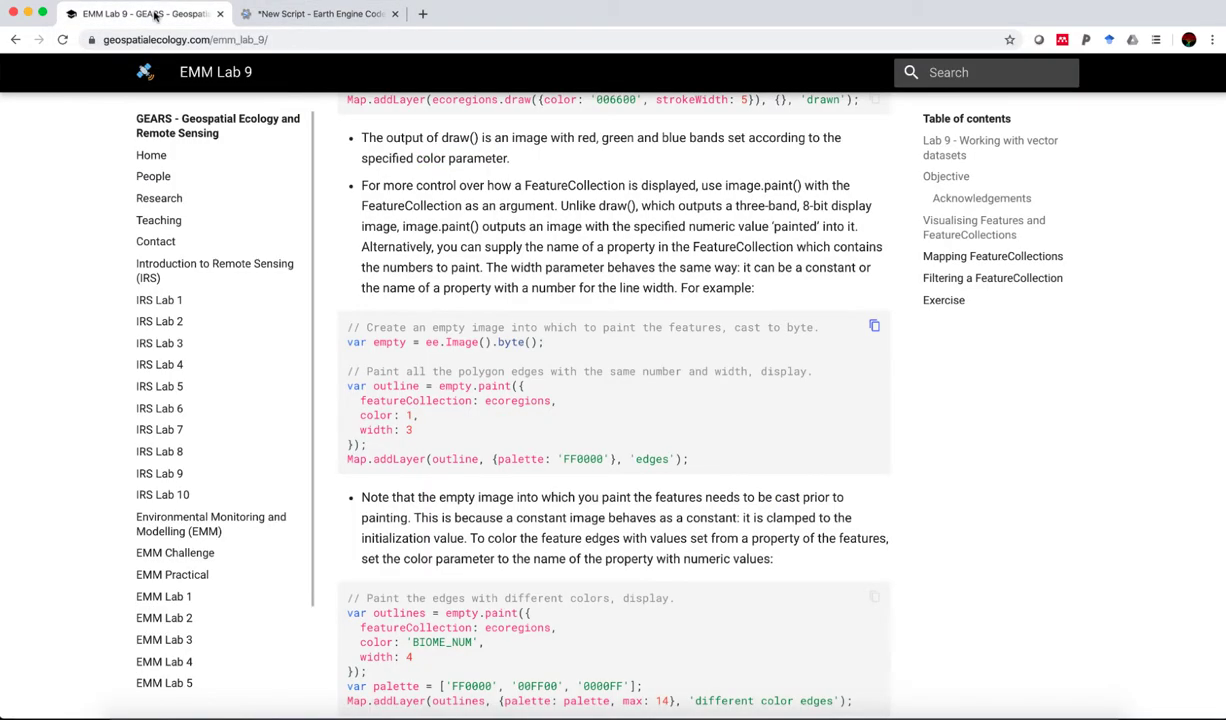
Step: Scroll the Lab 9 page down to the 'Paint both the fill and the edges' example
scroll(down, 3)
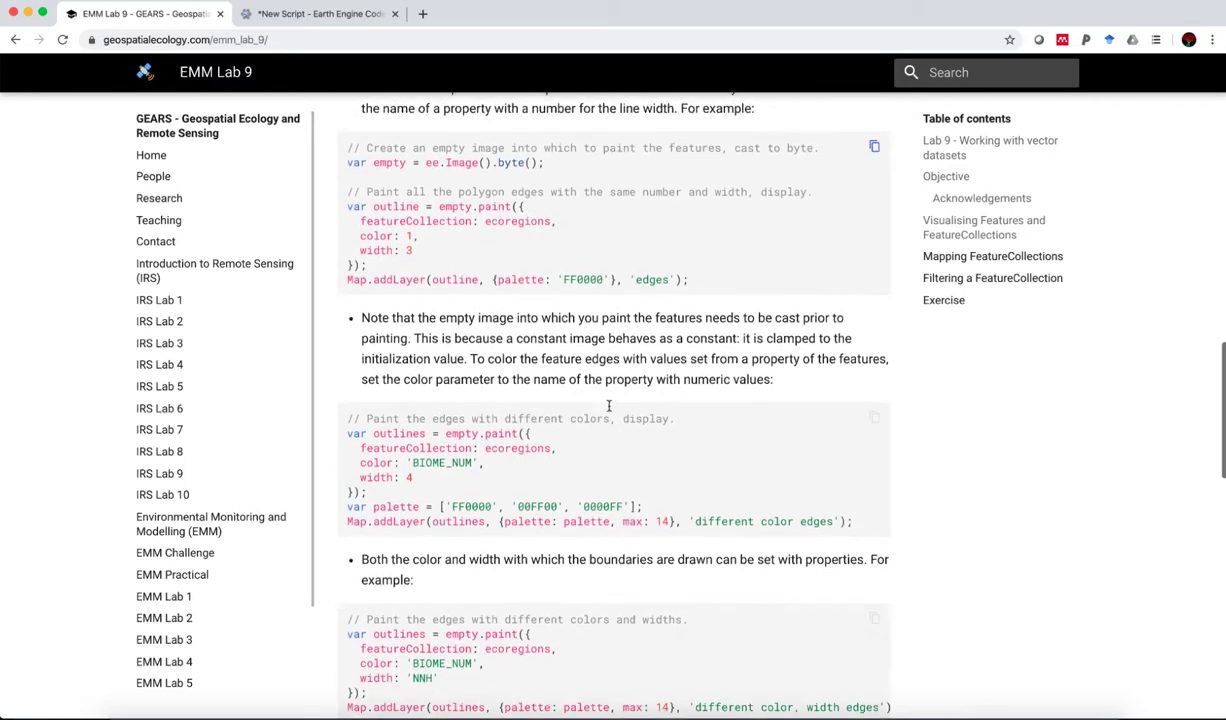
scroll(down, 3)
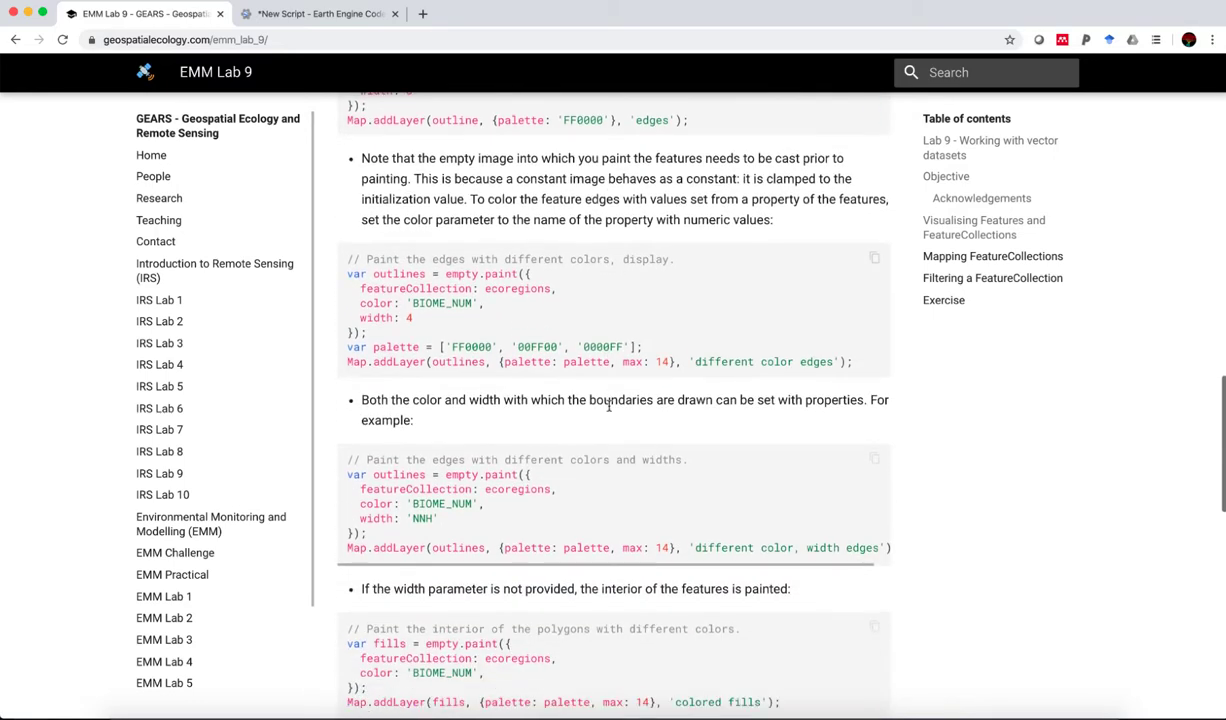
scroll(down, 3)
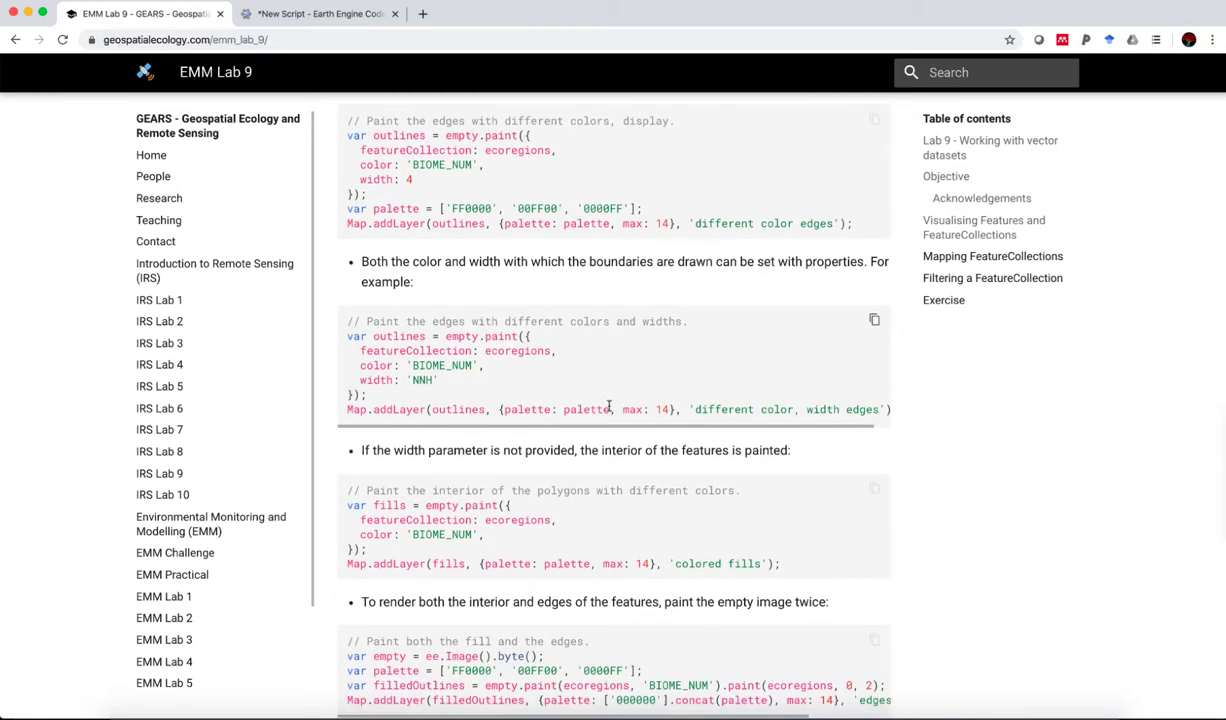
scroll(down, 3)
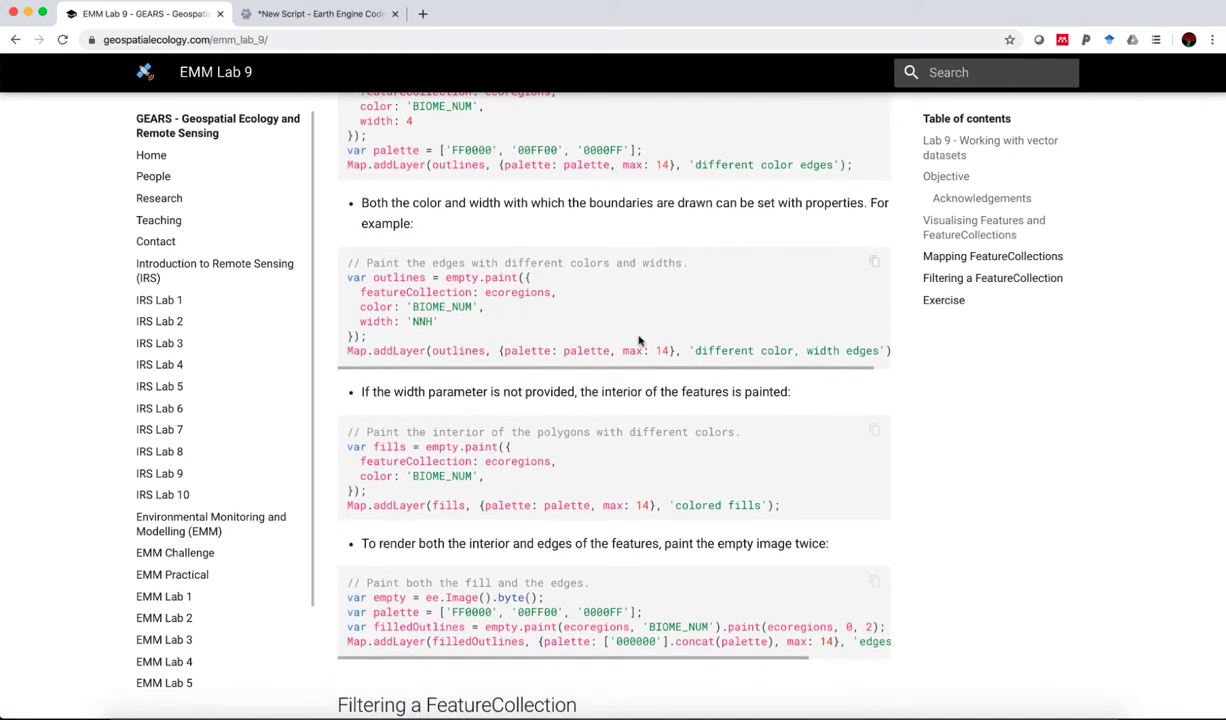
mouse_move(430, 310)
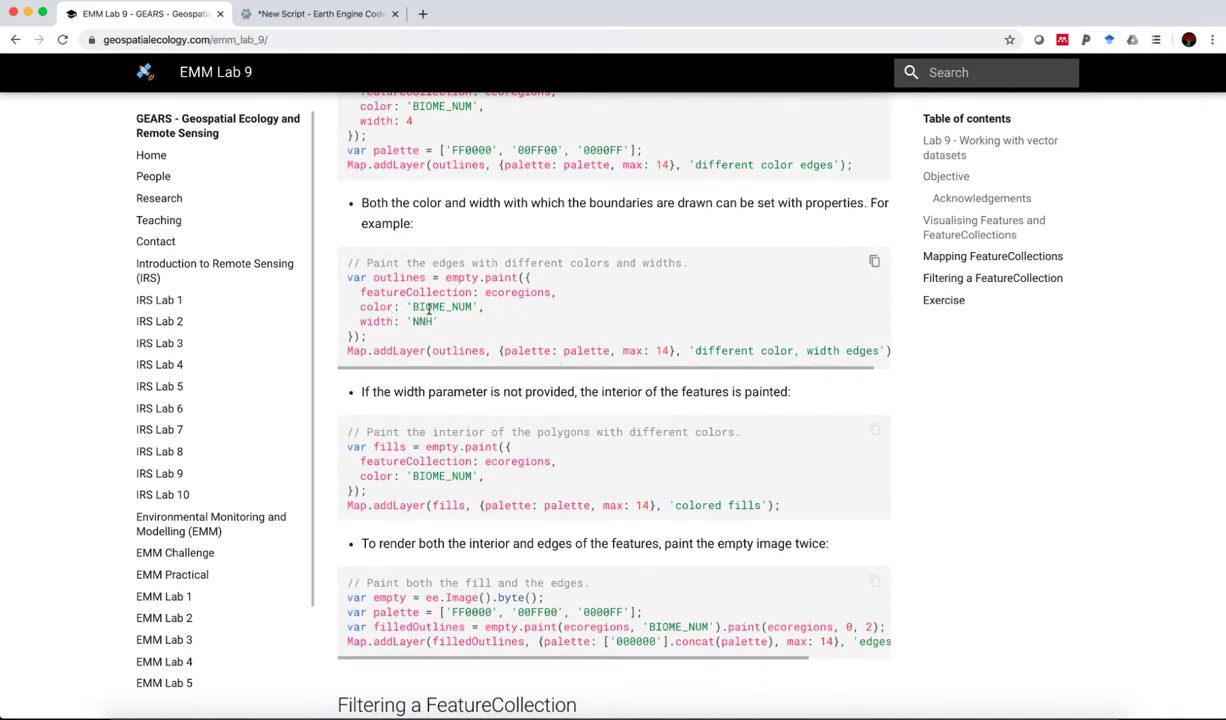
mouse_move(747, 367)
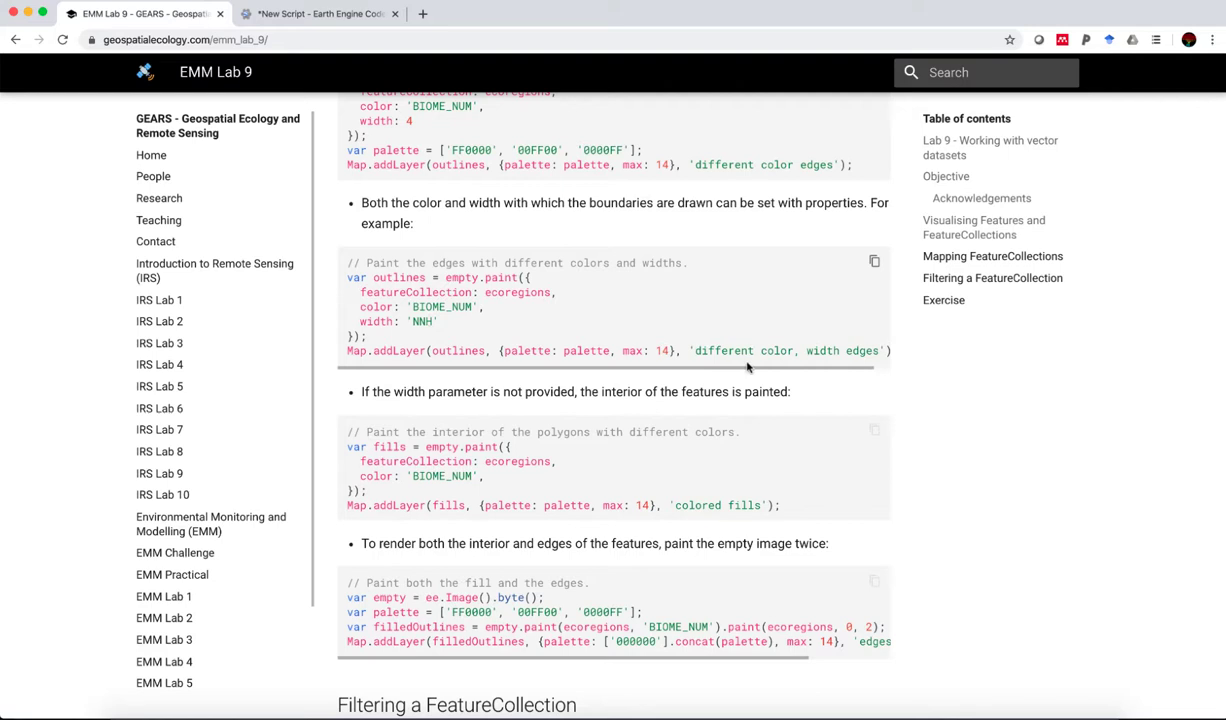
scroll(down, 3)
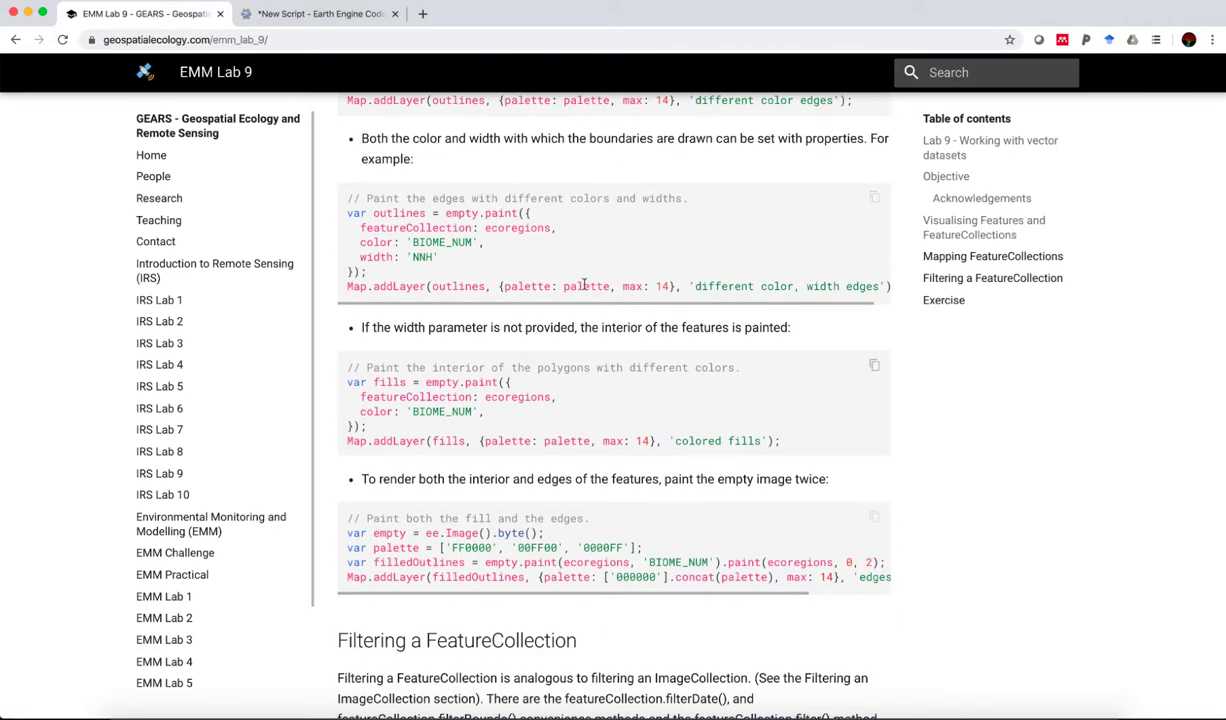
scroll(down, 3)
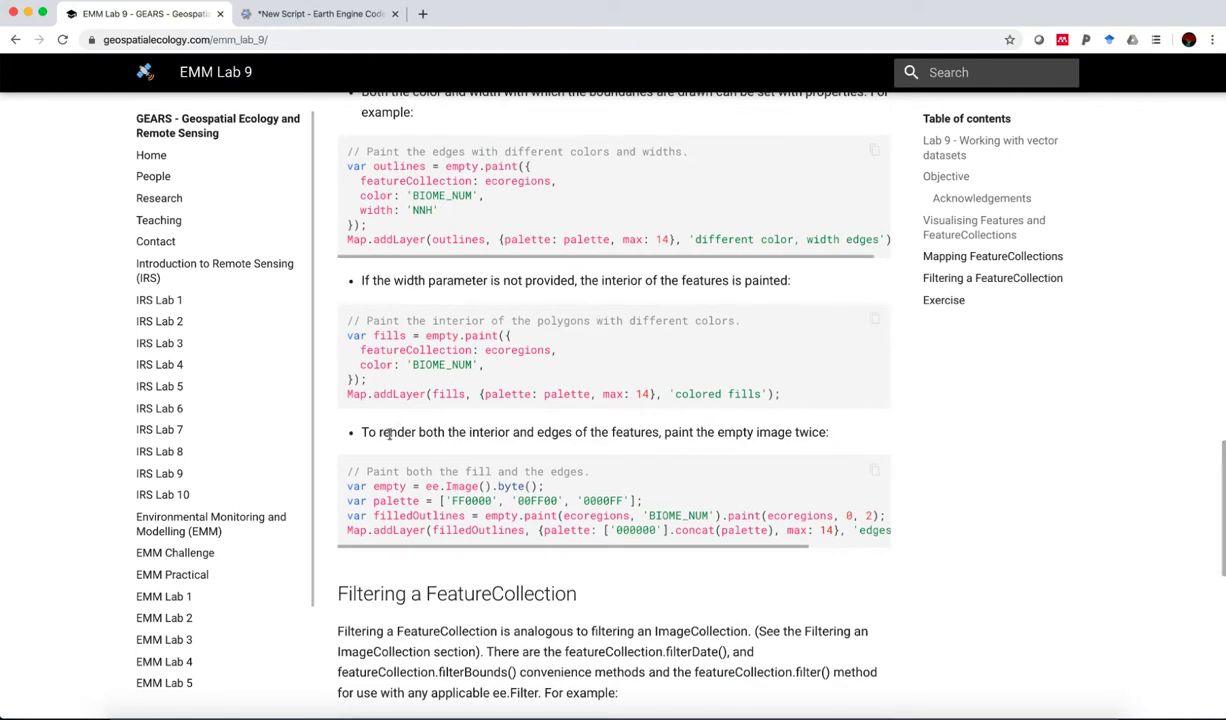
mouse_move(507, 457)
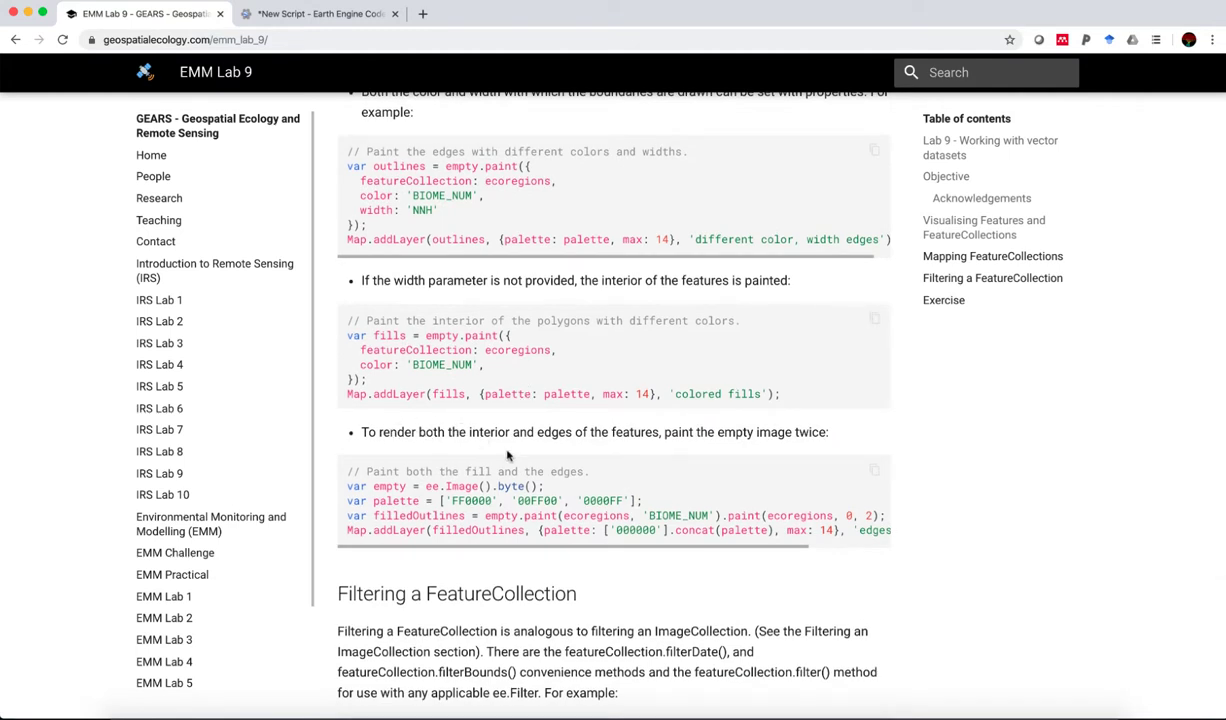
mouse_move(575, 448)
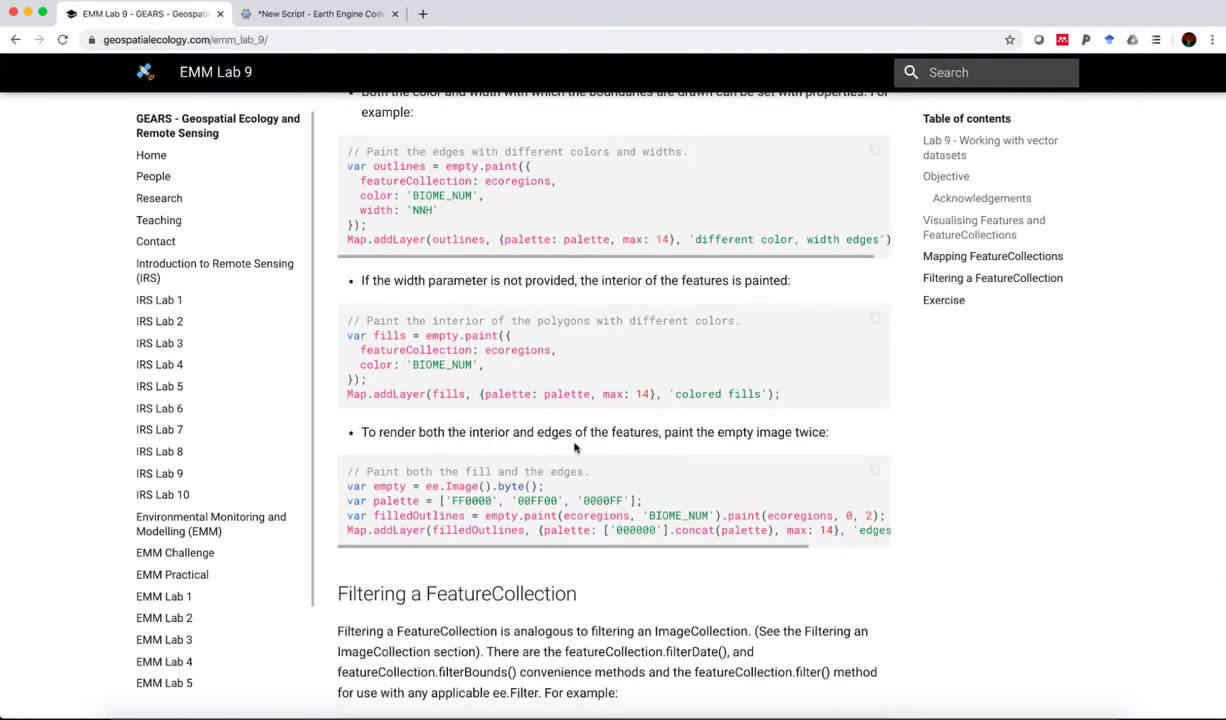
mouse_move(677, 448)
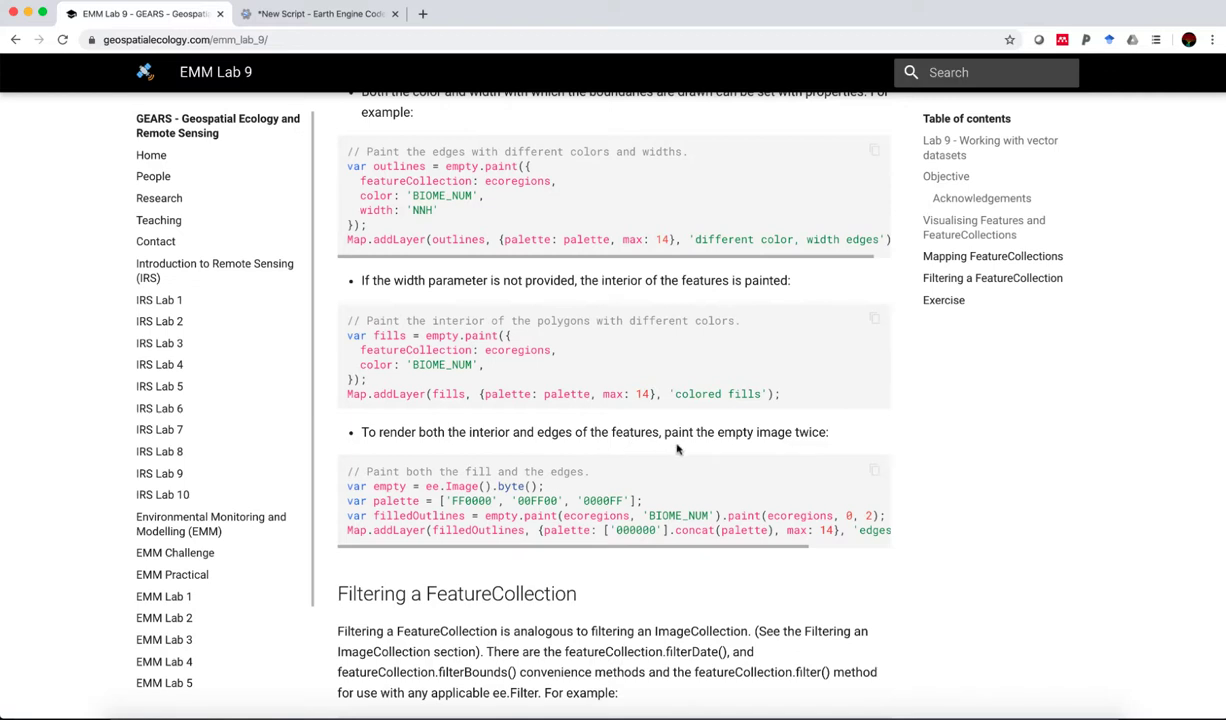
scroll(down, 3)
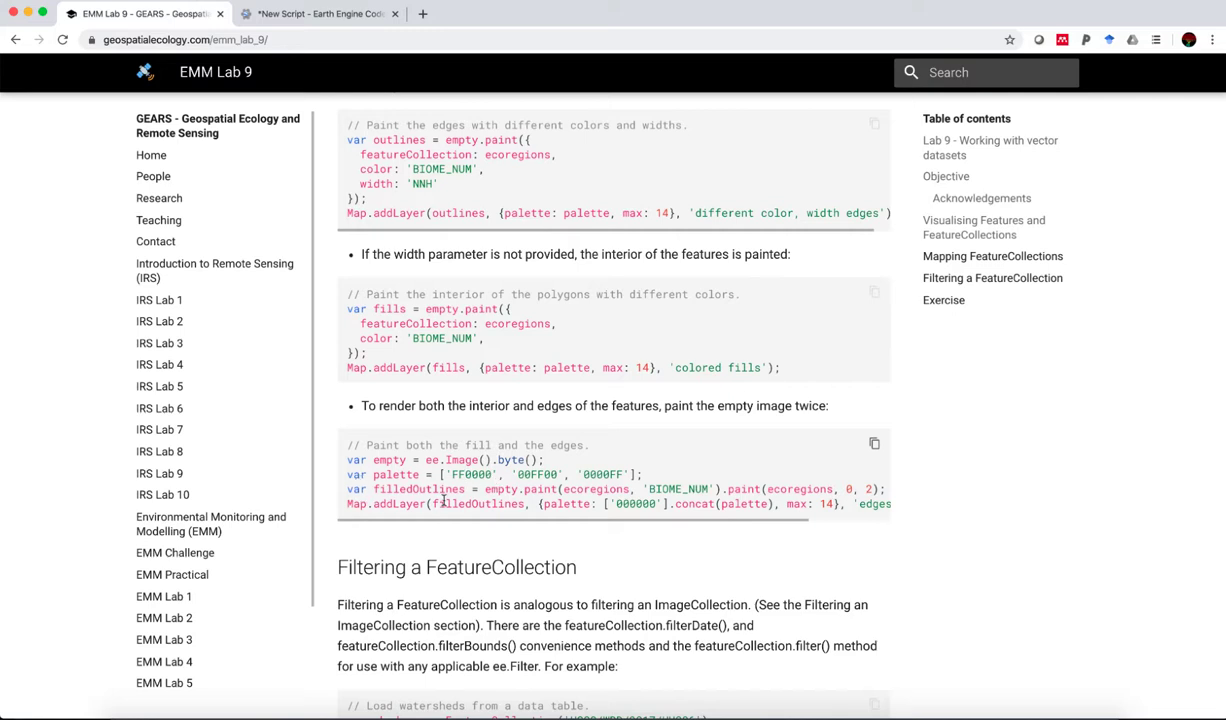
mouse_move(576, 528)
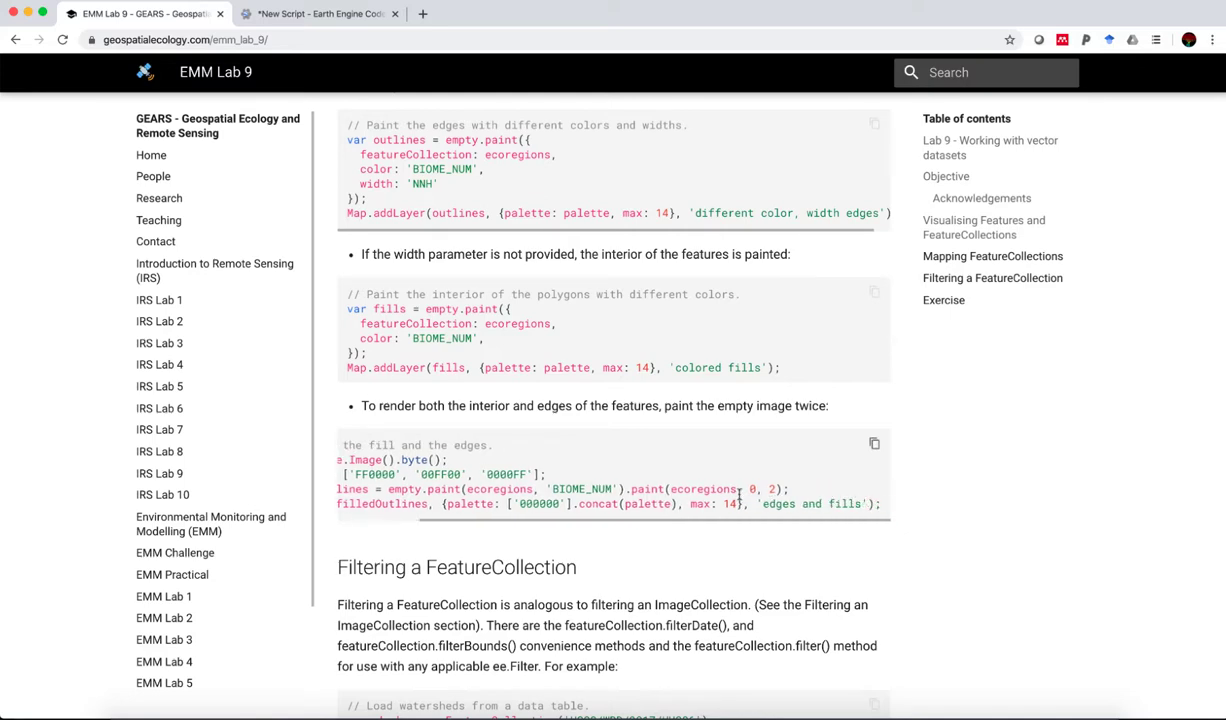
Step: Copy the fill-and-edges example code and return to the Earth Engine editor
click(874, 444)
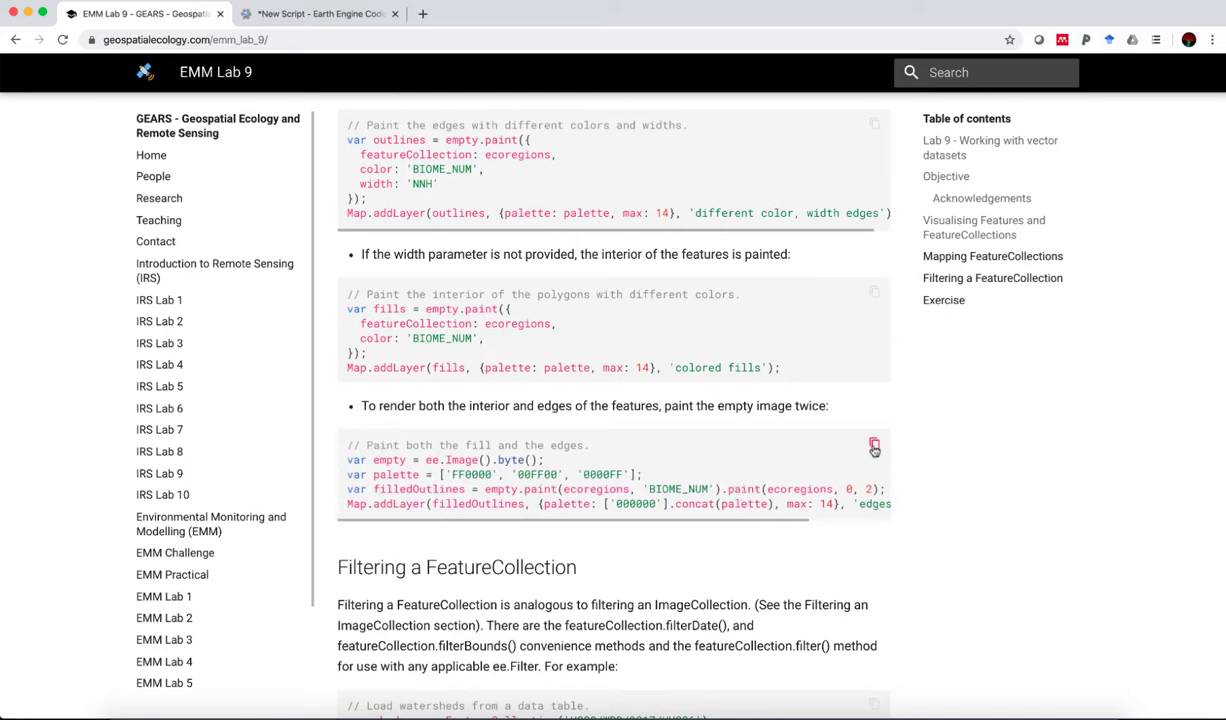
click(318, 13)
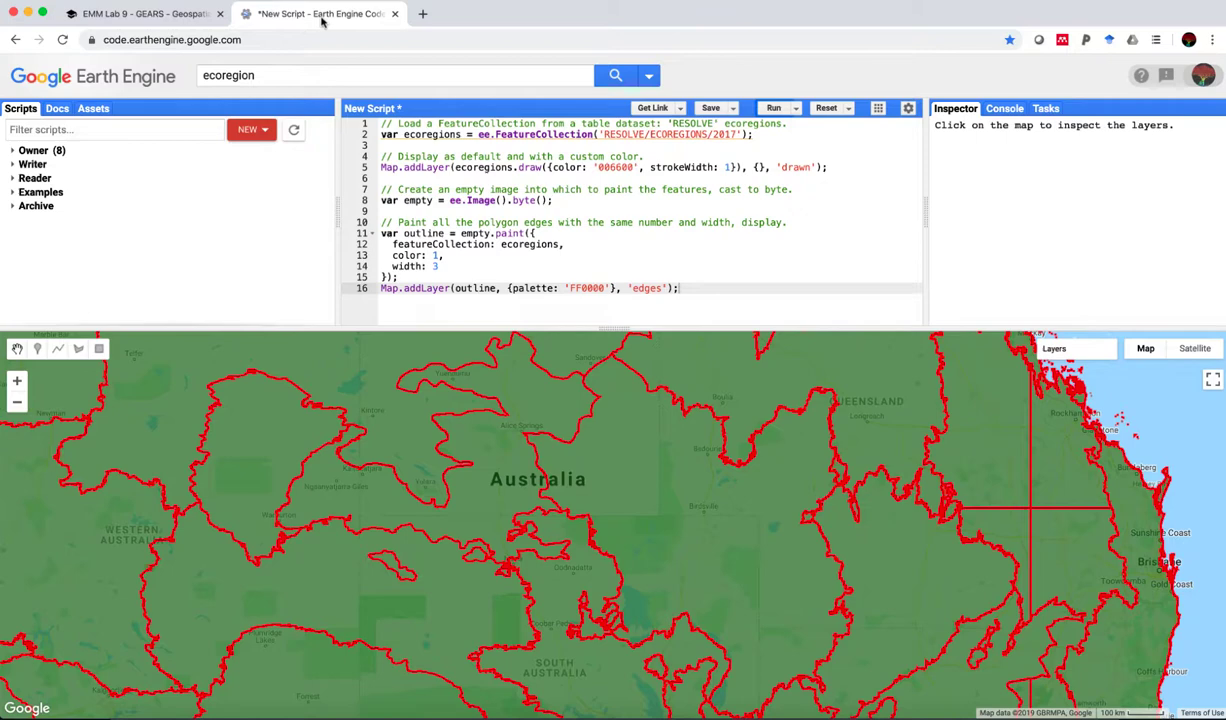
Step: Add the fill-and-edges paint code to the ecoregions script, run it, then return to Lab 9
click(680, 288)
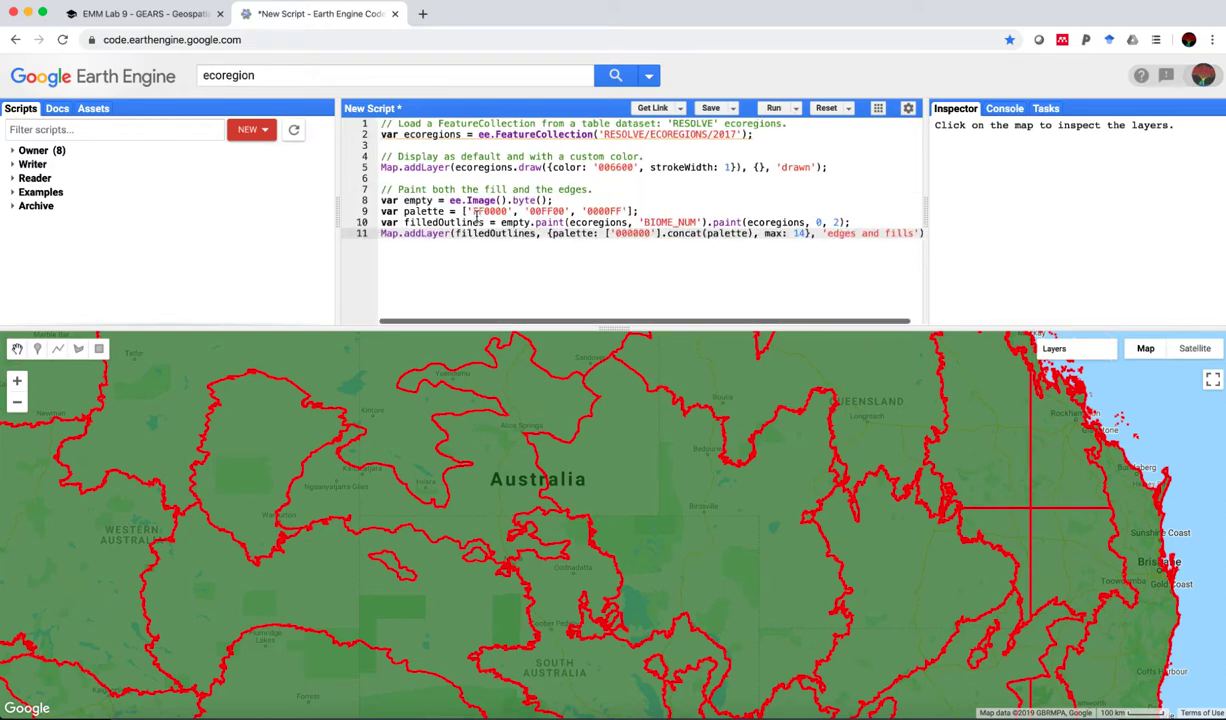
click(773, 107)
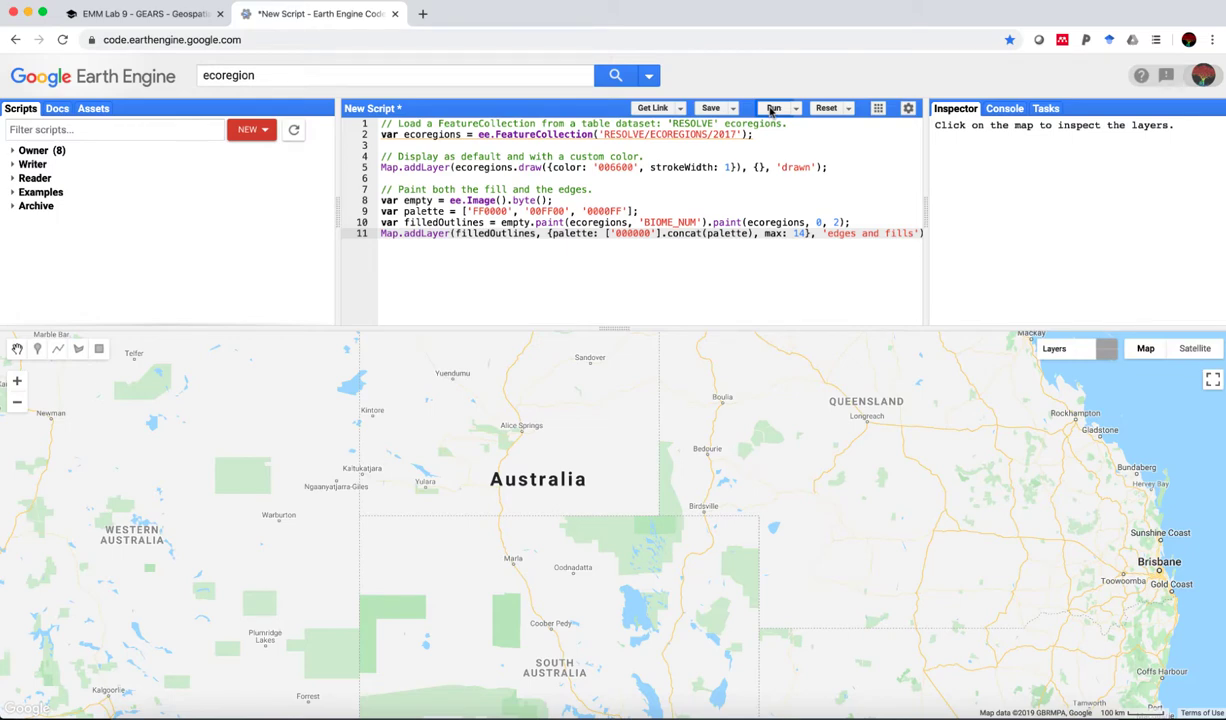
click(773, 108)
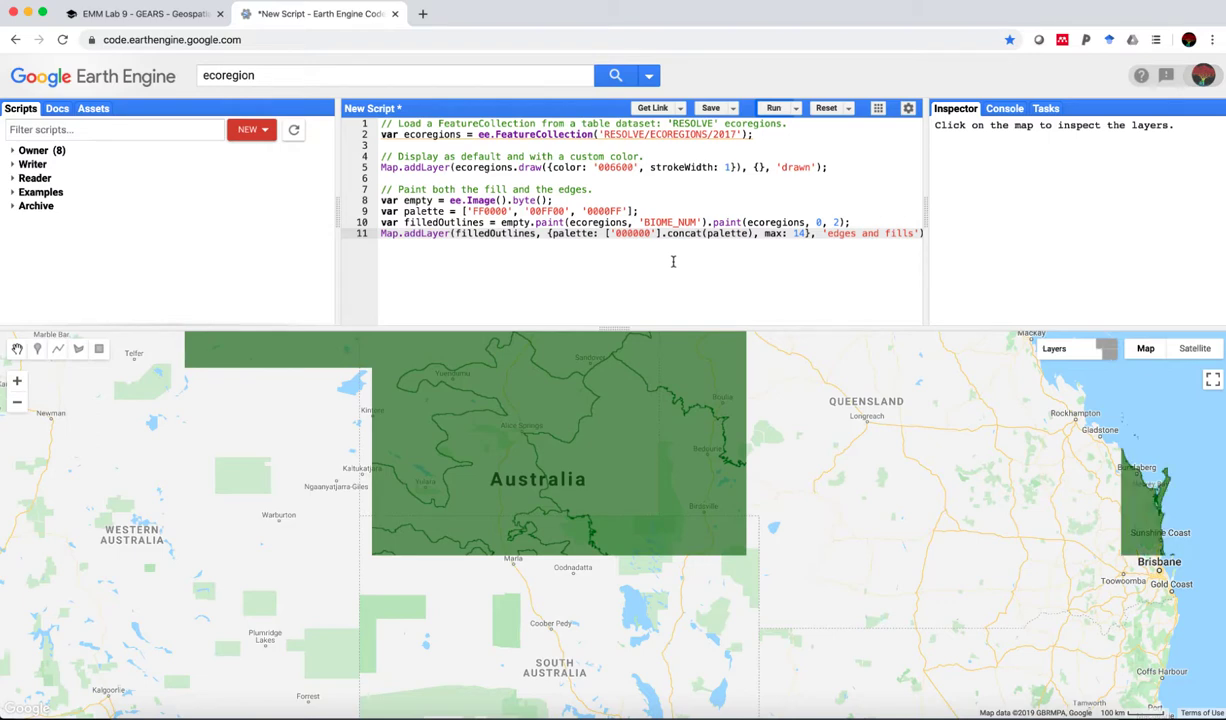
click(772, 107)
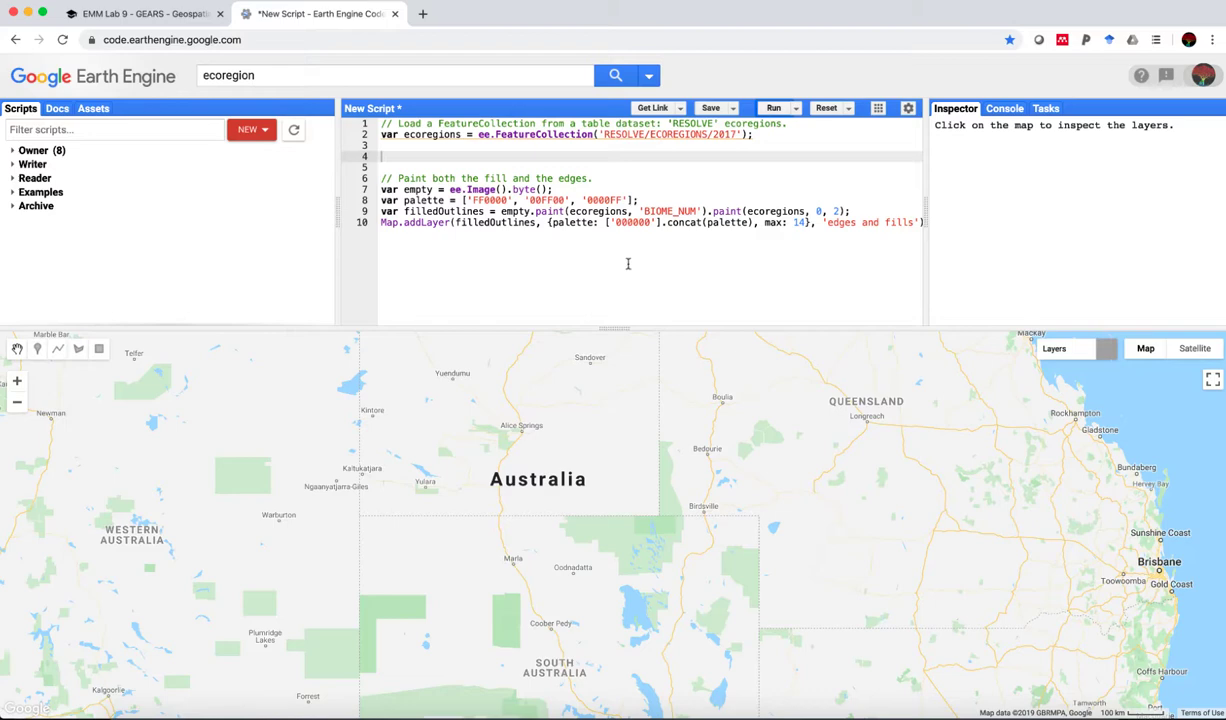
click(140, 13)
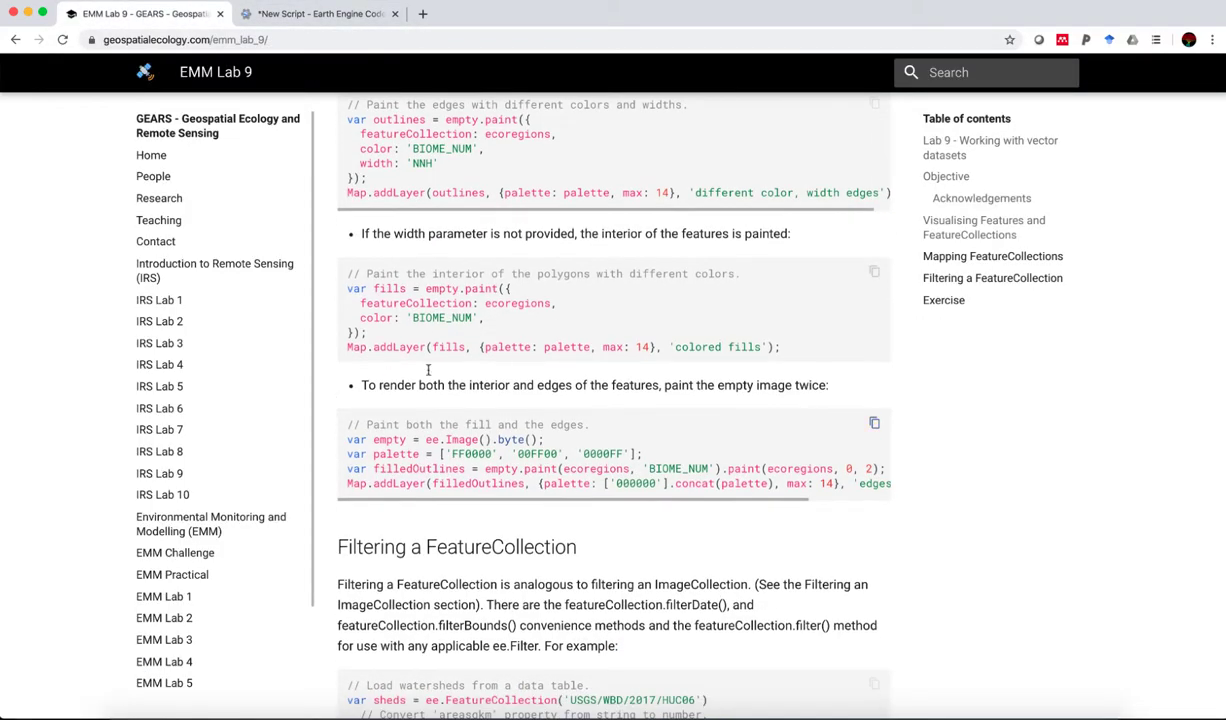
Step: Review the ecoregion paint snippets on the Lab 9 page, then return to the Earth Engine script
scroll(up, 3)
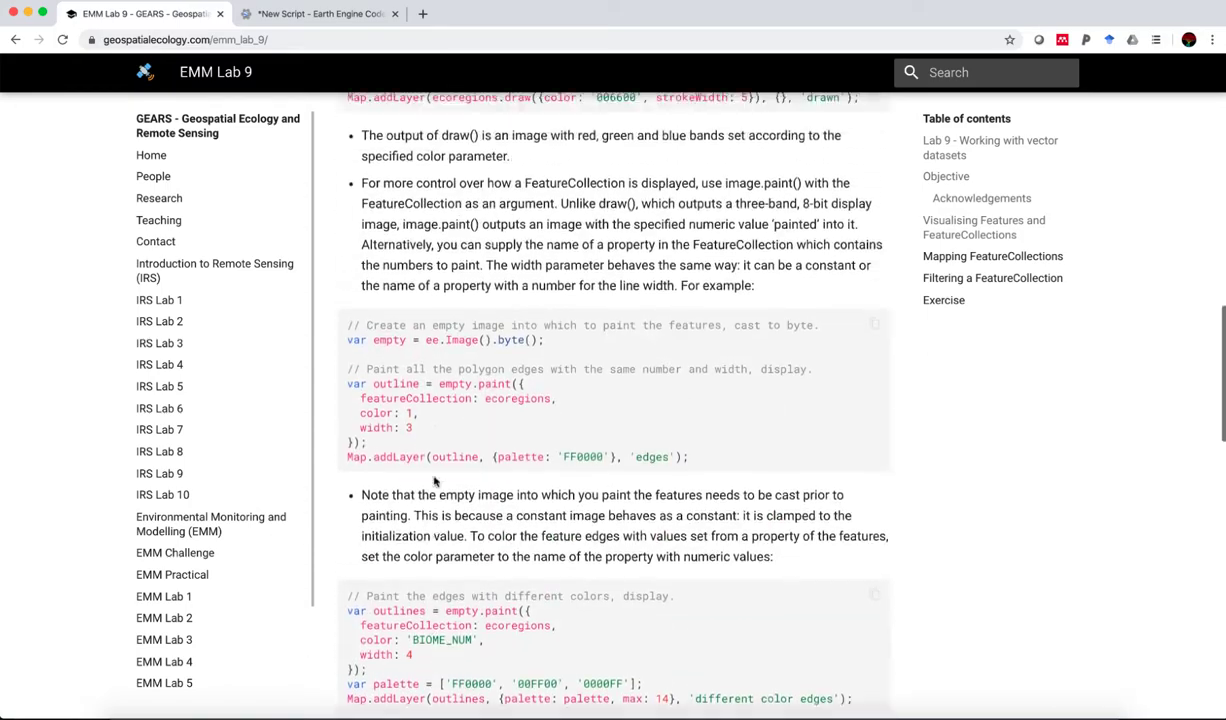
scroll(up, 3)
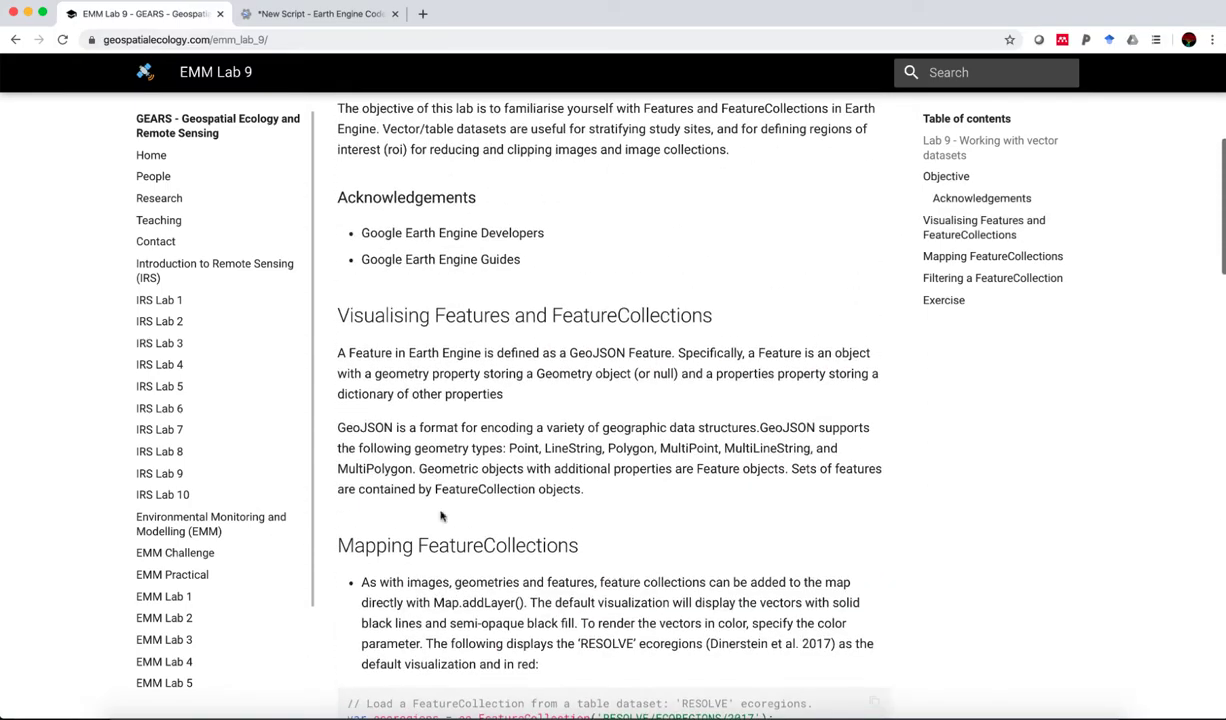
scroll(down, 3)
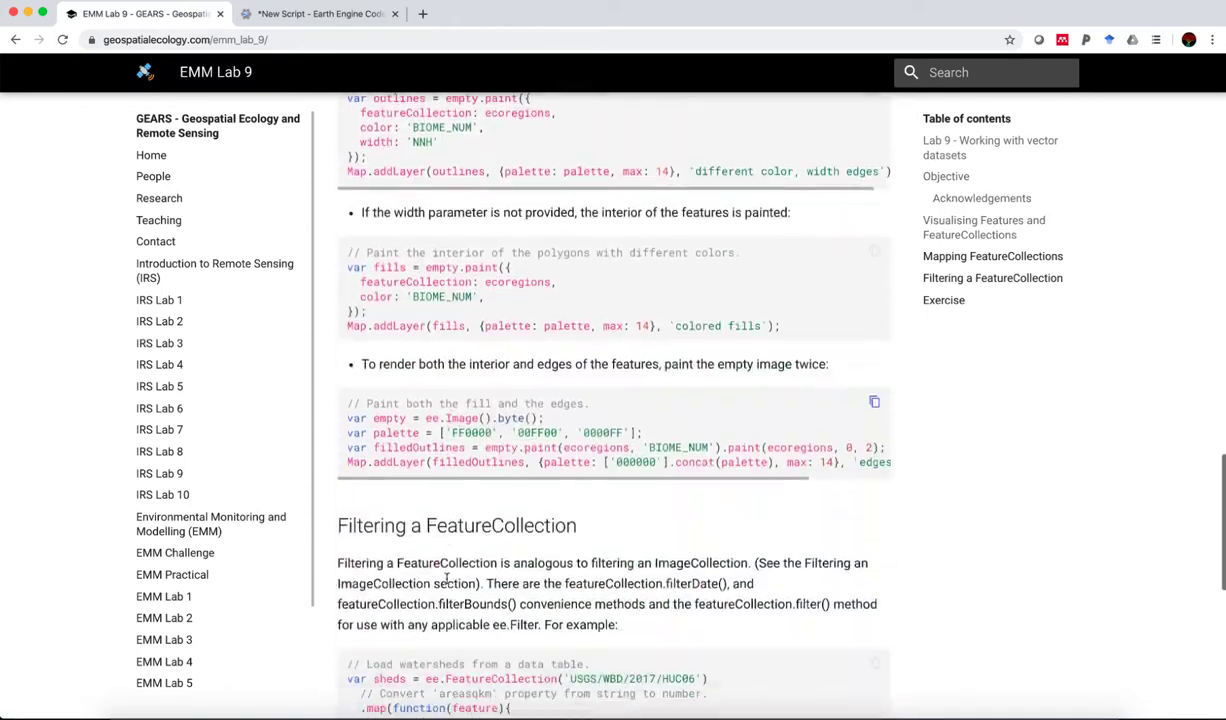
scroll(up, 3)
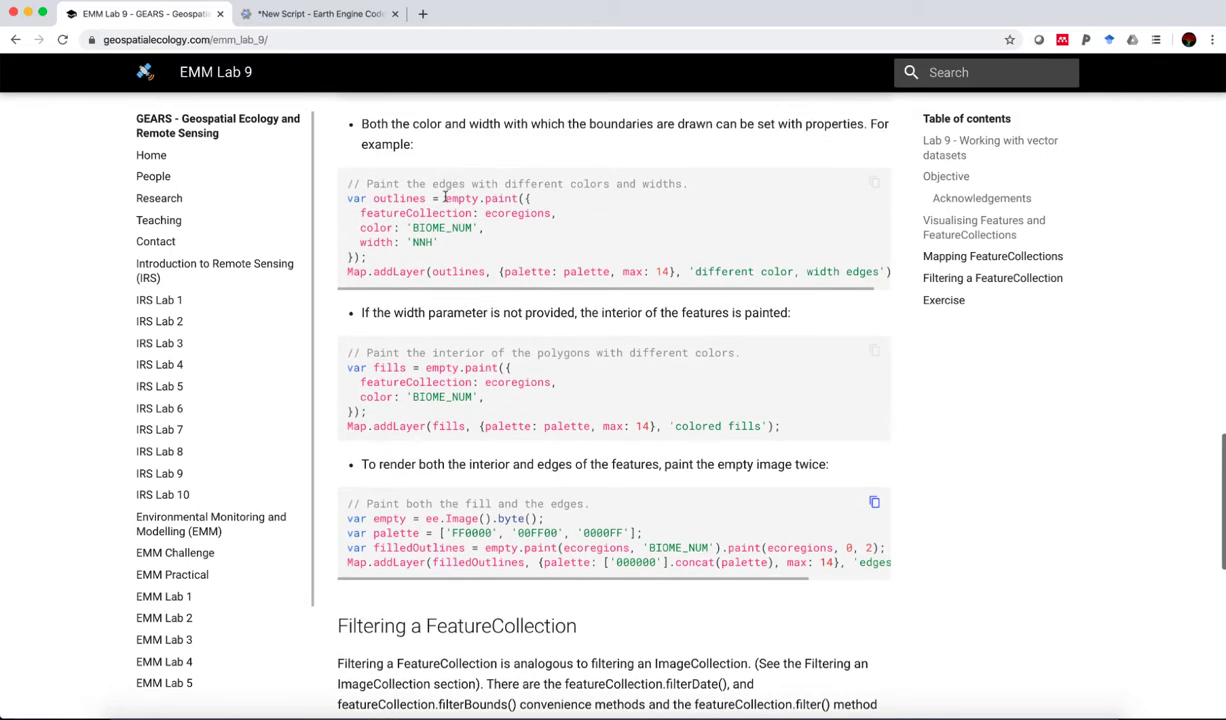
mouse_move(469, 328)
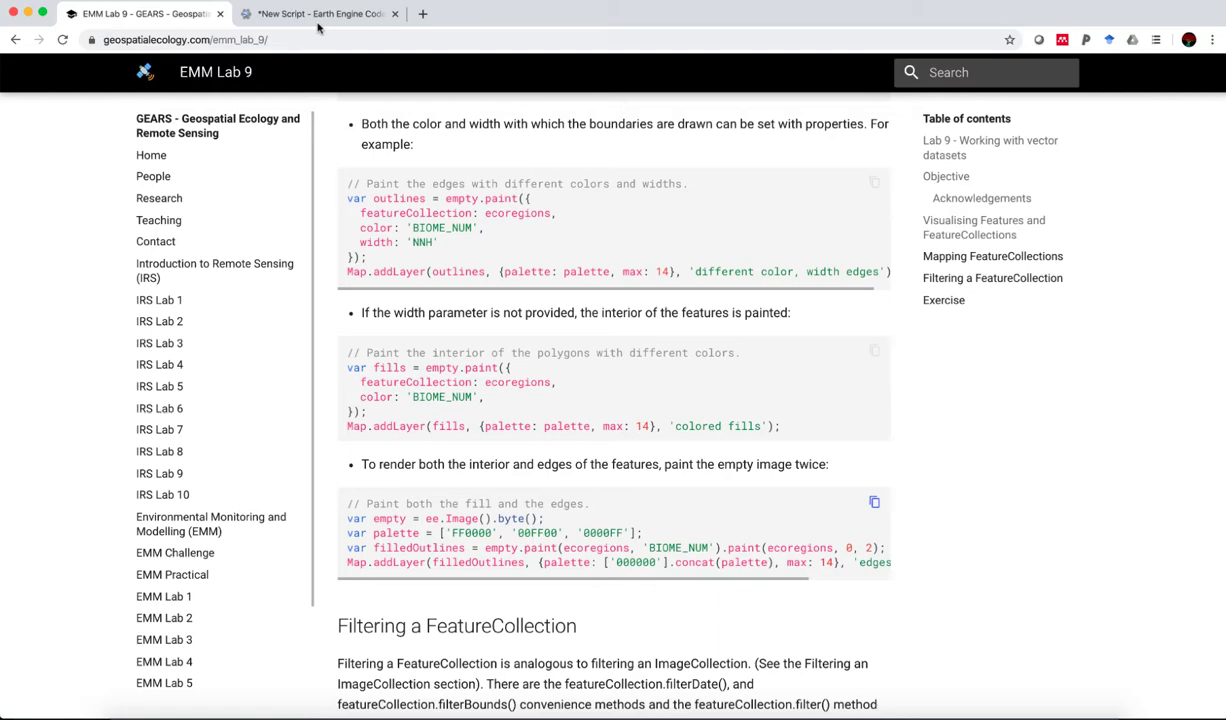
click(319, 13)
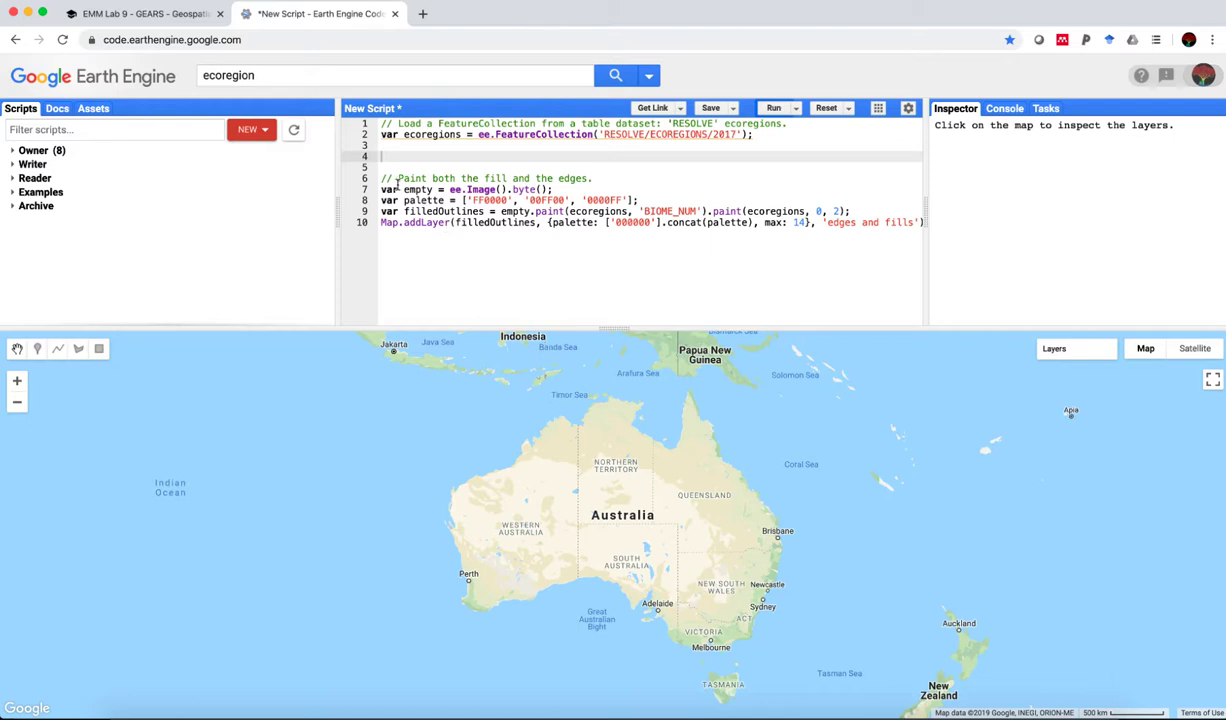
Step: Run the script to render coloured ecoregion fills with black edges, then go back to Lab 9
click(772, 107)
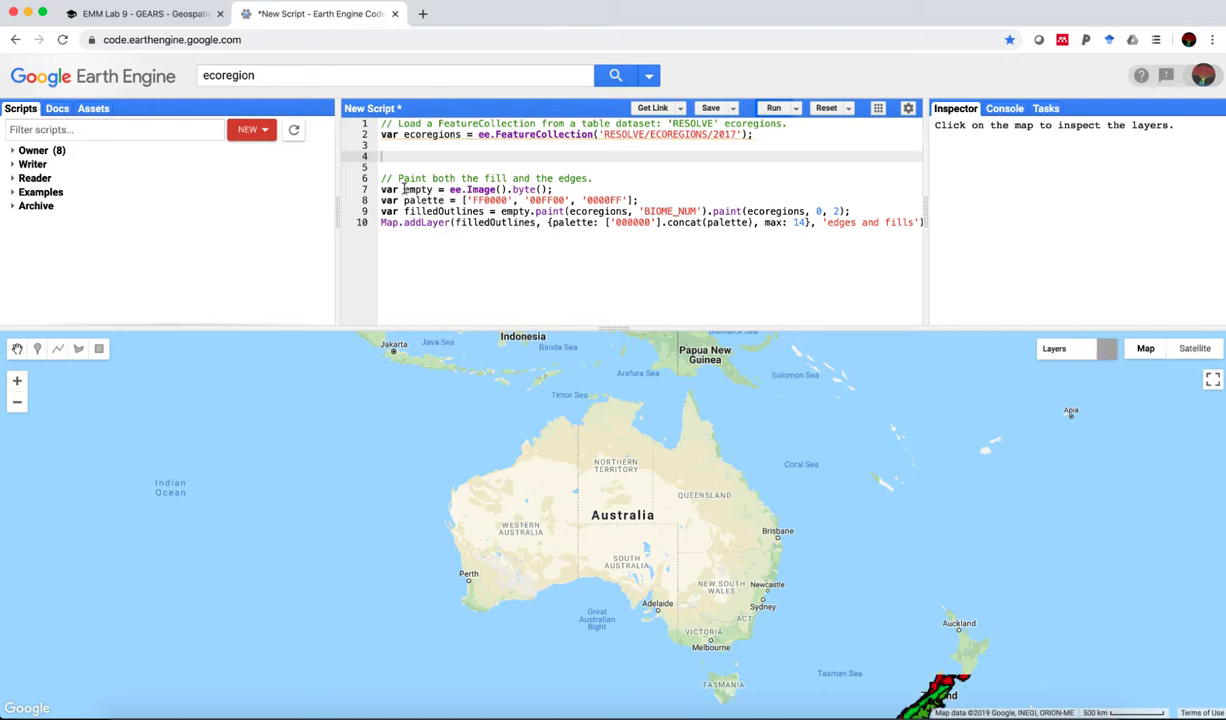
click(773, 107)
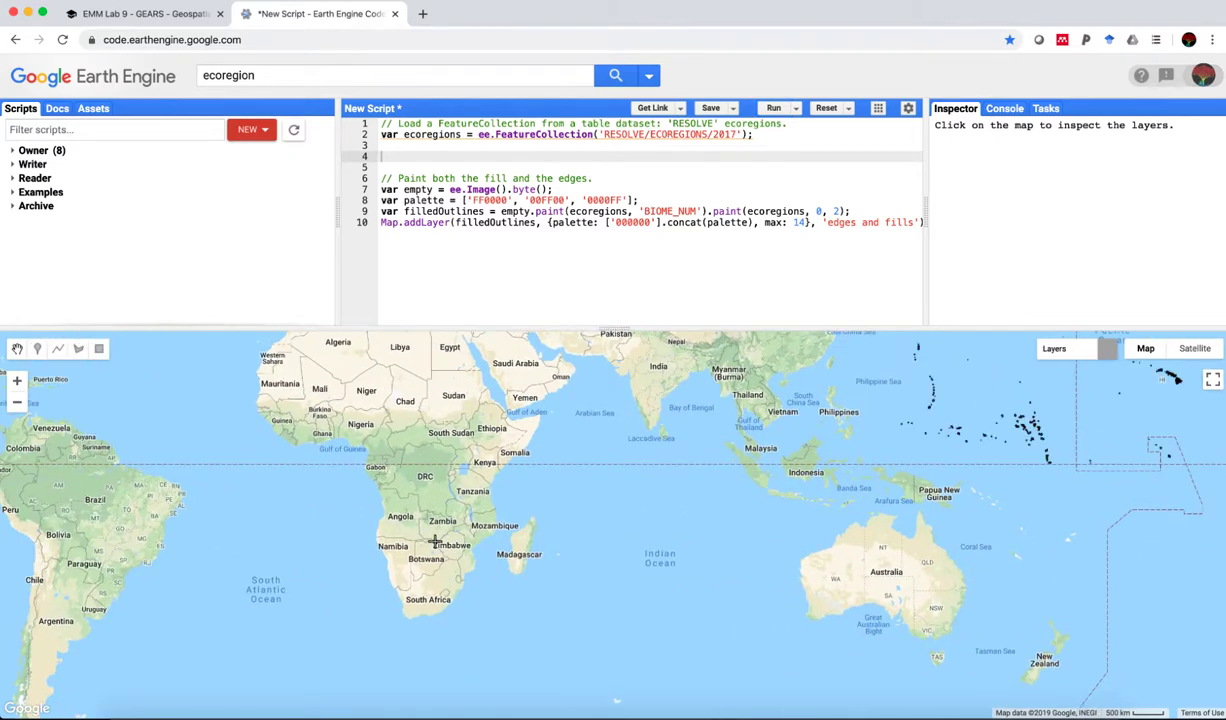
click(773, 107)
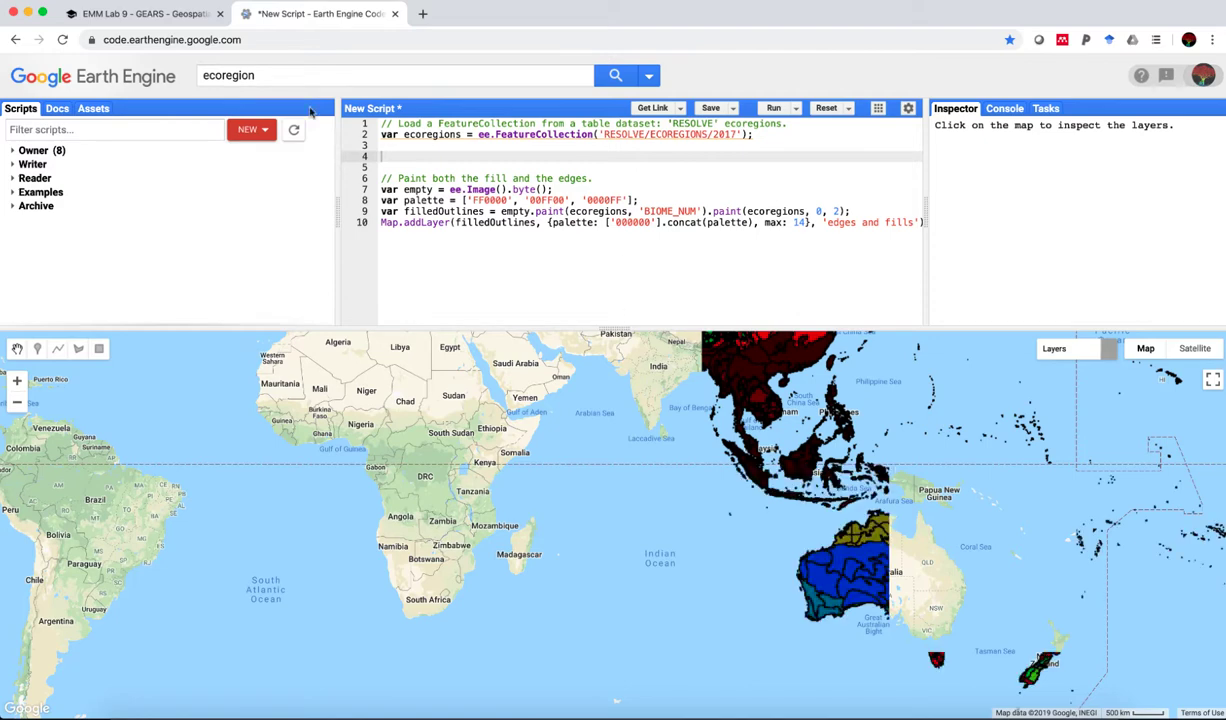
click(140, 13)
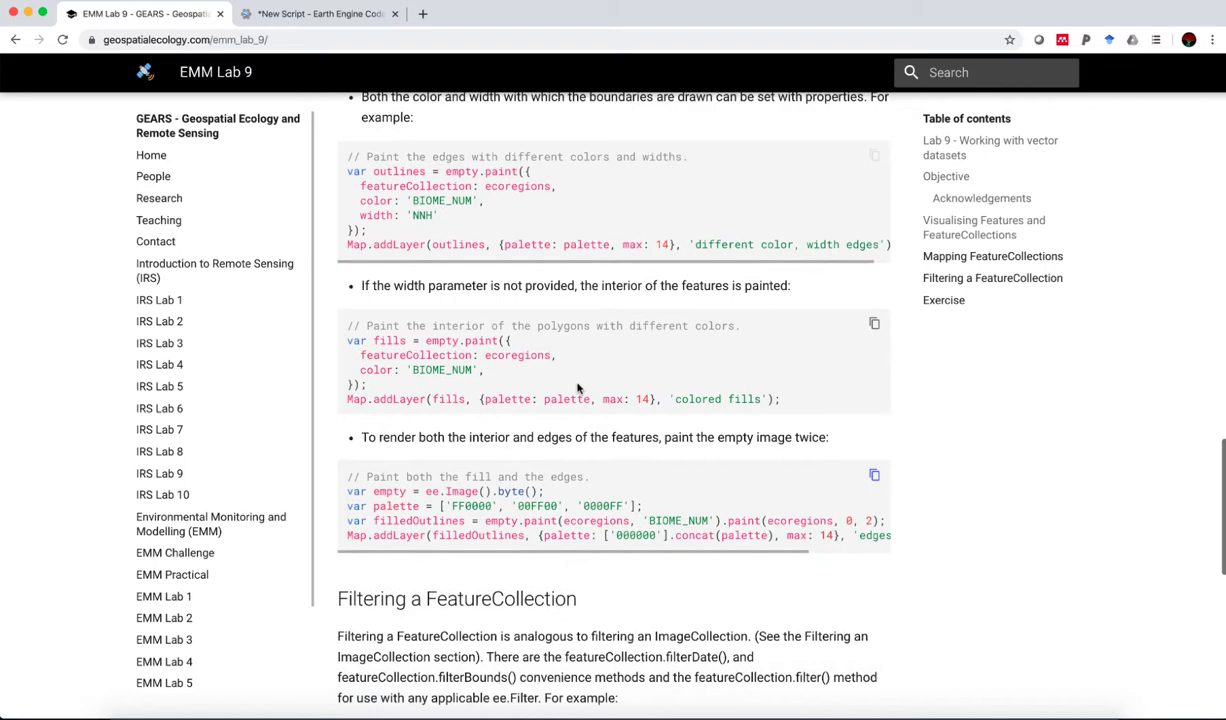
Step: Scroll the Lab 9 page down to the Filtering a FeatureCollection watershed example
scroll(down, 3)
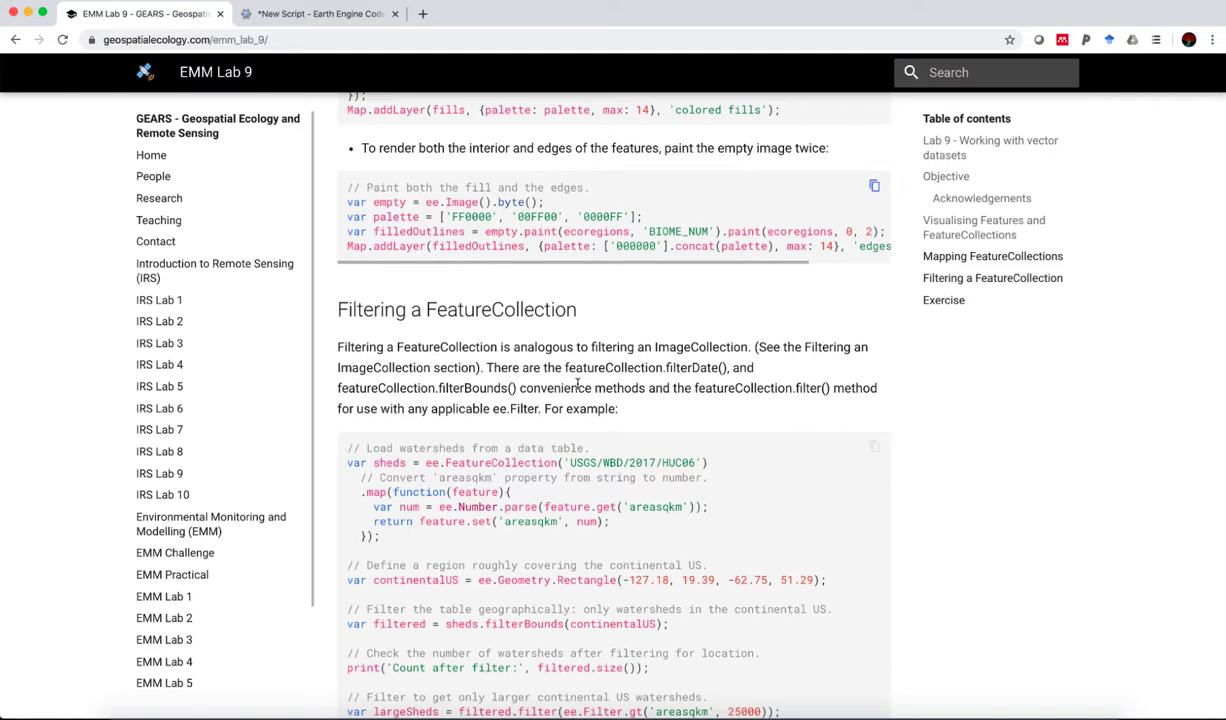
scroll(down, 3)
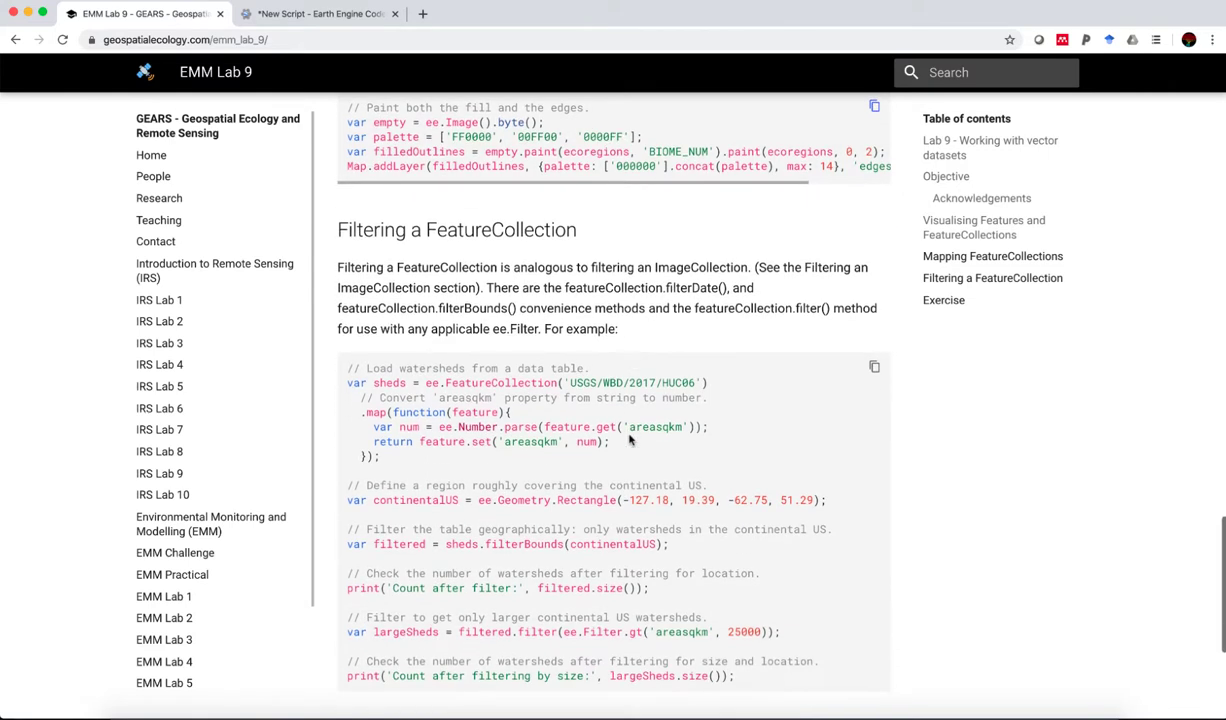
scroll(down, 3)
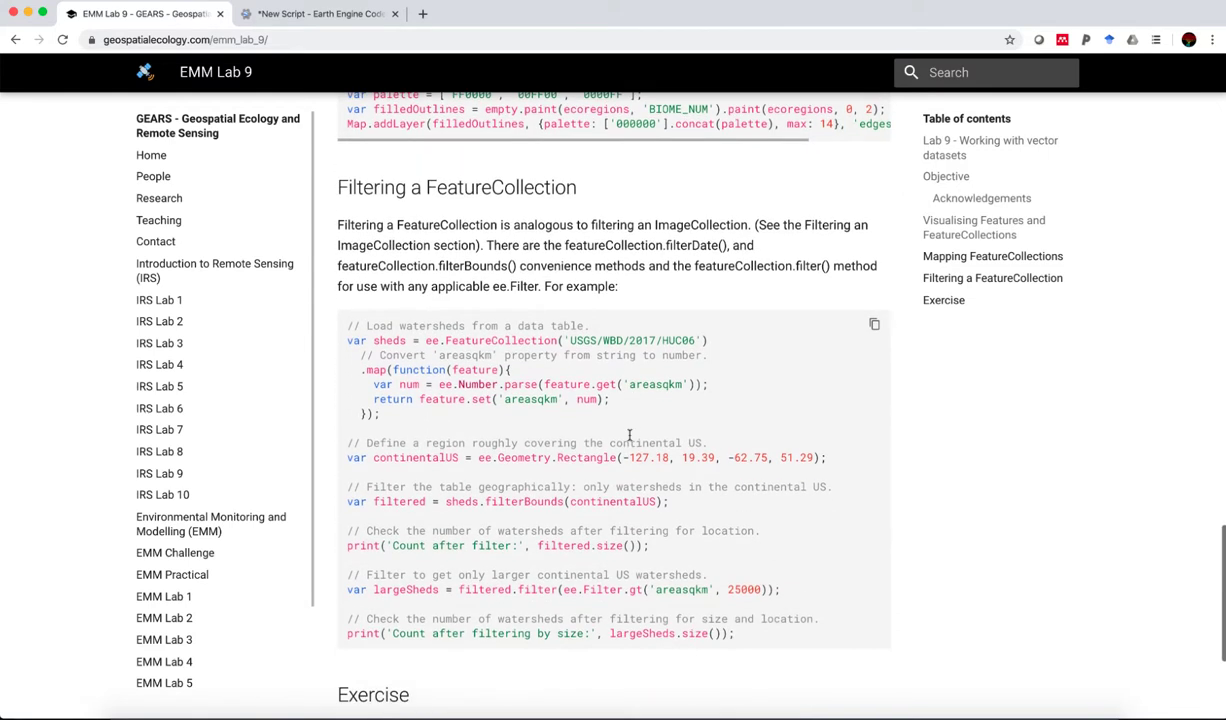
Step: Clear the painting code from the Earth Engine script and return to Lab 9
click(318, 13)
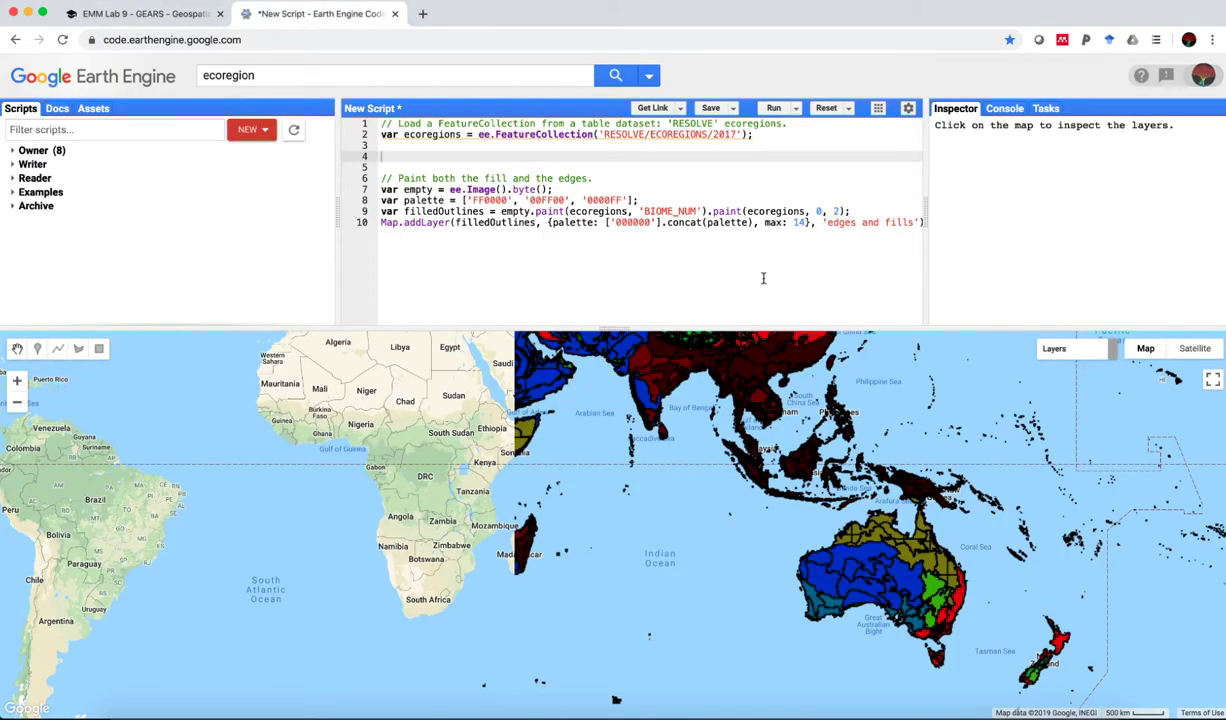
click(847, 108)
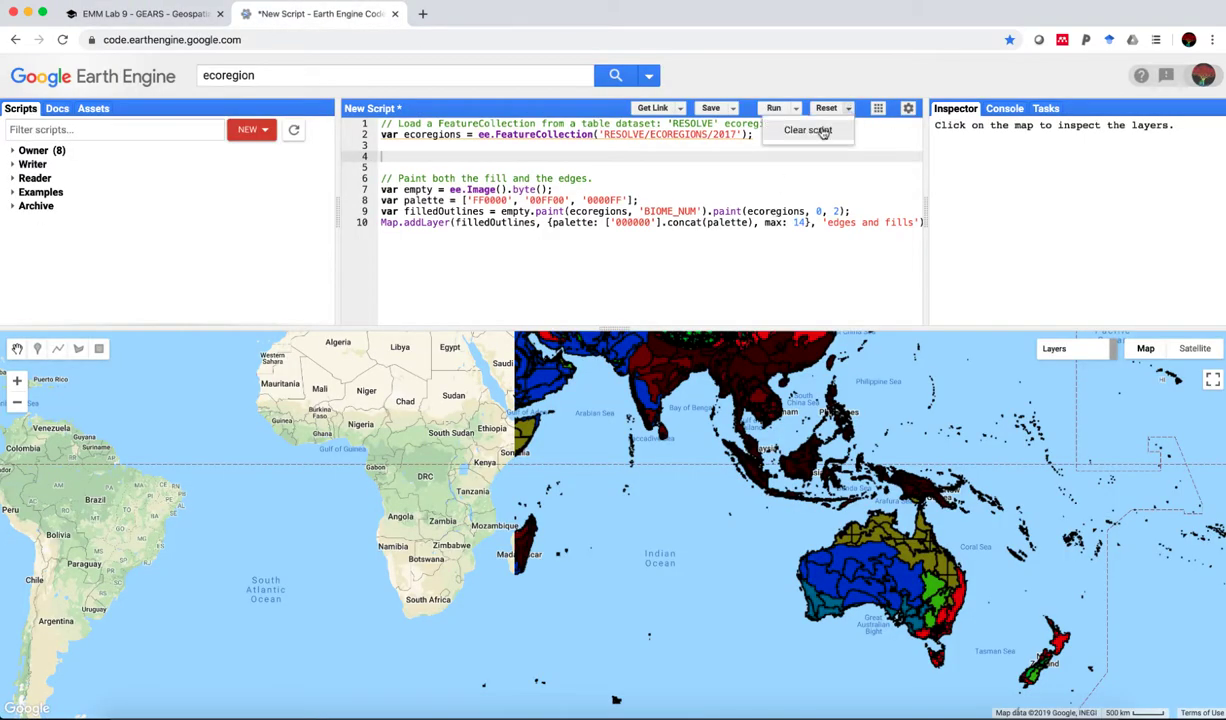
click(140, 13)
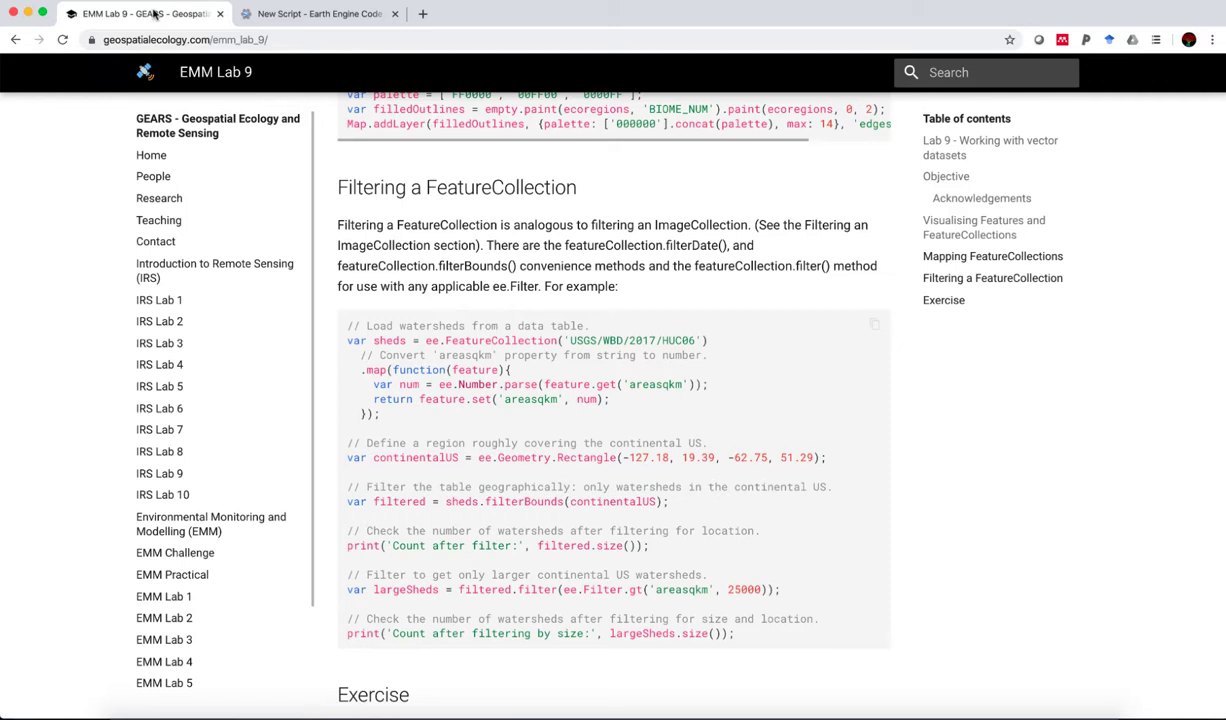
Step: Read through the watershed filtering example and Australia hydrosheds exercise, copy the code, and return to the editor
scroll(down, 3)
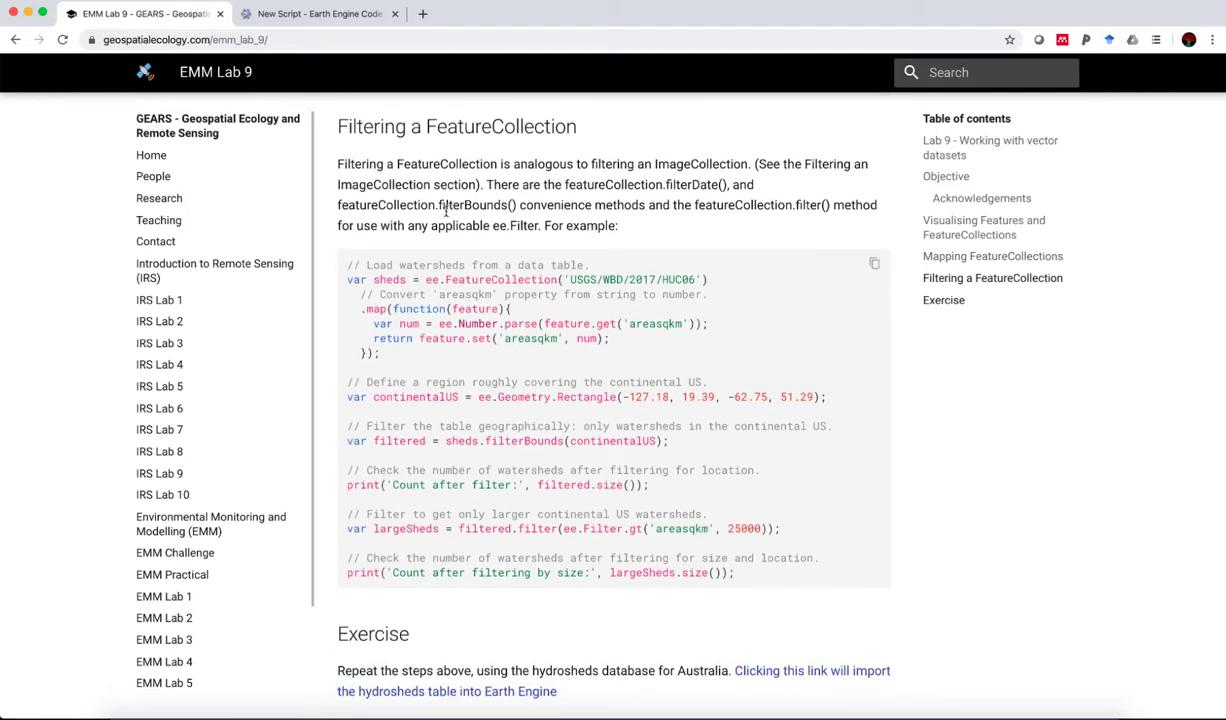
mouse_move(489, 241)
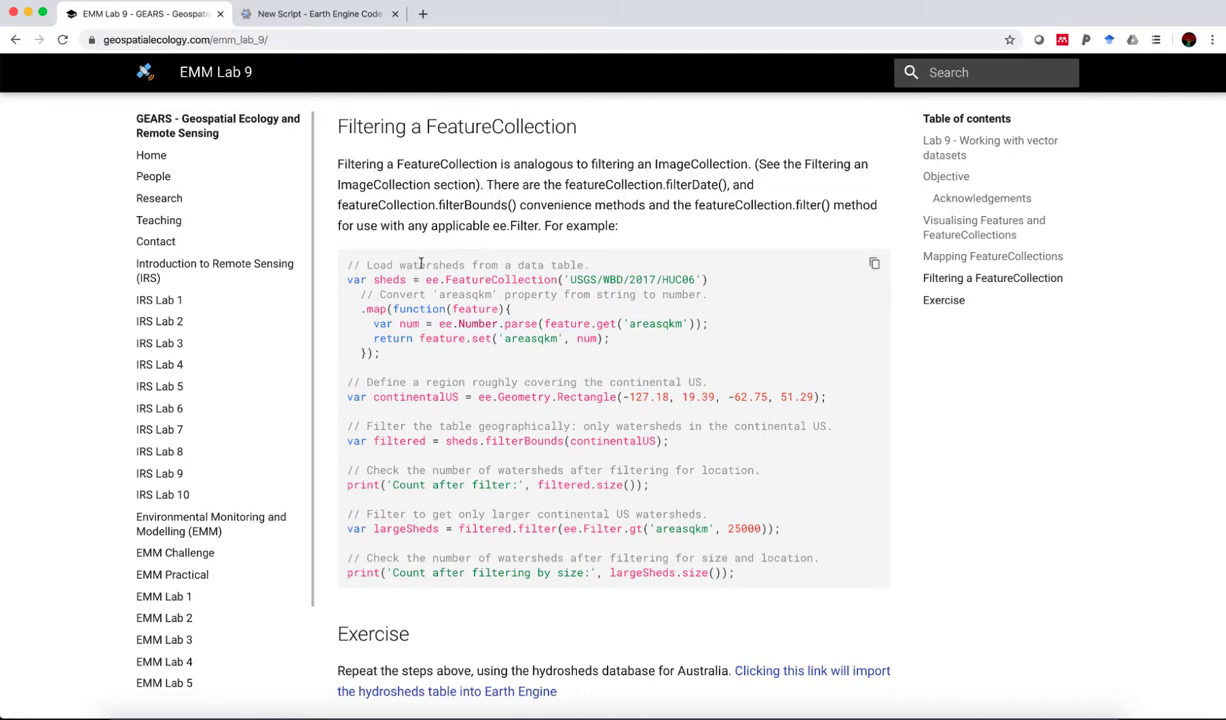
mouse_move(502, 272)
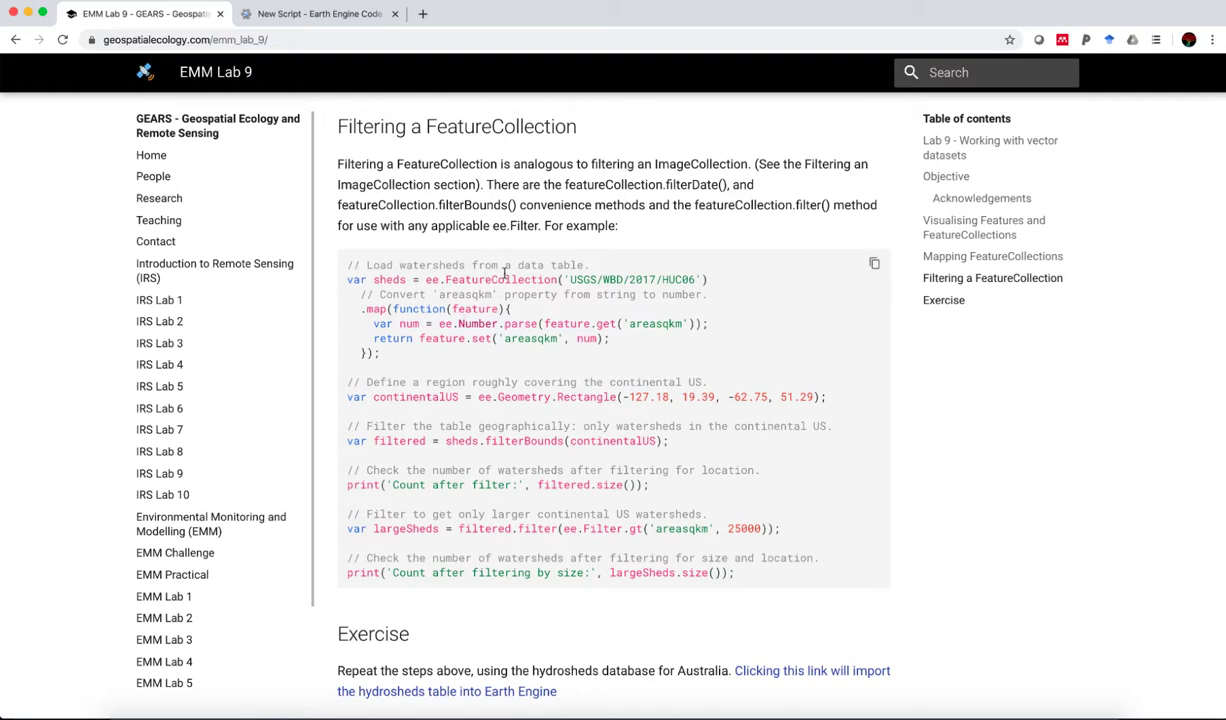
scroll(down, 3)
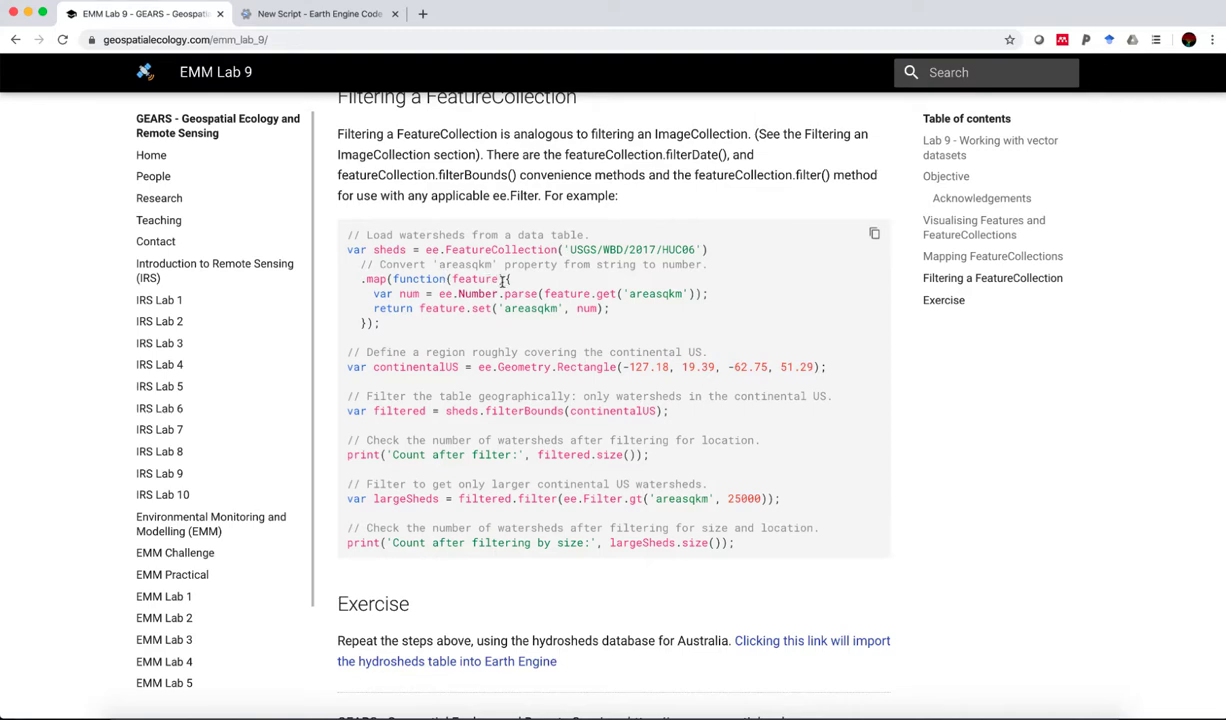
mouse_move(612, 283)
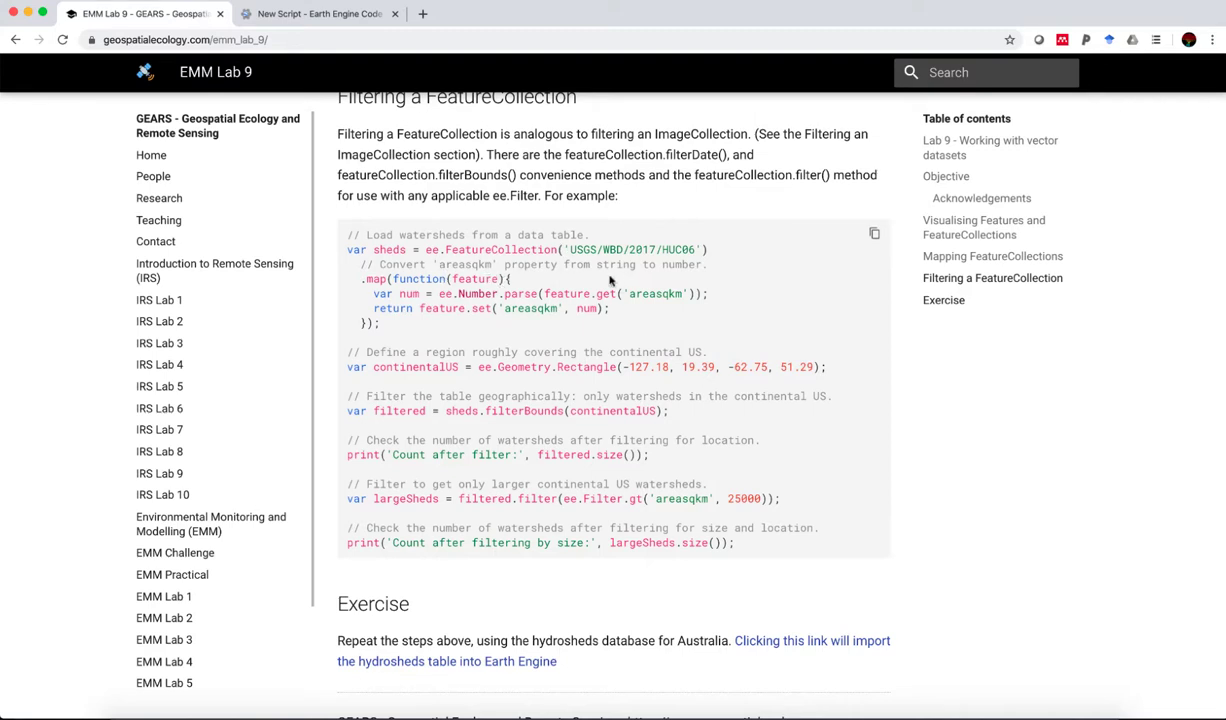
scroll(down, 3)
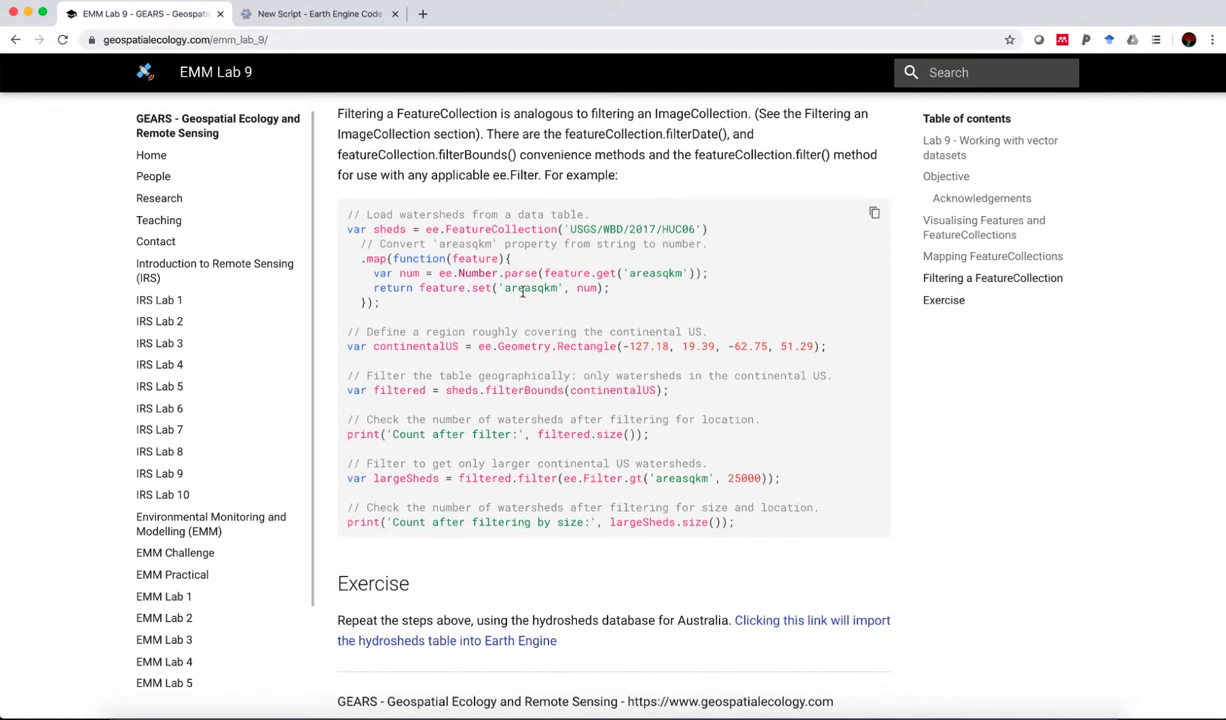
scroll(down, 3)
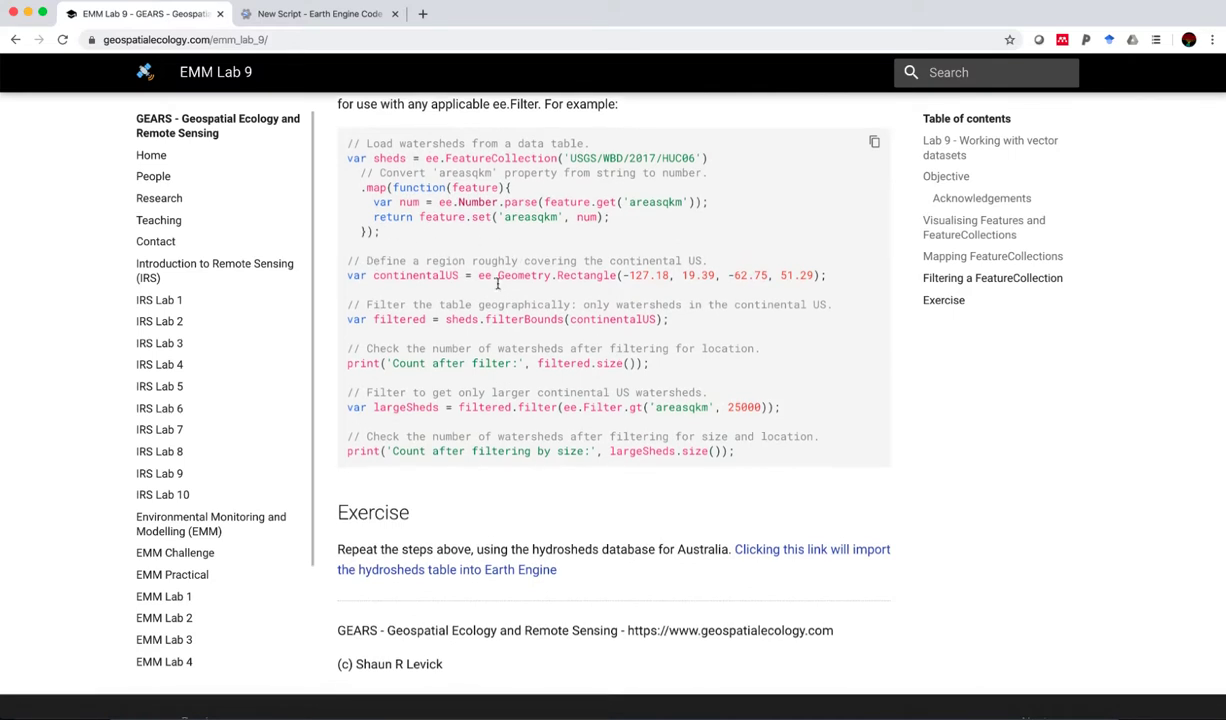
scroll(down, 3)
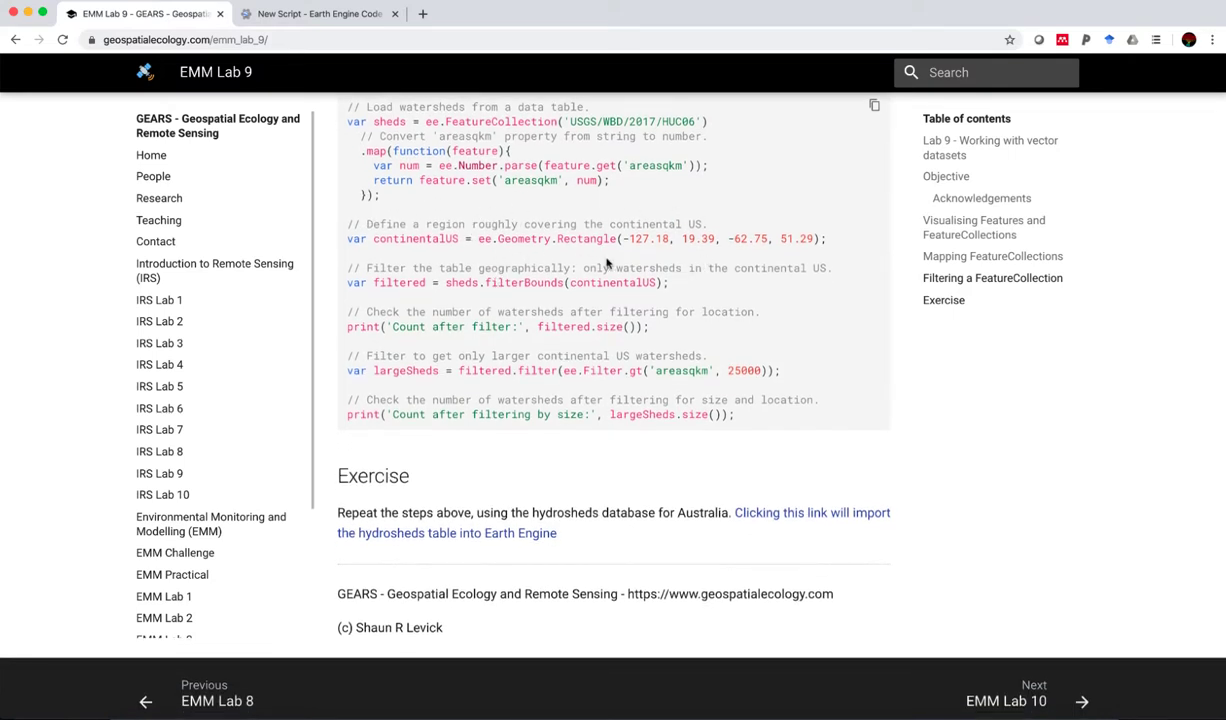
mouse_move(510, 293)
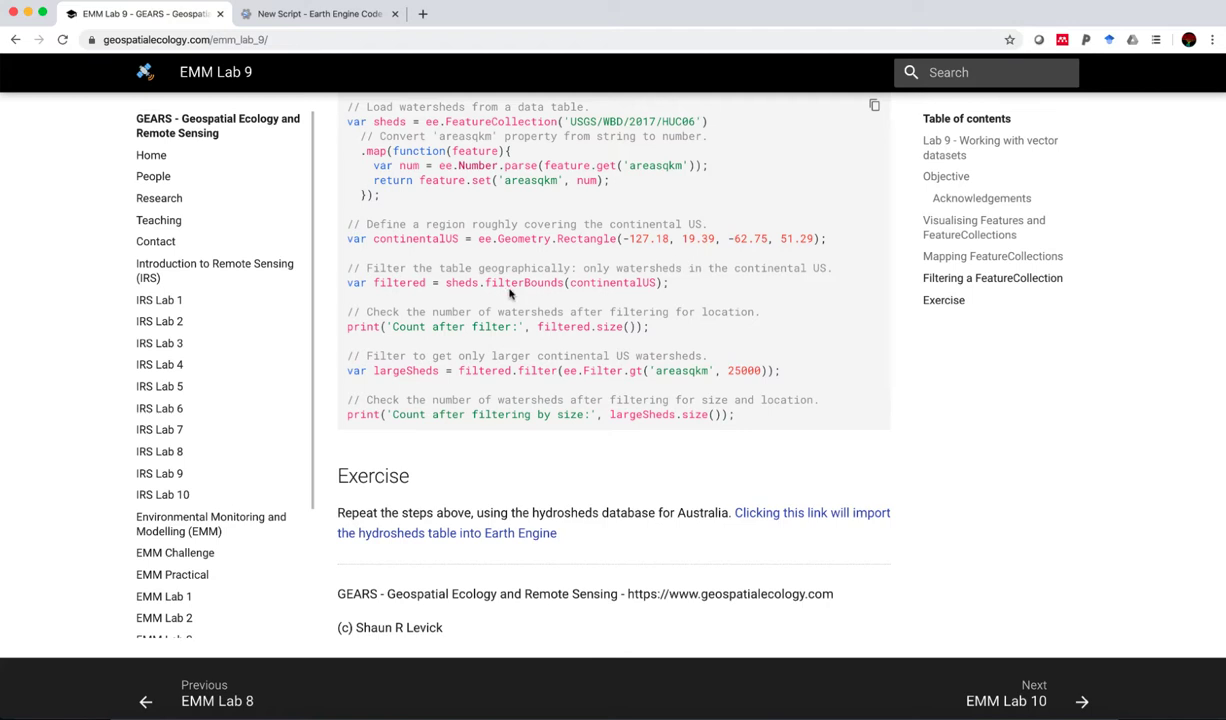
scroll(down, 3)
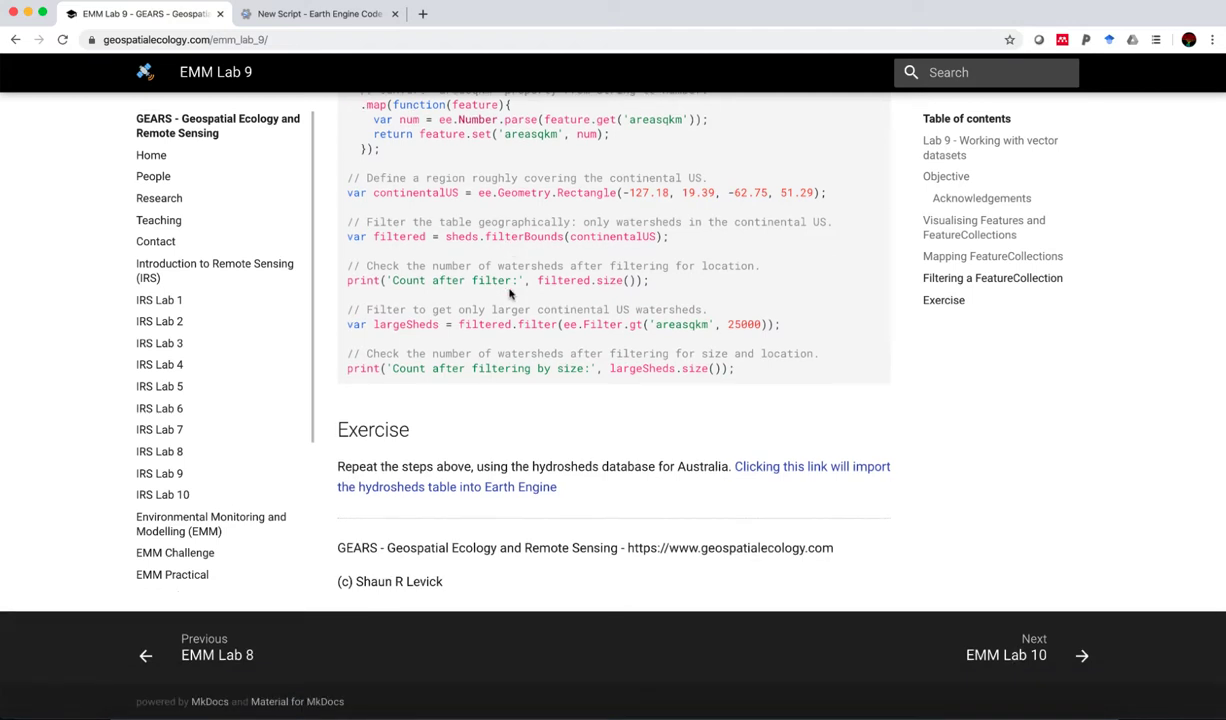
mouse_move(484, 241)
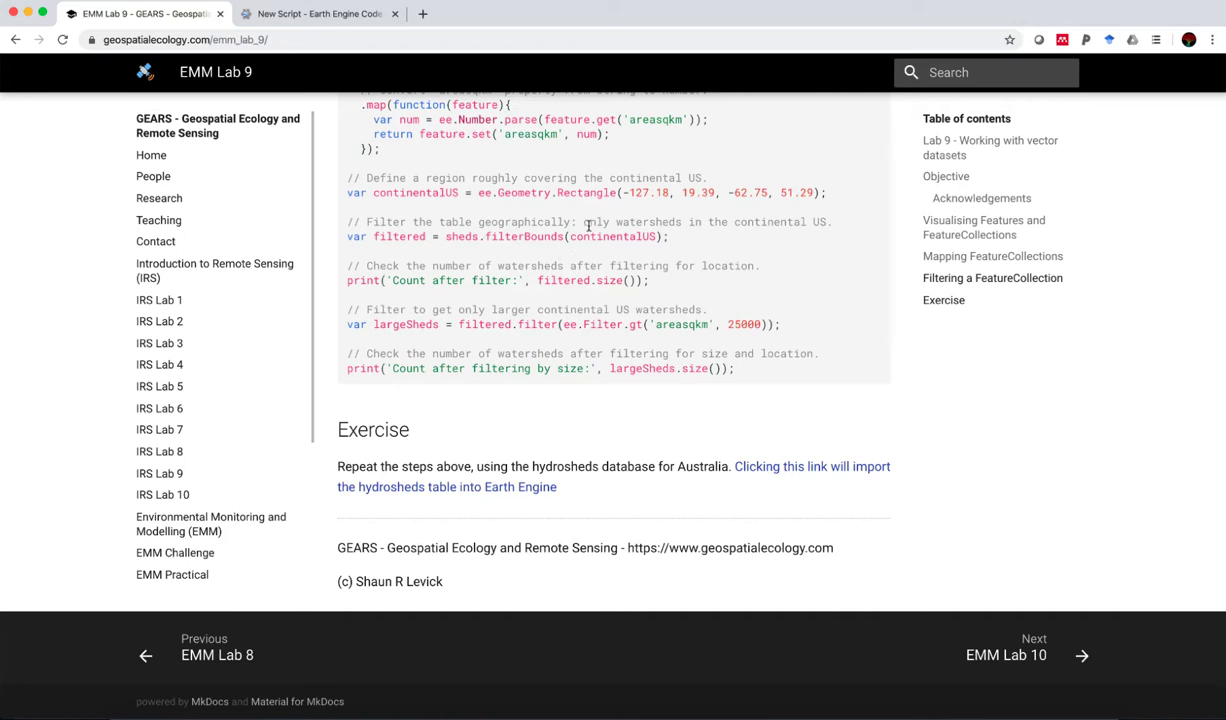
mouse_move(420, 257)
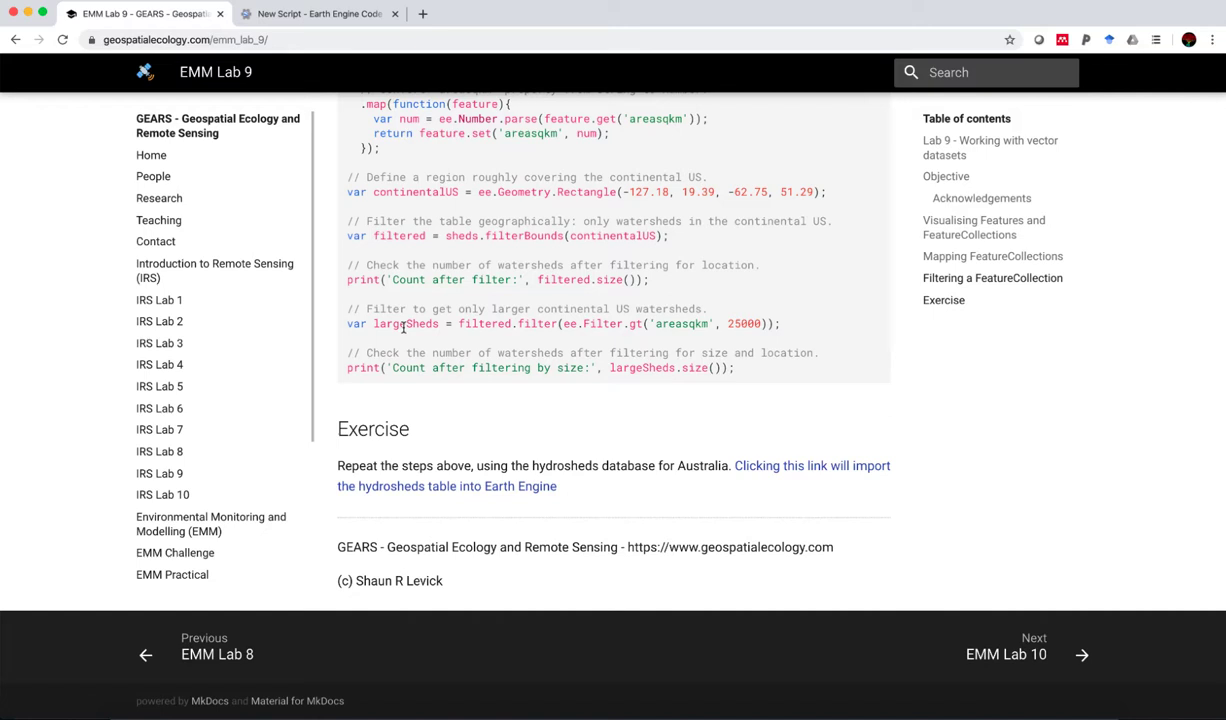
mouse_move(632, 346)
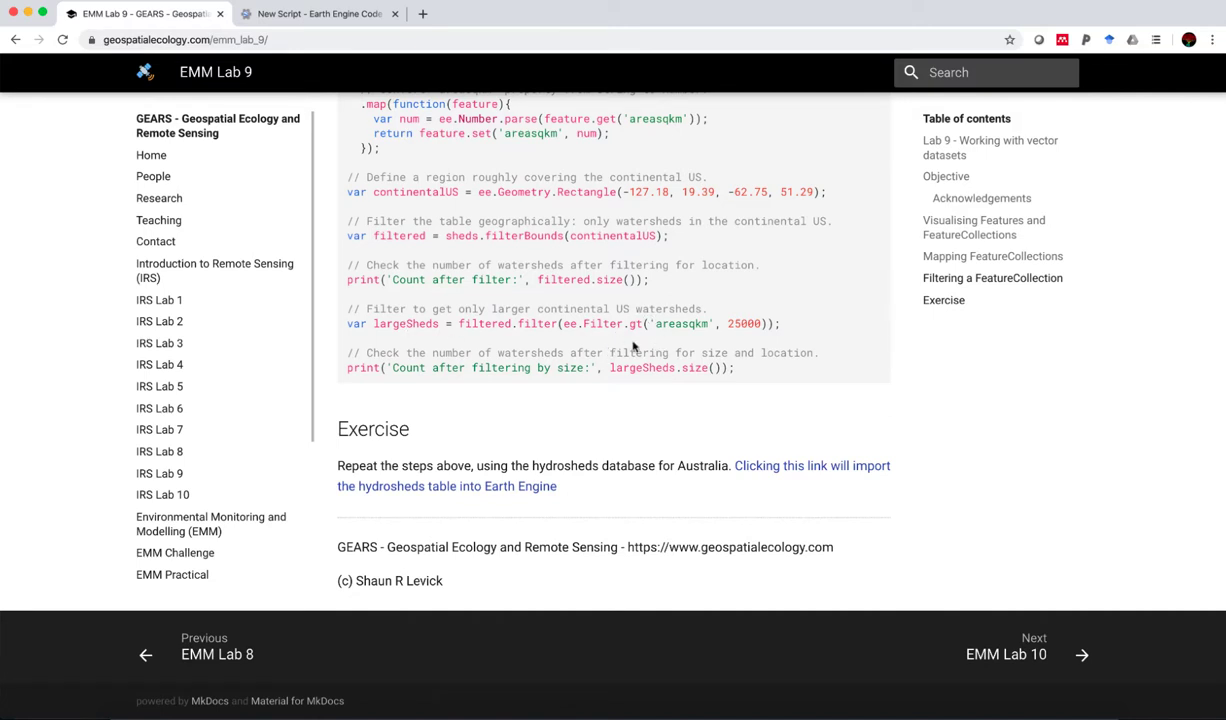
mouse_move(686, 325)
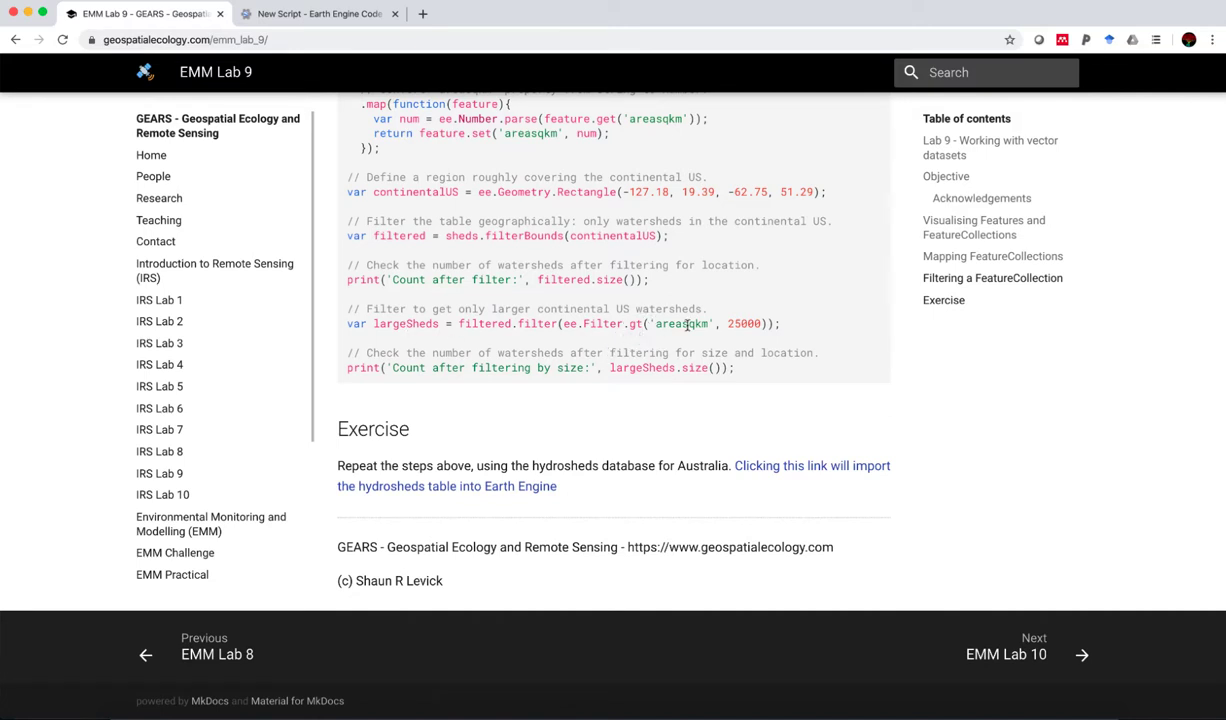
mouse_move(637, 328)
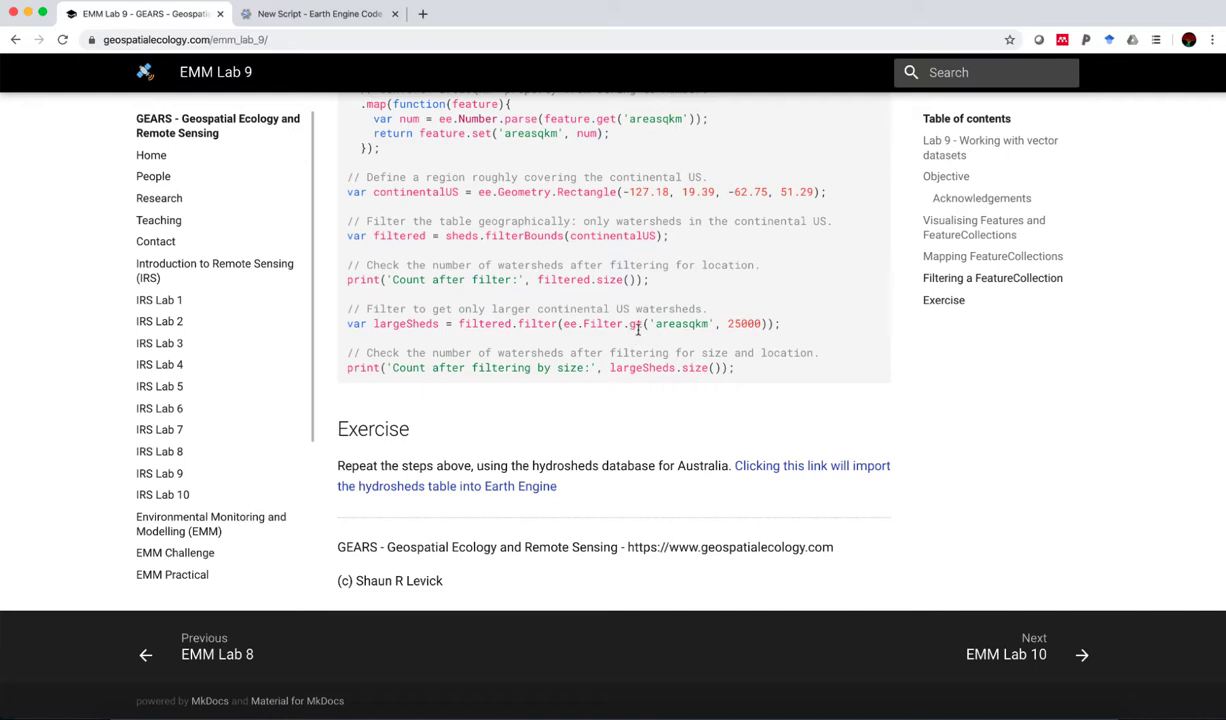
mouse_move(753, 335)
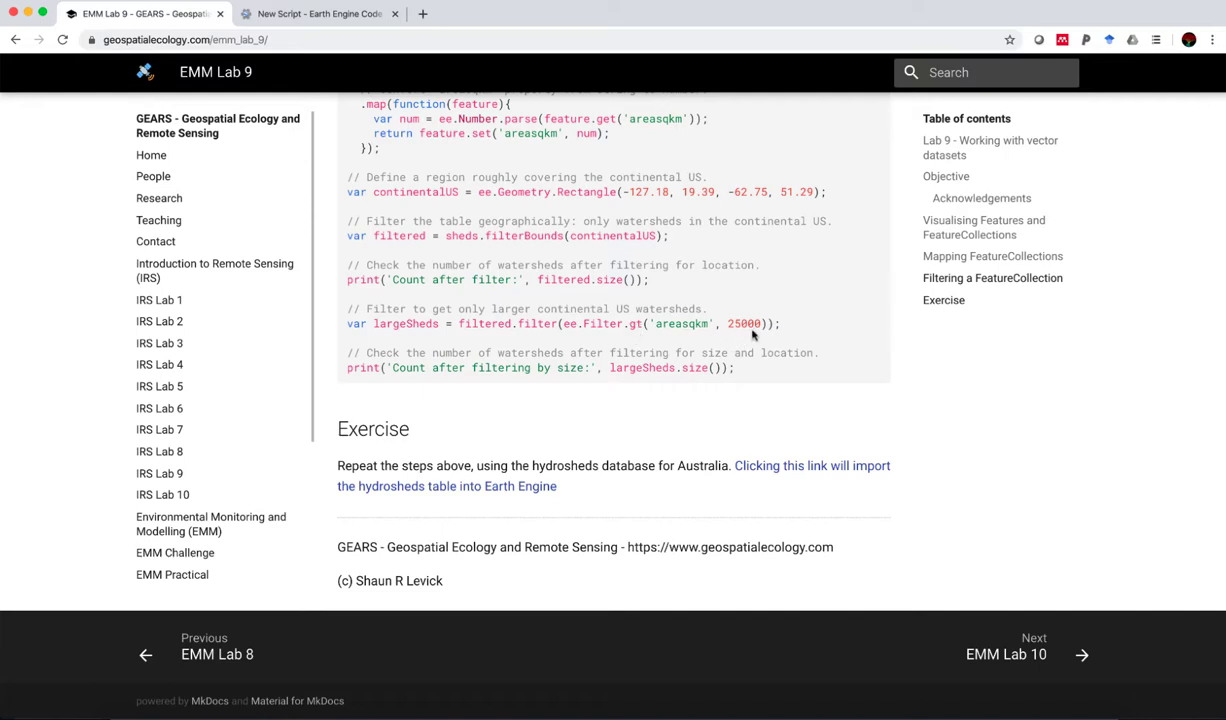
mouse_move(536, 307)
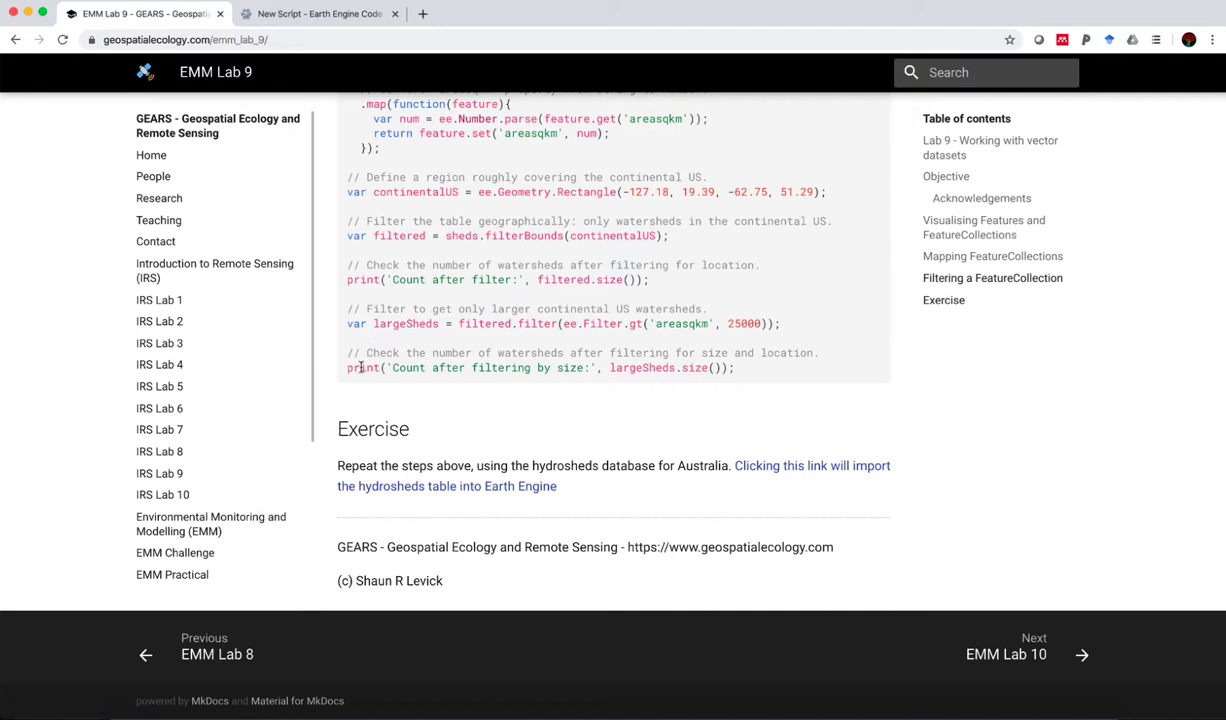
mouse_move(446, 393)
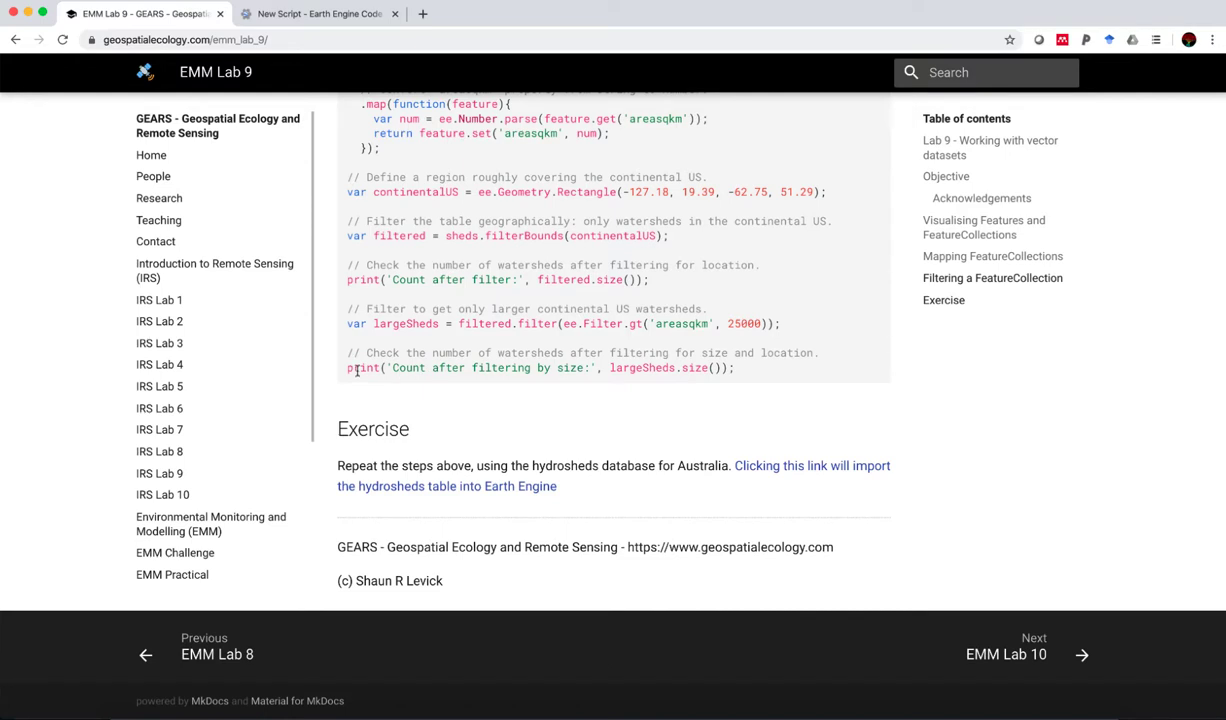
scroll(up, 3)
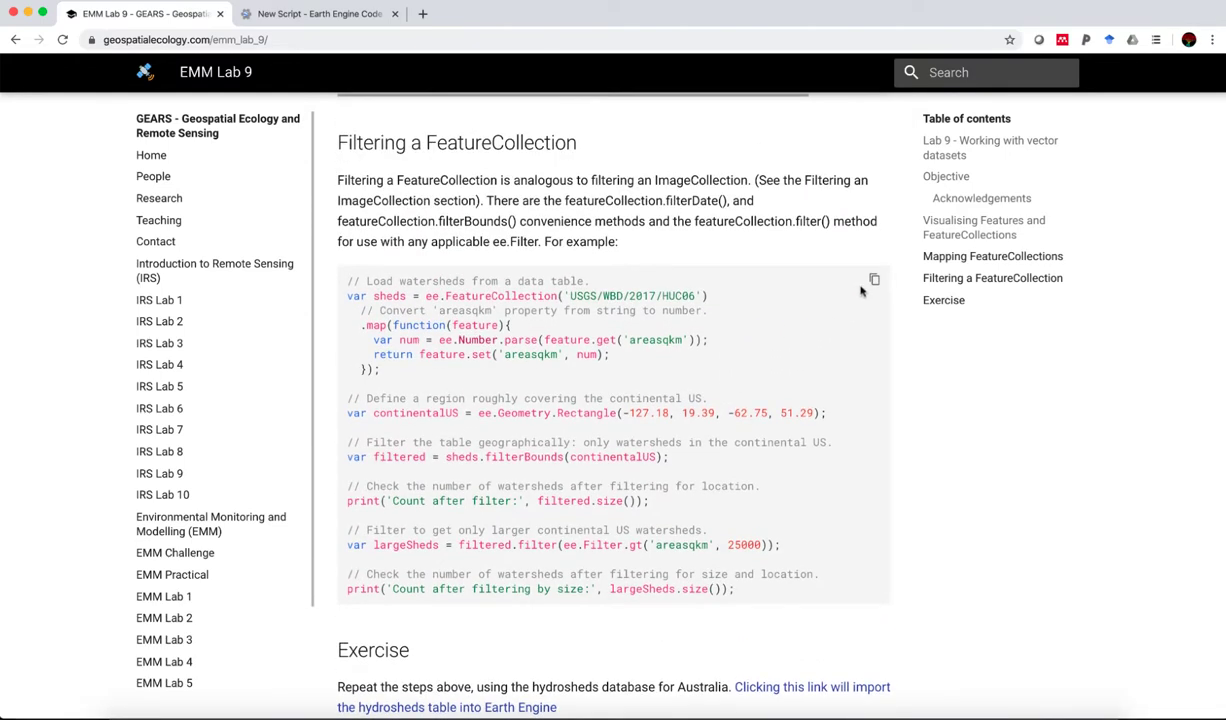
click(320, 13)
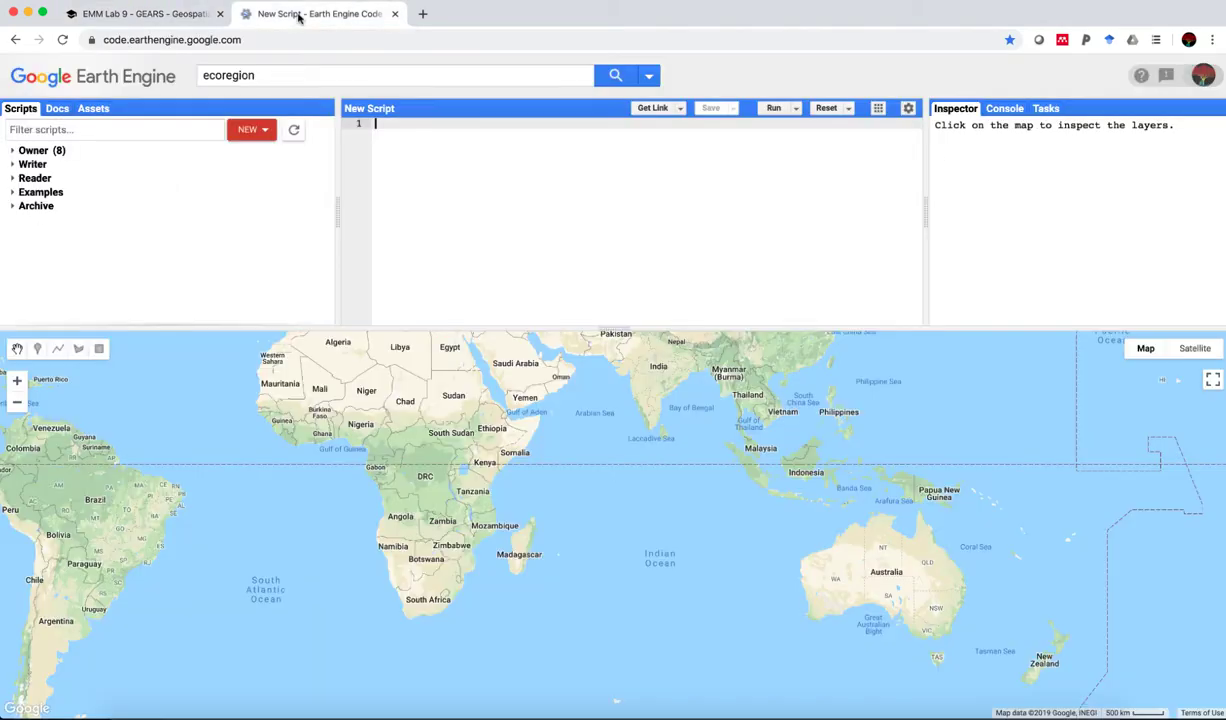
Step: Paste the watershed filtering example into the empty script and run it, printing 336 watersheds
right_click(375, 123)
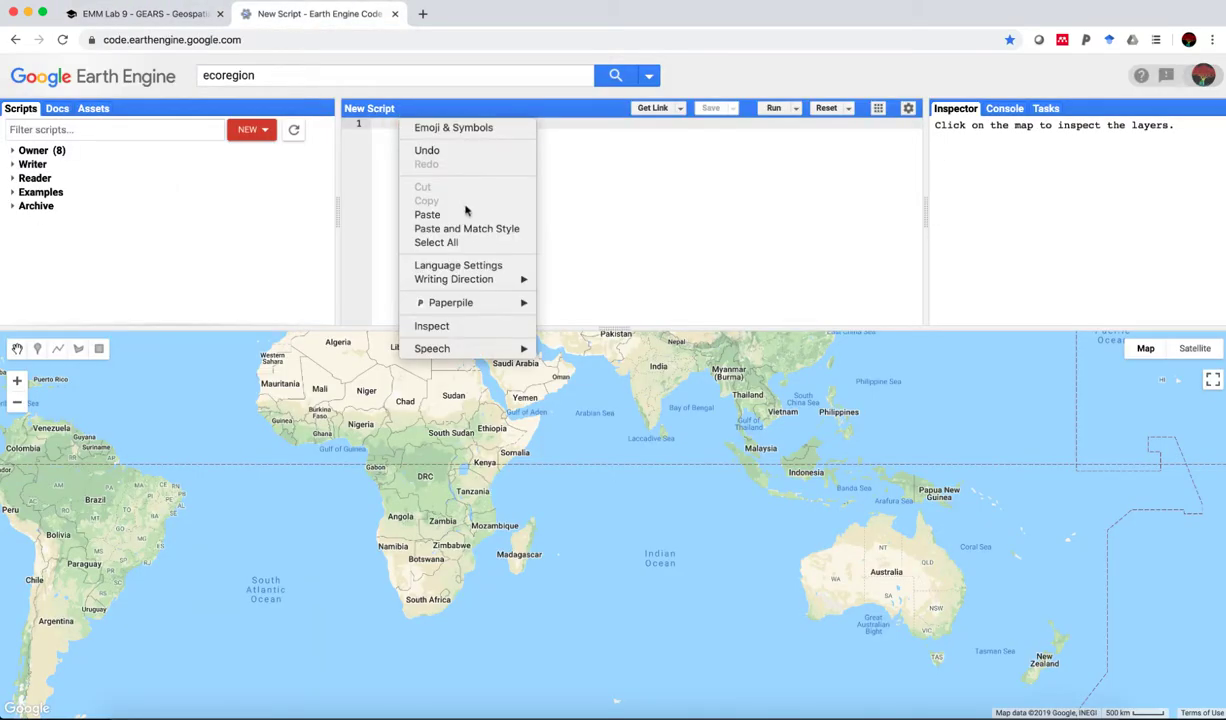
click(427, 214)
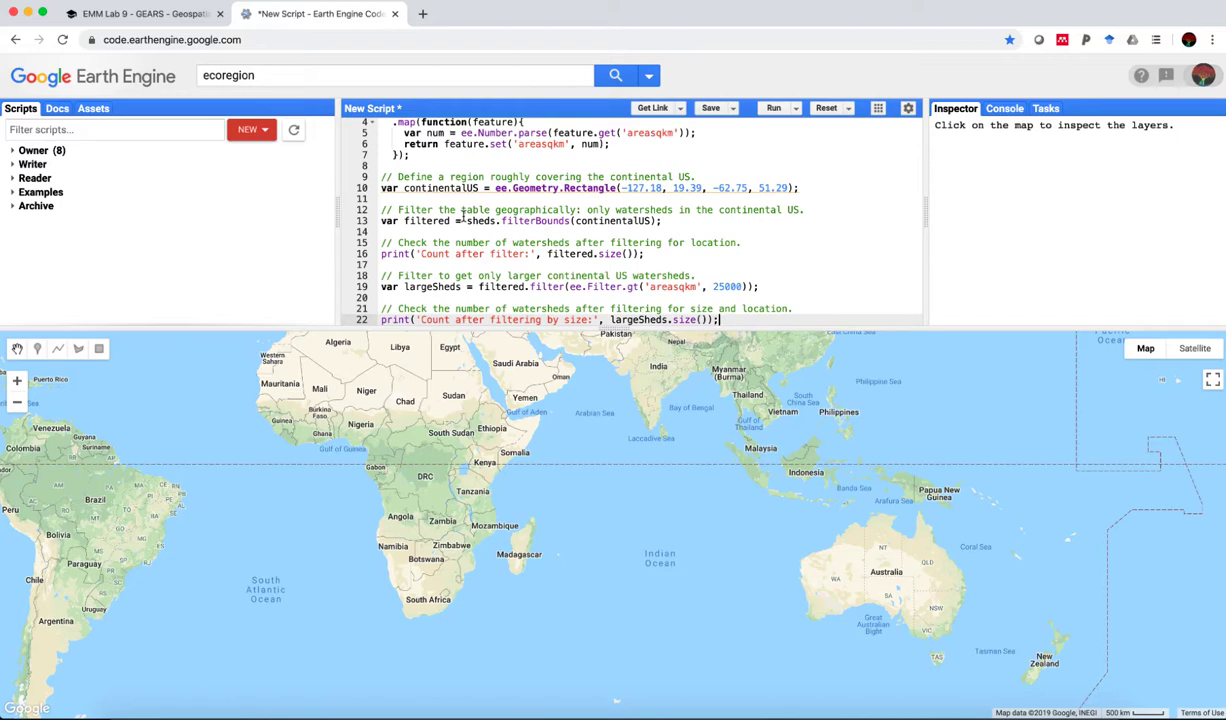
scroll(up, 3)
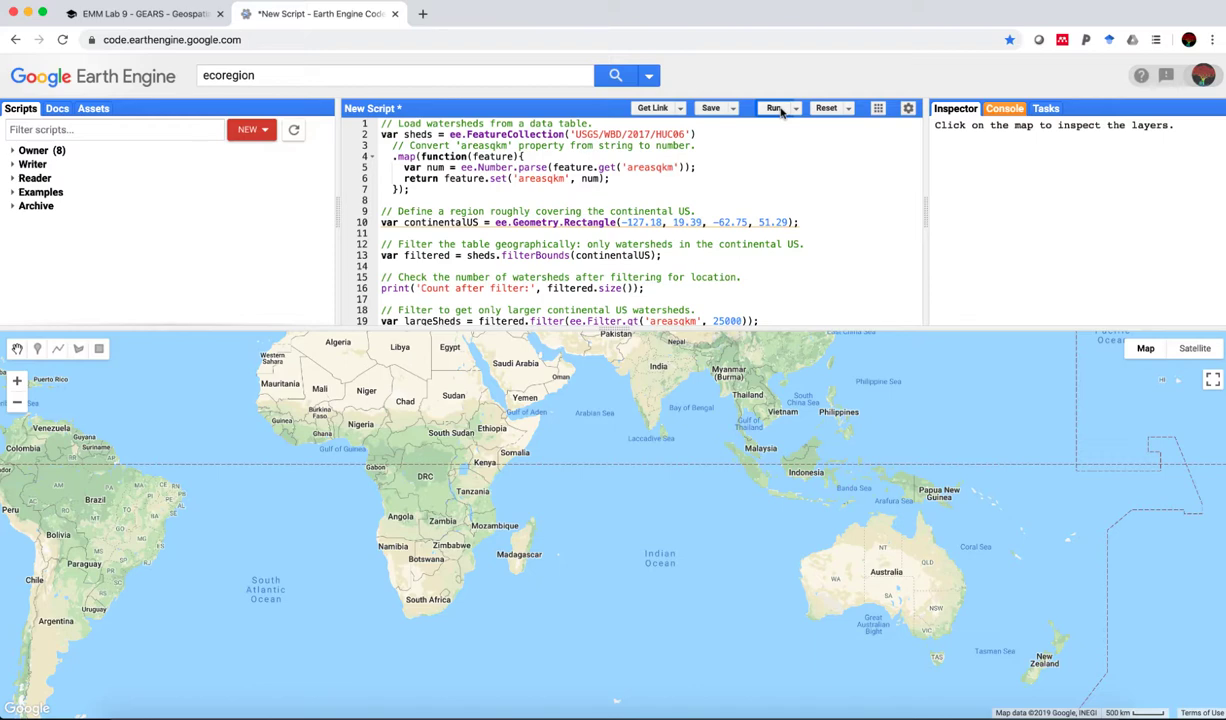
click(773, 108)
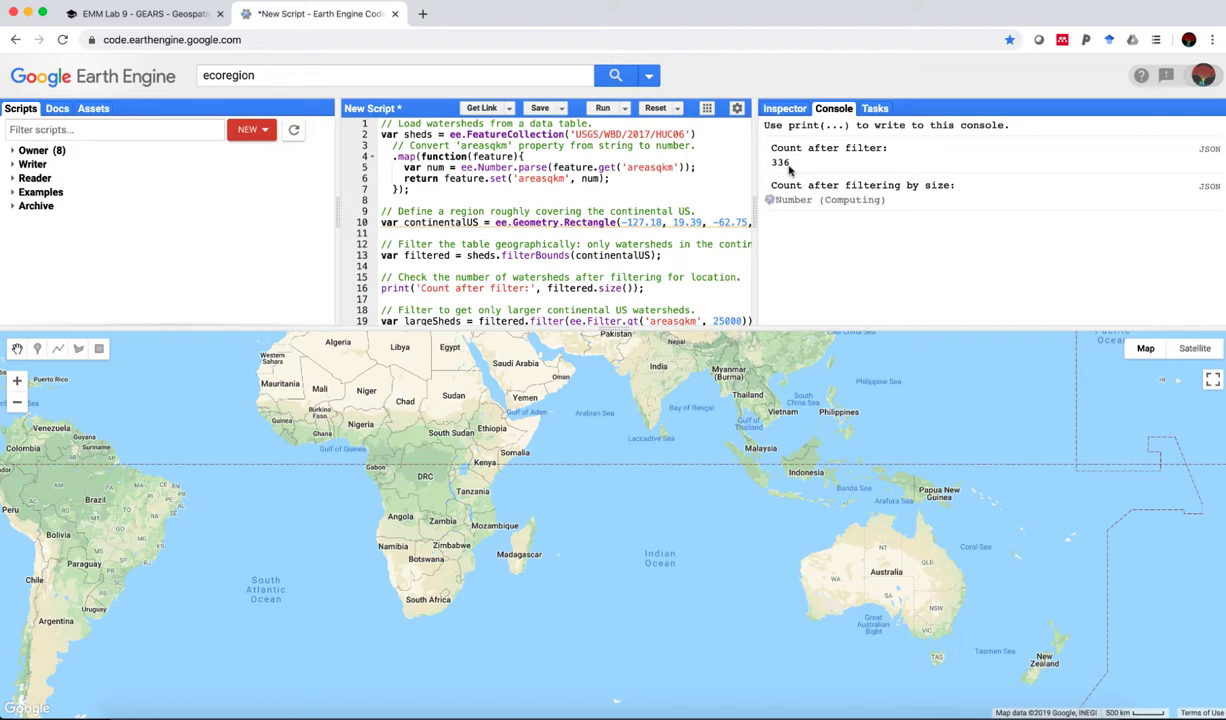
mouse_move(797, 210)
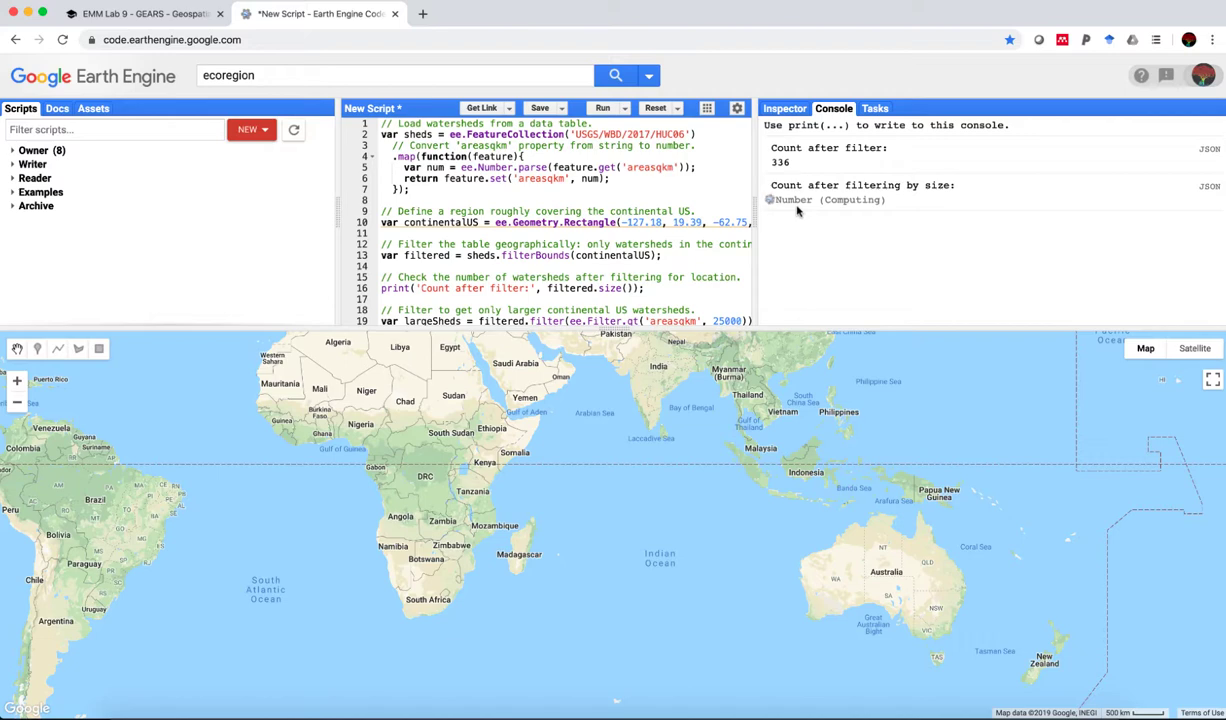
mouse_move(838, 208)
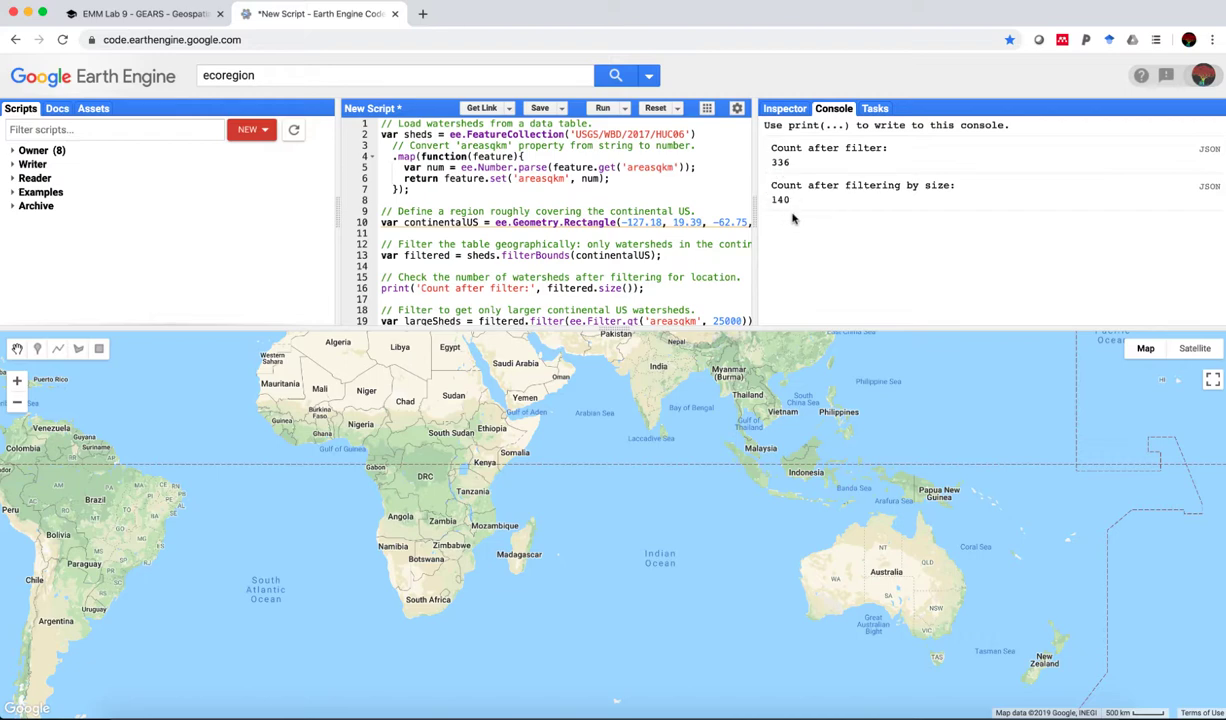
mouse_move(781, 224)
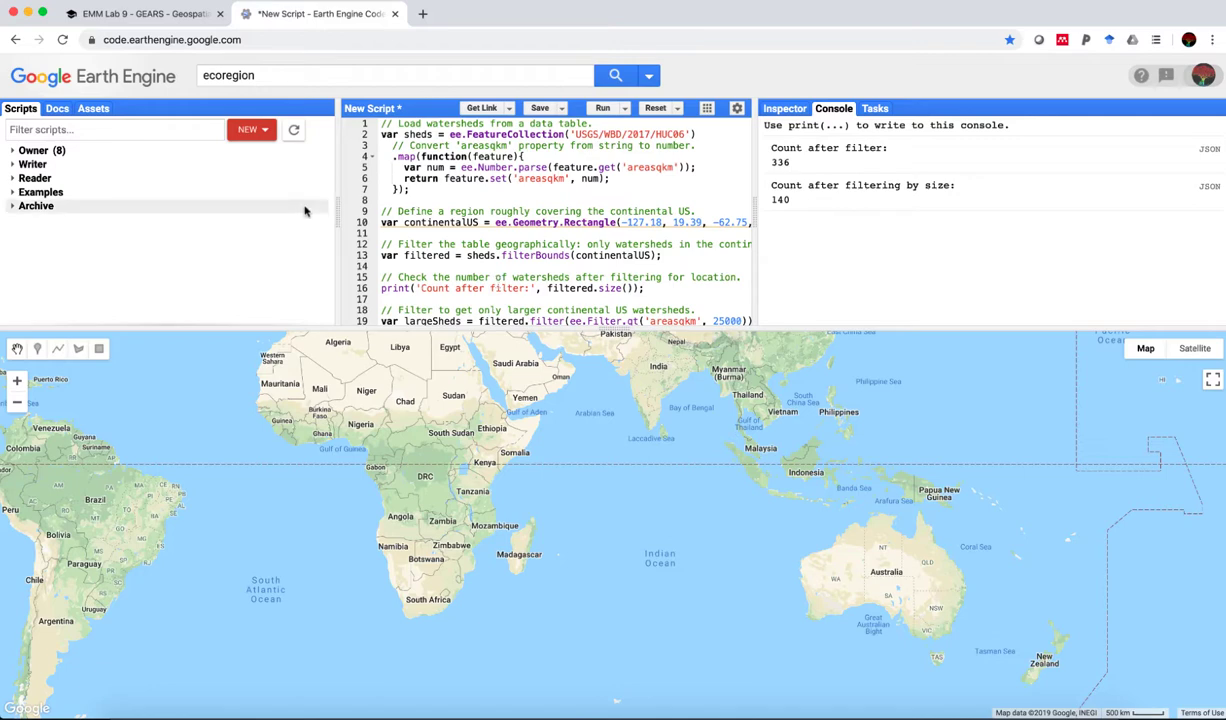
Step: Return to the Lab 9 page, check the hydrosheds exercise, and scroll back to its title and objective
click(140, 13)
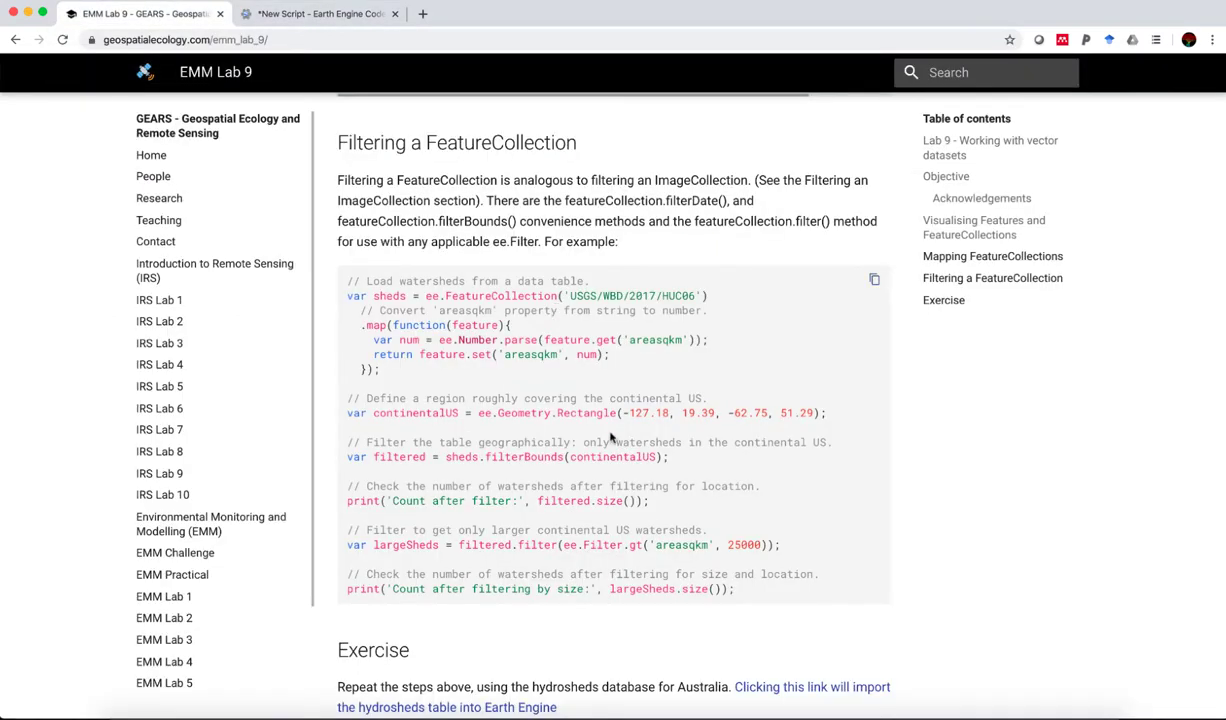
scroll(down, 3)
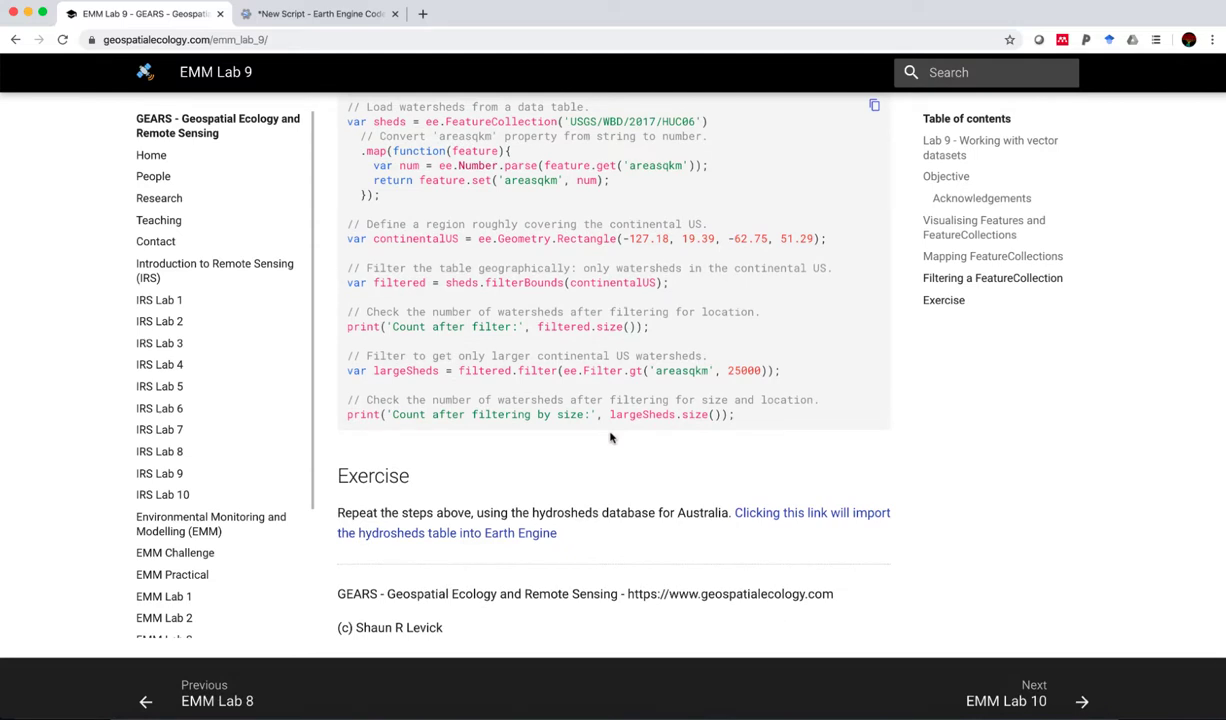
mouse_move(590, 518)
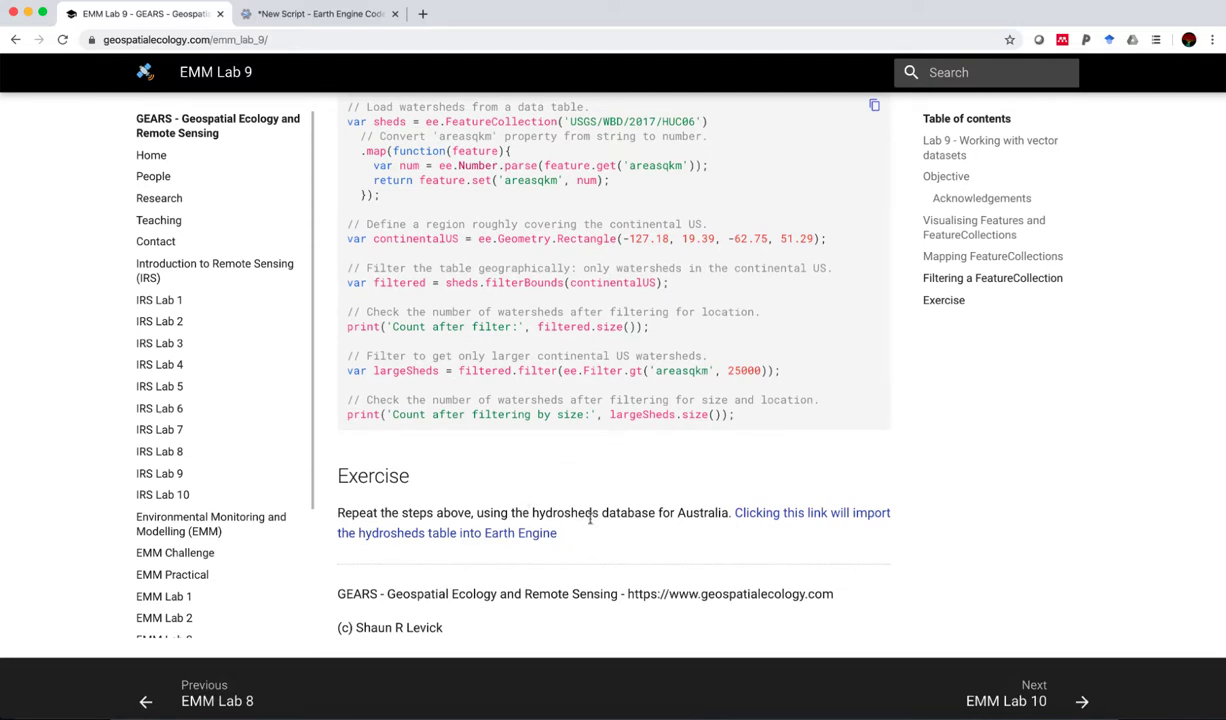
mouse_move(696, 528)
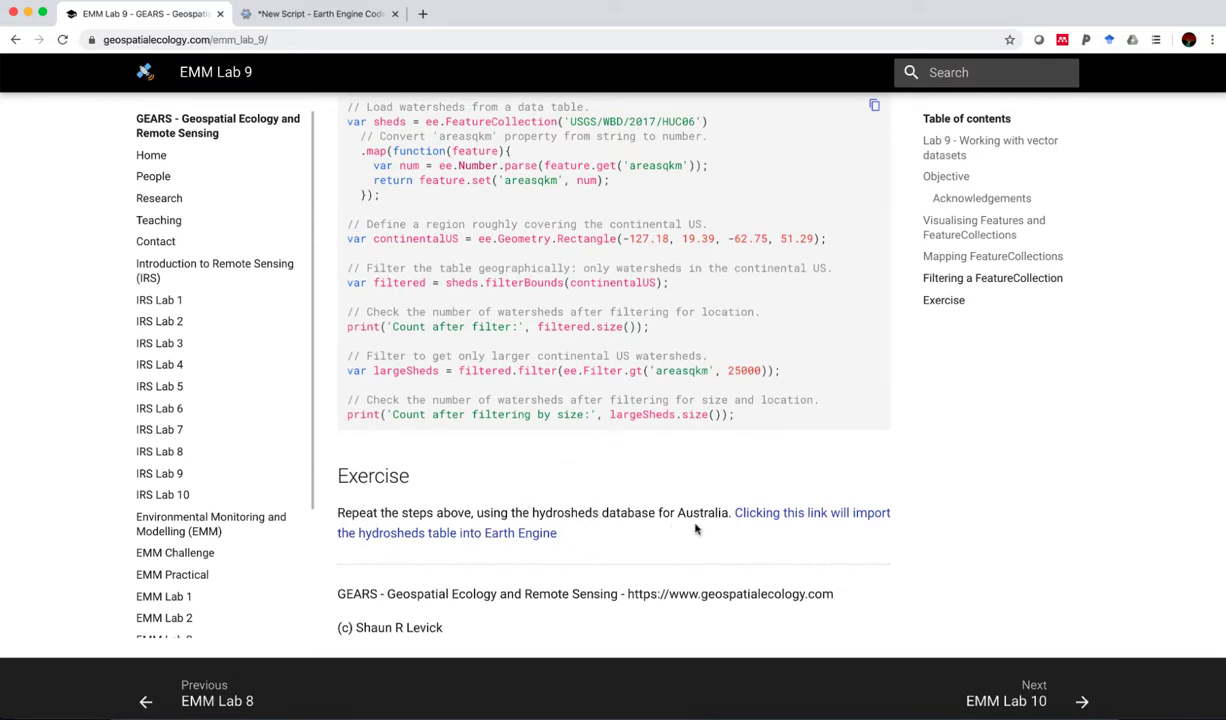
mouse_move(780, 520)
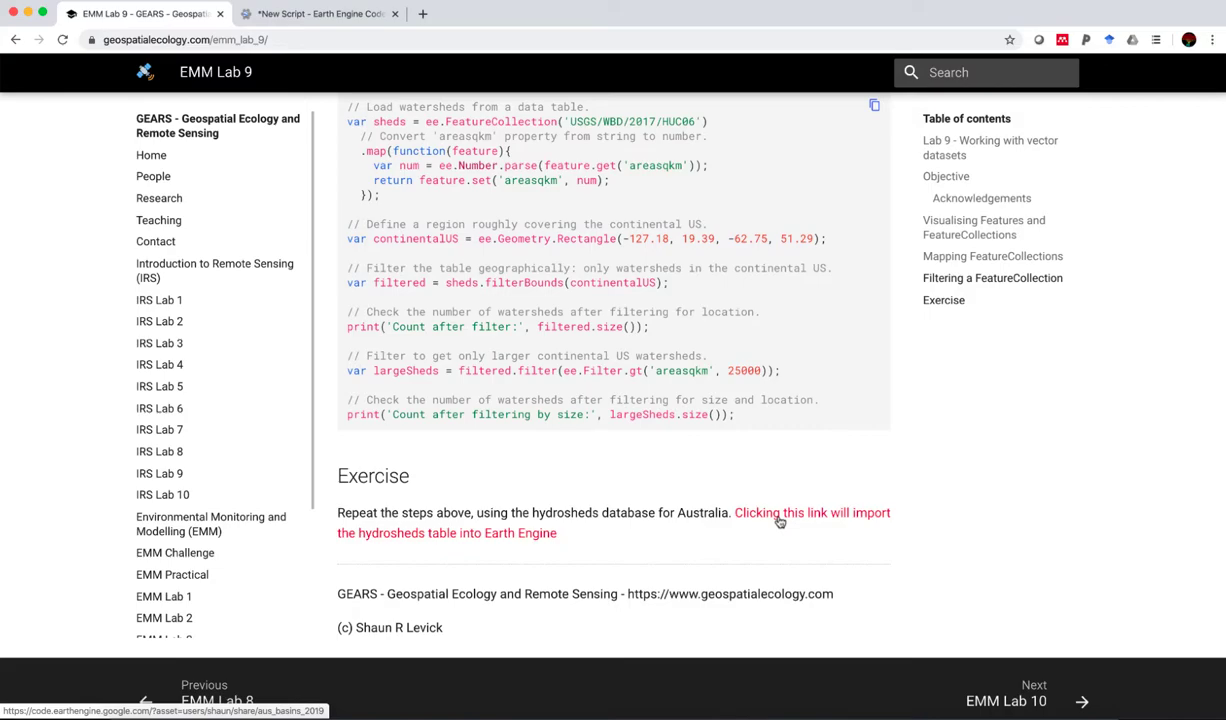
scroll(up, 3)
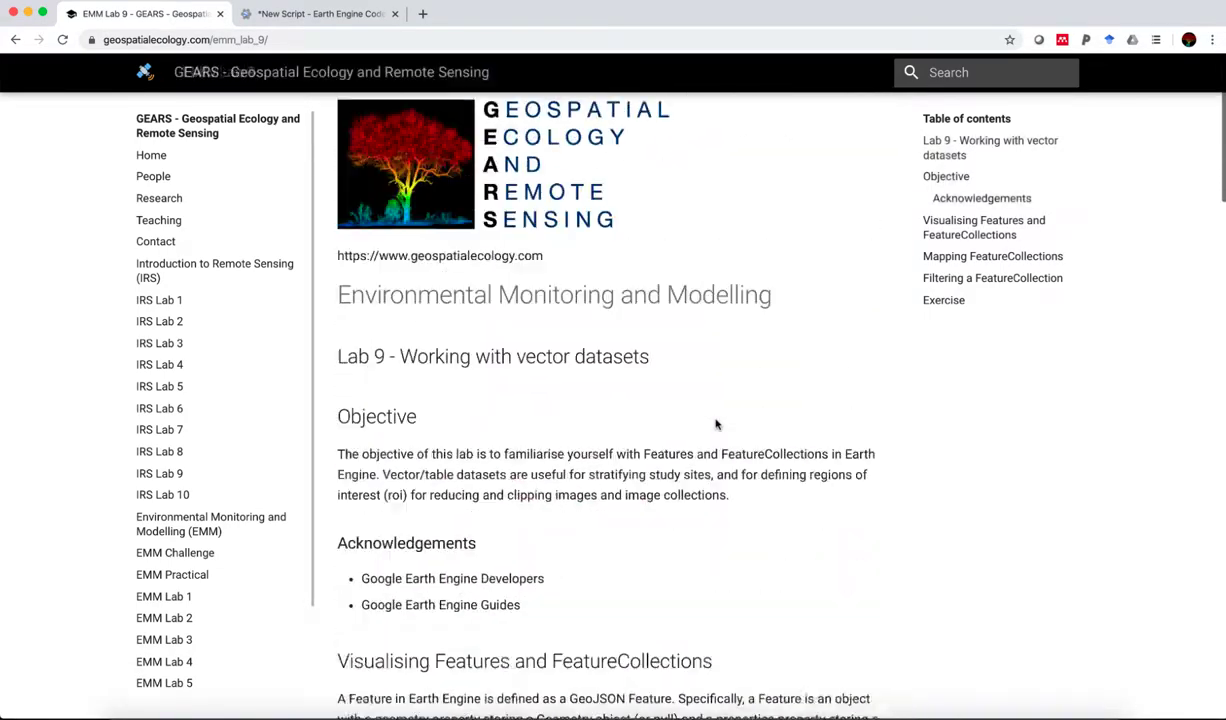
scroll(up, 3)
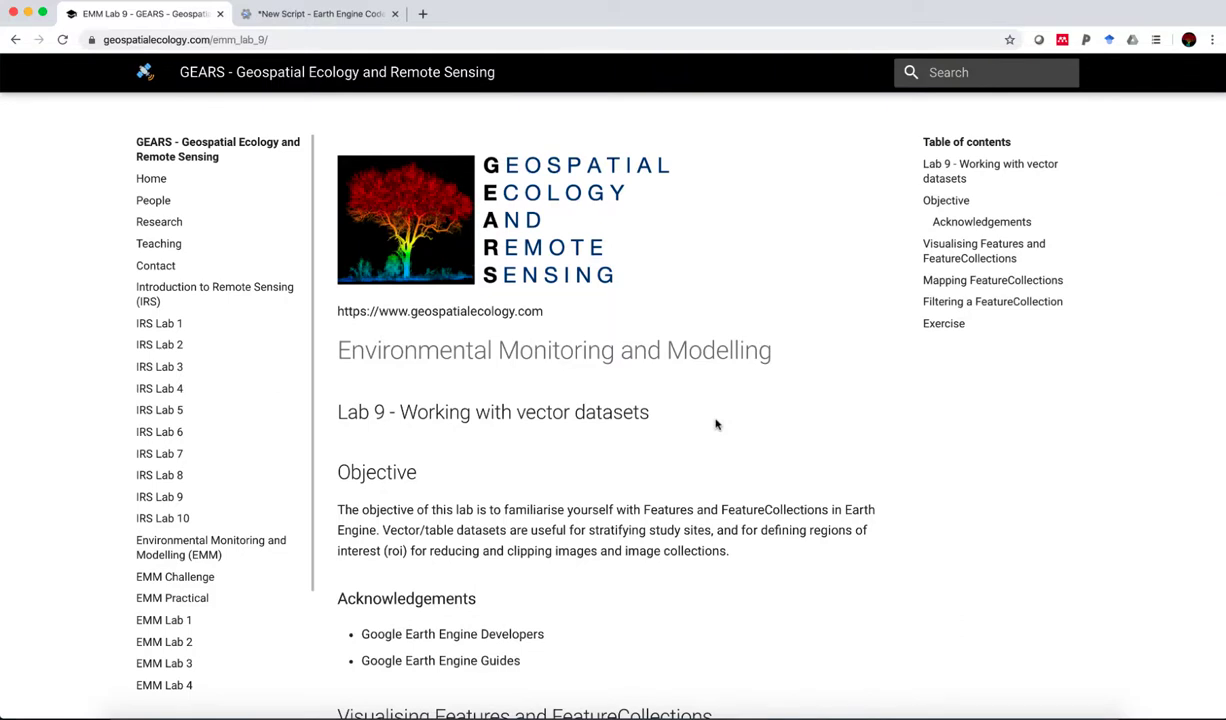
mouse_move(457, 412)
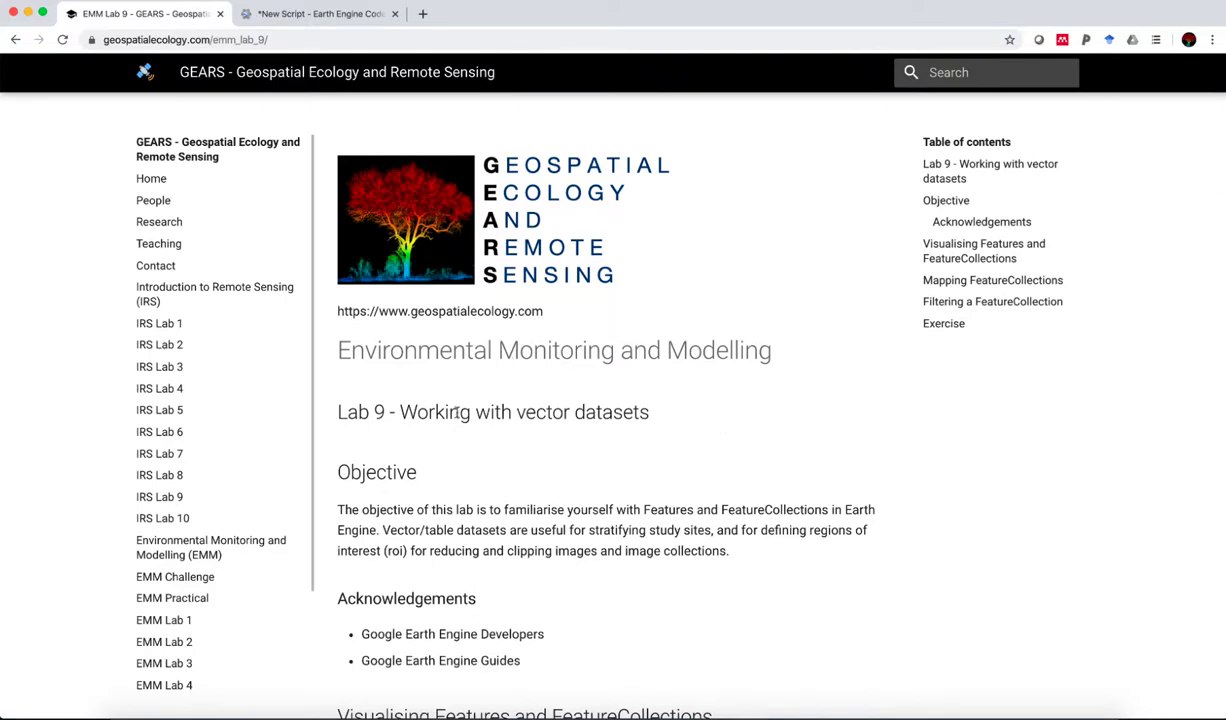
mouse_move(775, 446)
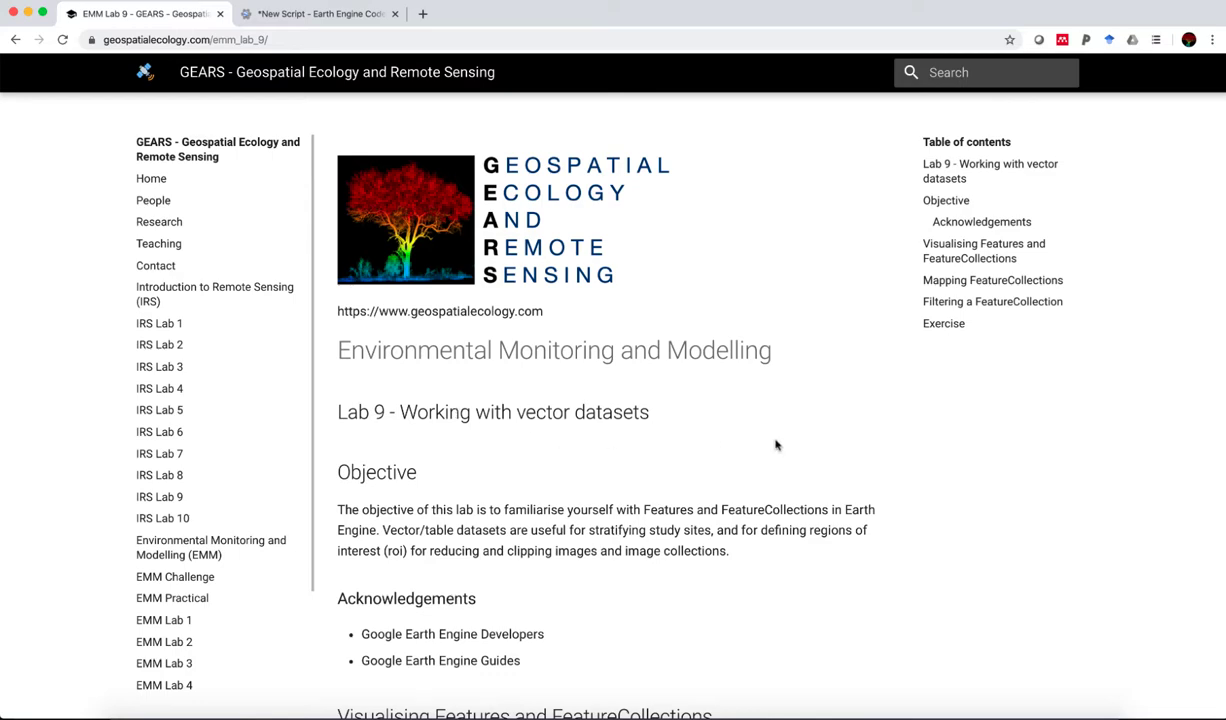